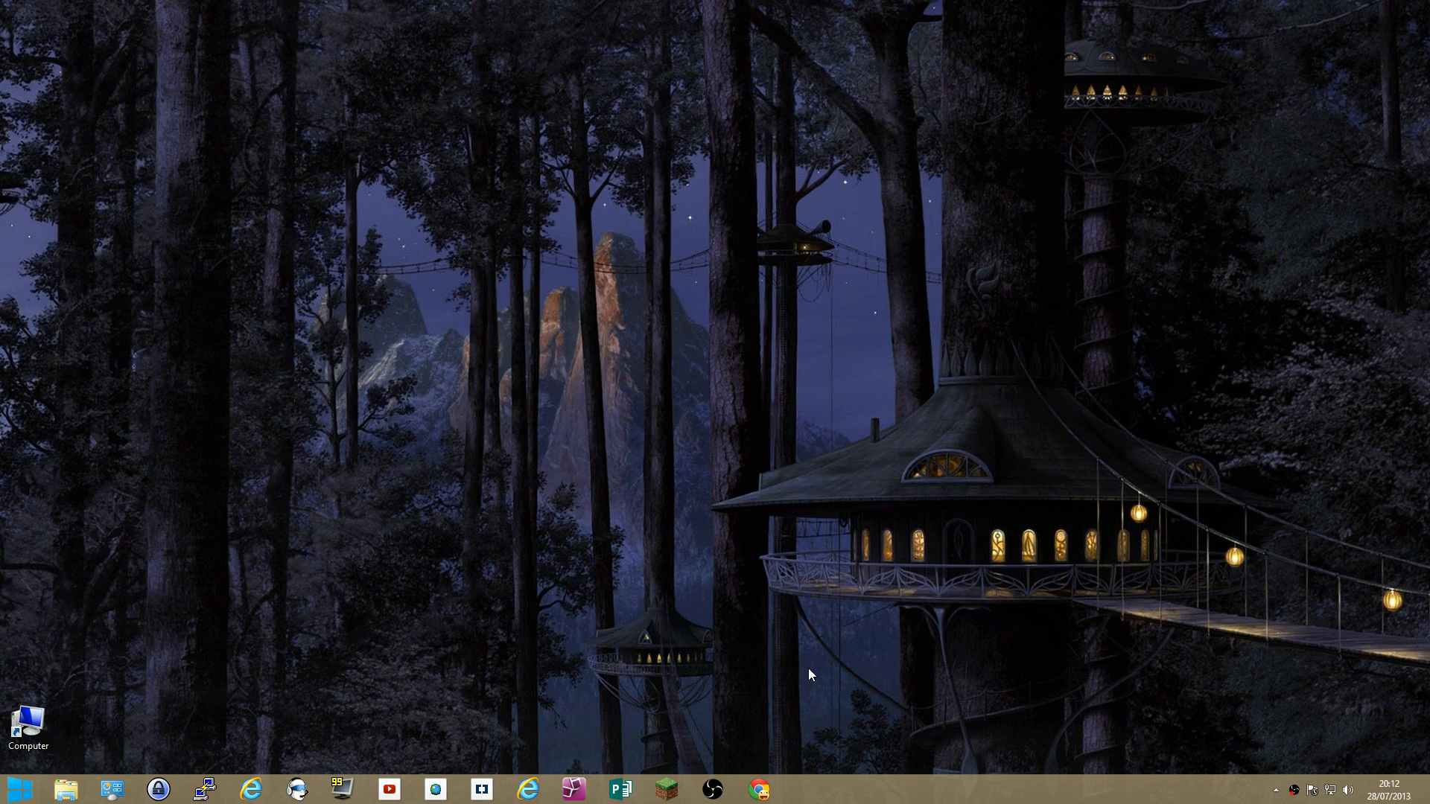
pyautogui.moveTo(534, 448)
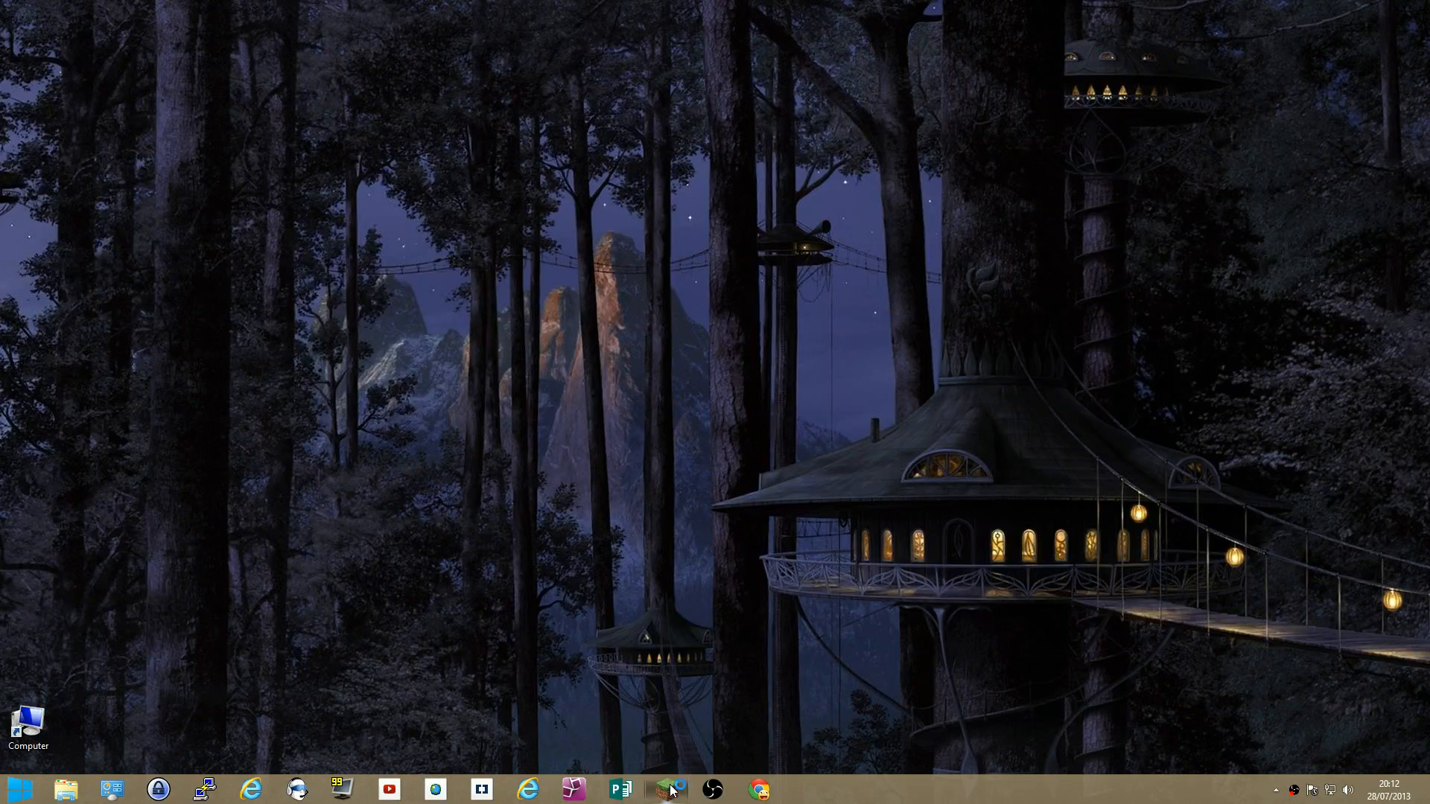
# Launch Minecraft from the taskbar launcher and start the game to its title screen.
pyautogui.click(667, 789)
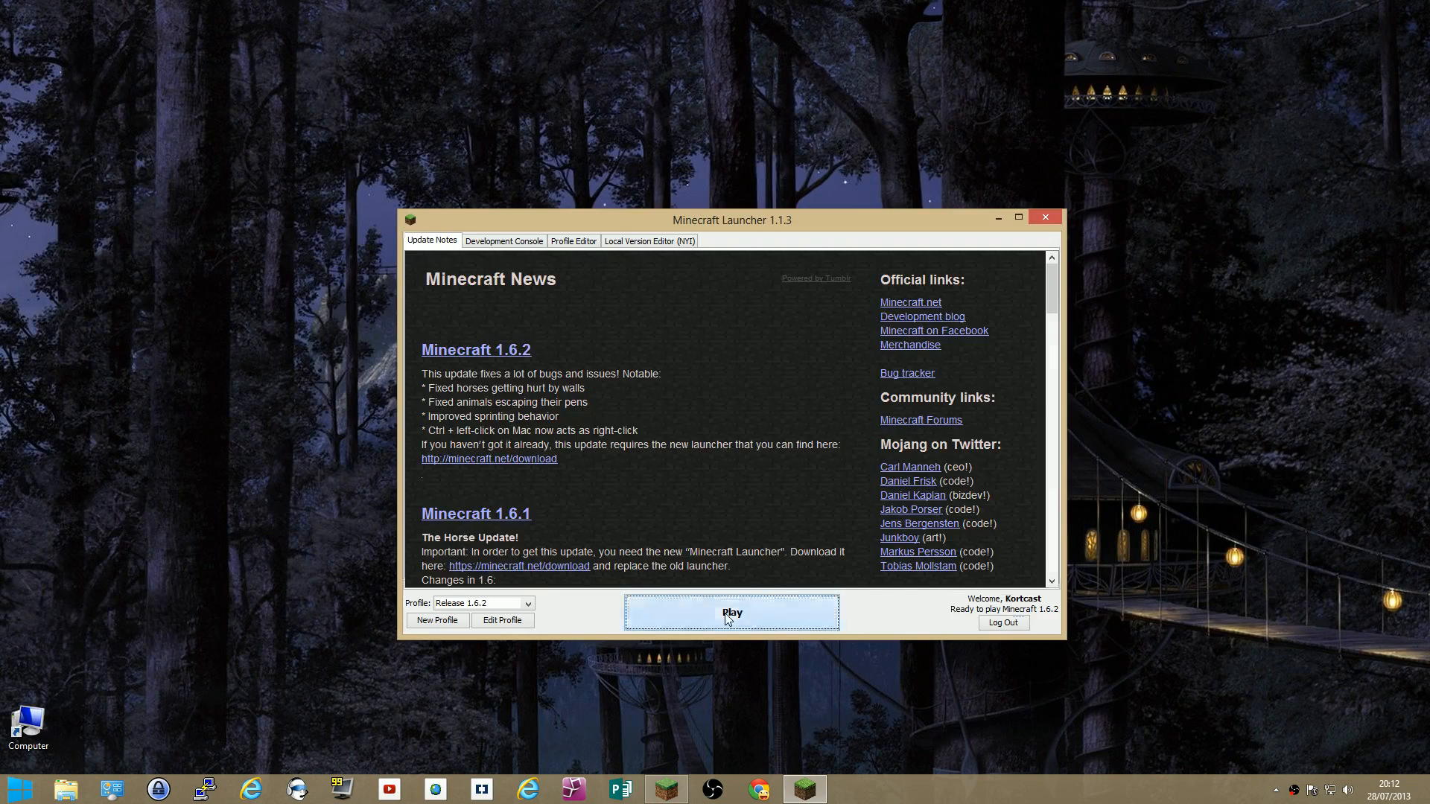
pyautogui.click(730, 612)
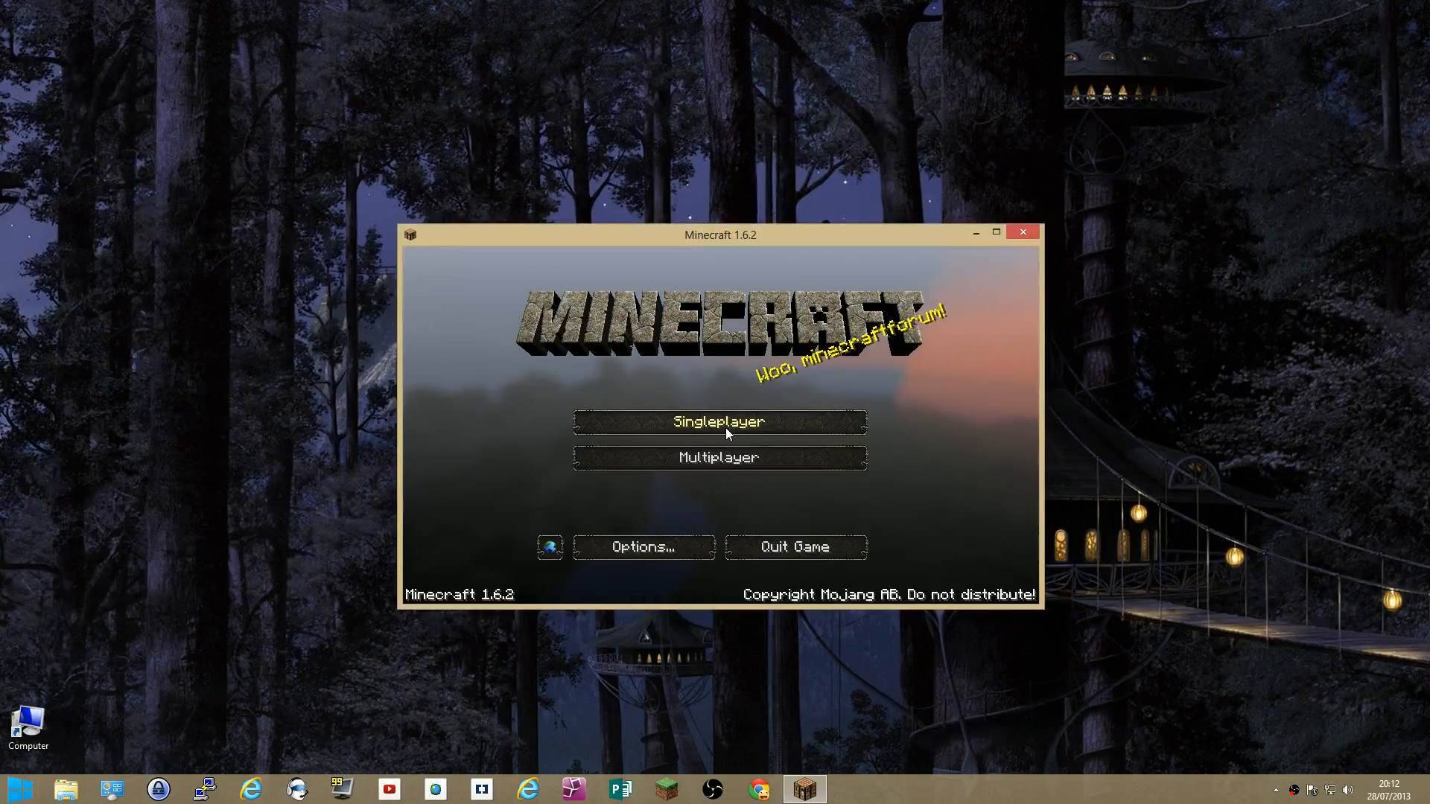
# Show the Singleplayer world list and maximize the game window.
pyautogui.click(718, 422)
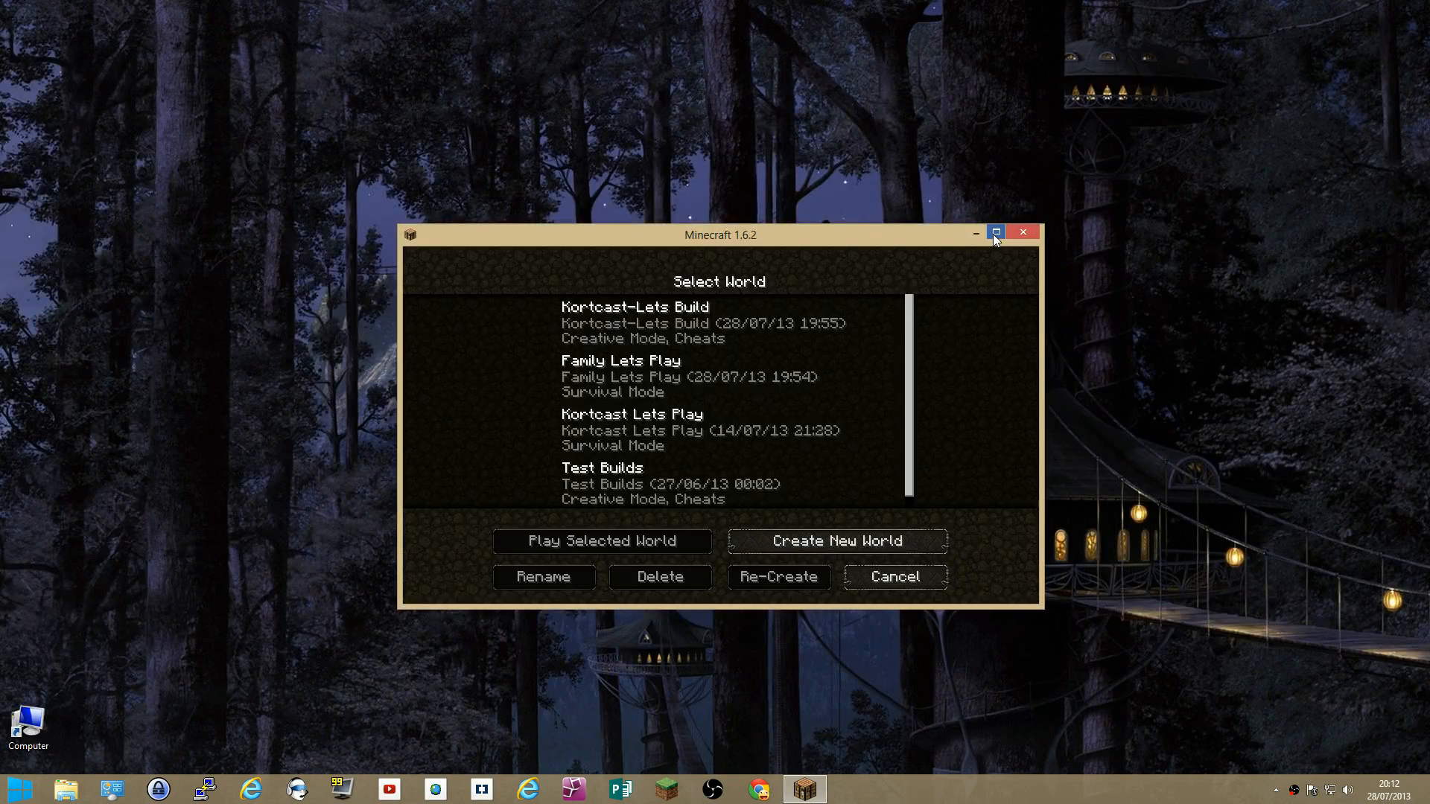
pyautogui.click(997, 235)
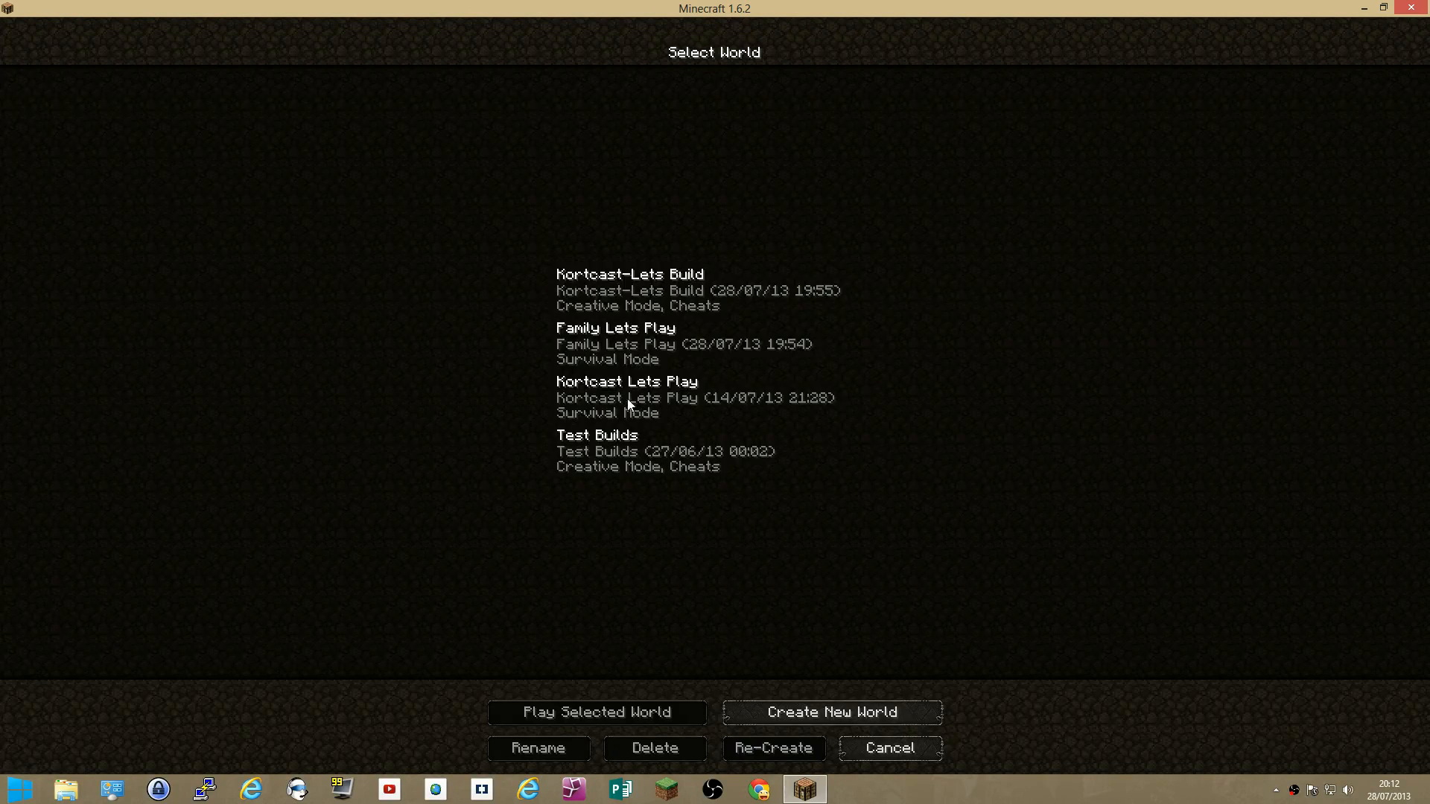
pyautogui.moveTo(633, 404)
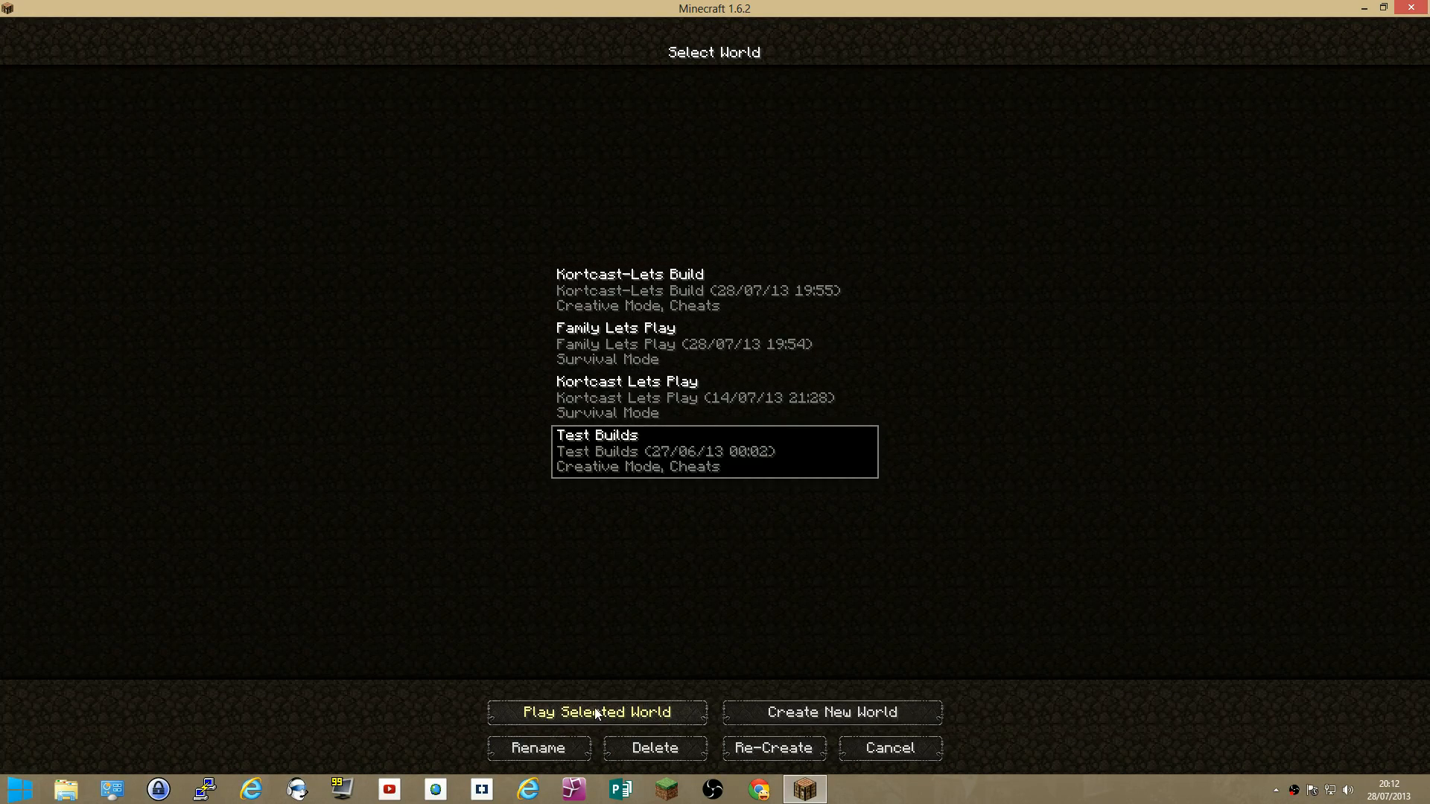
# Create and enter a new survival world named 'My New World'.
pyautogui.click(829, 712)
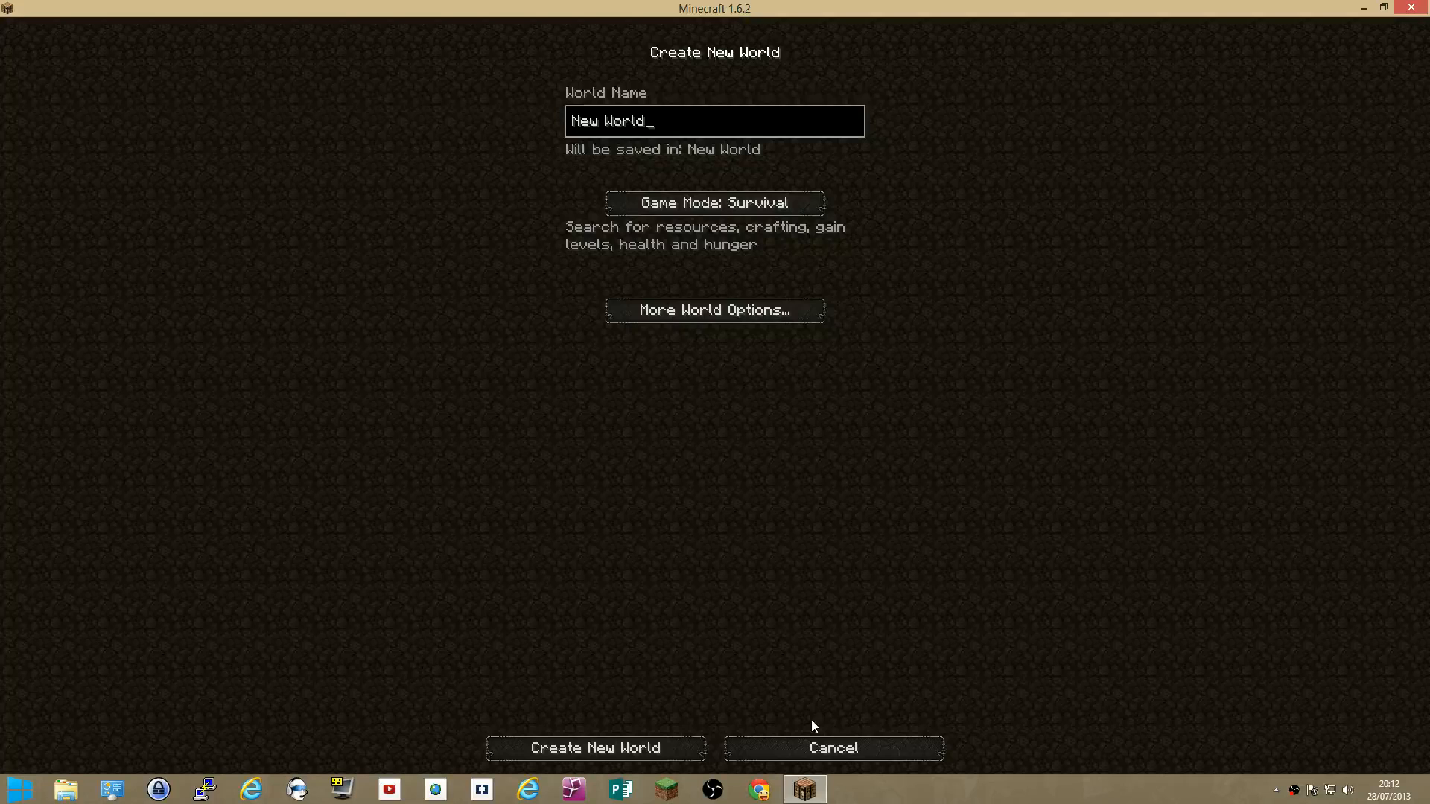
pyautogui.press('BackSpace')
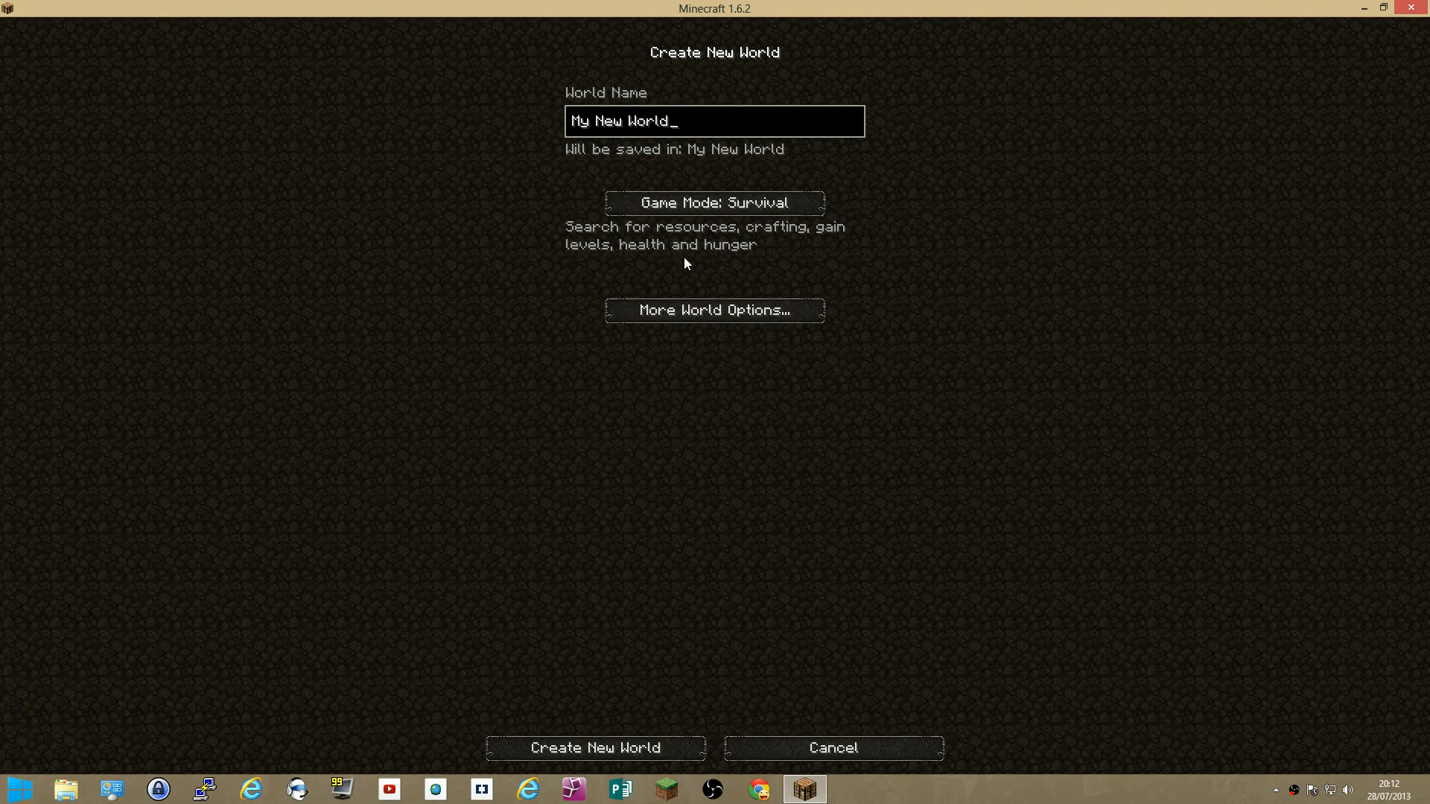
pyautogui.click(595, 748)
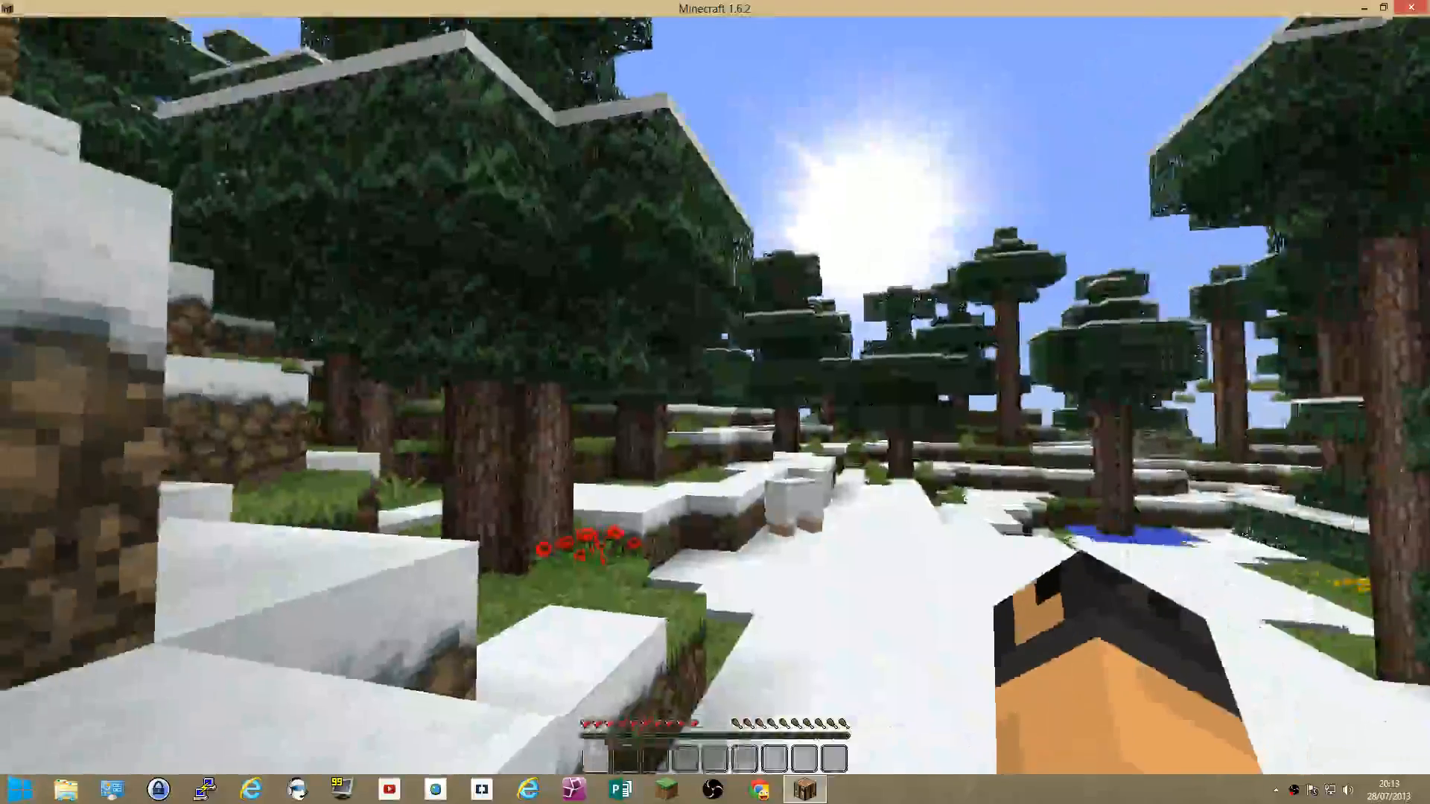
# Save and quit My New World, confirm it in the world list, then quit the game.
pyautogui.press('Escape')
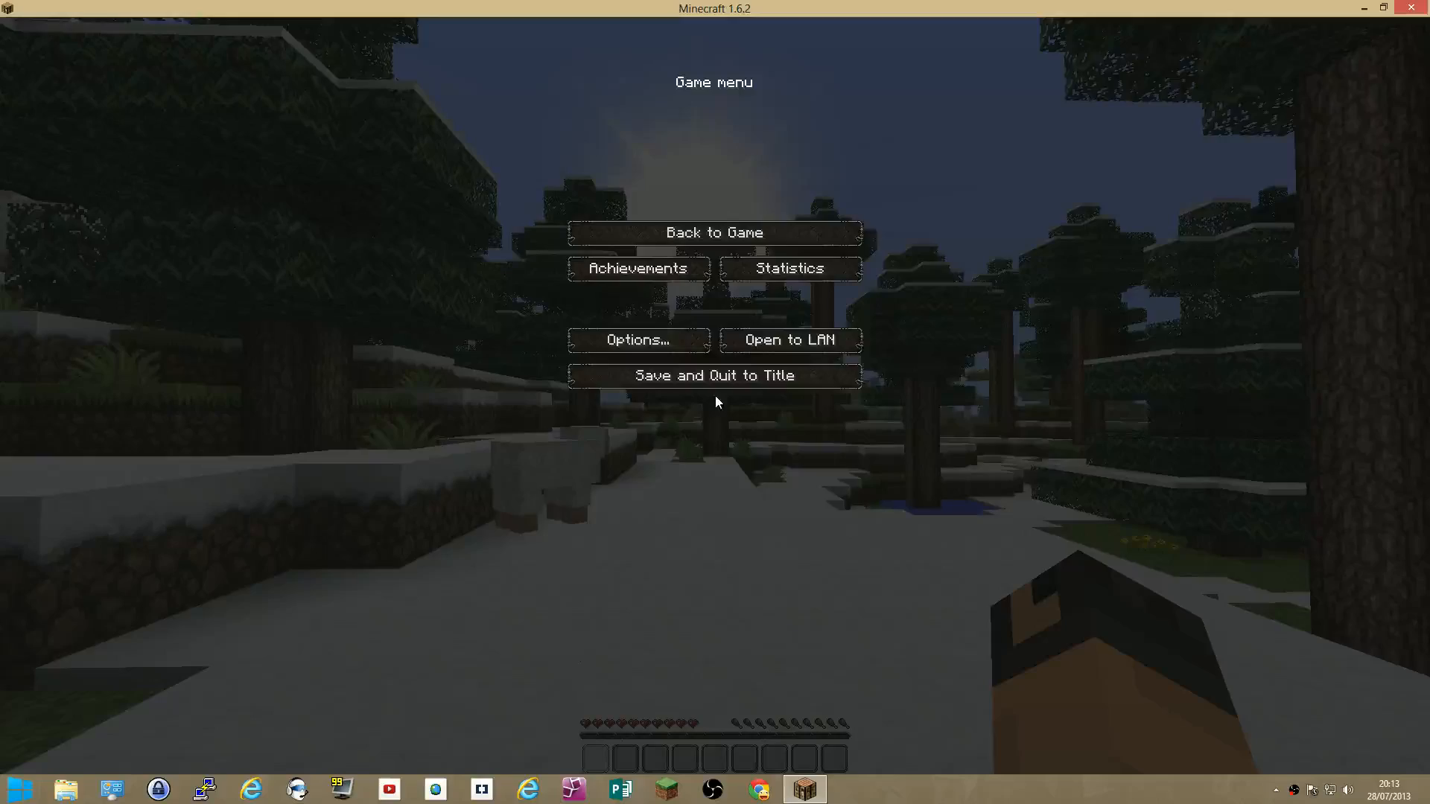
pyautogui.click(713, 375)
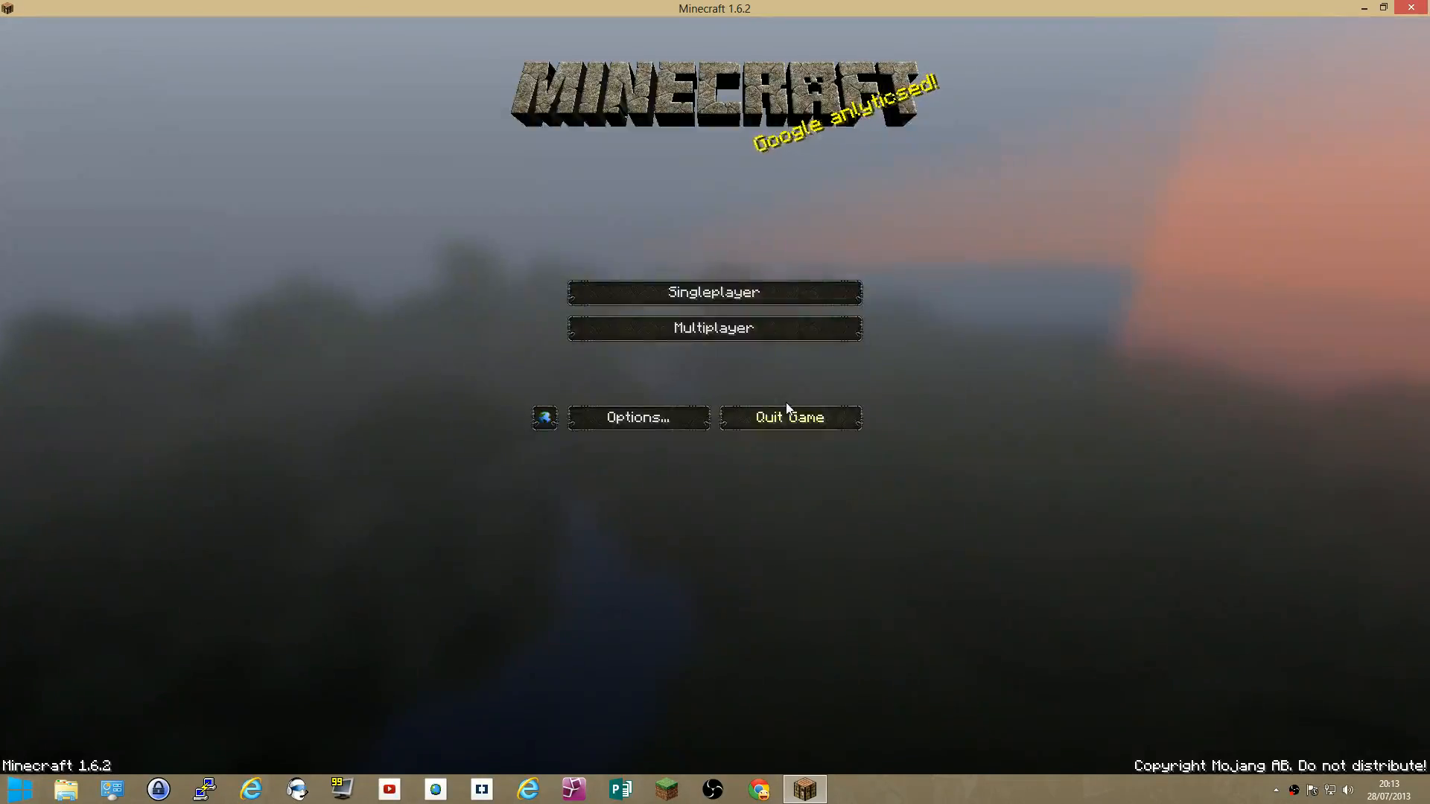
pyautogui.click(713, 291)
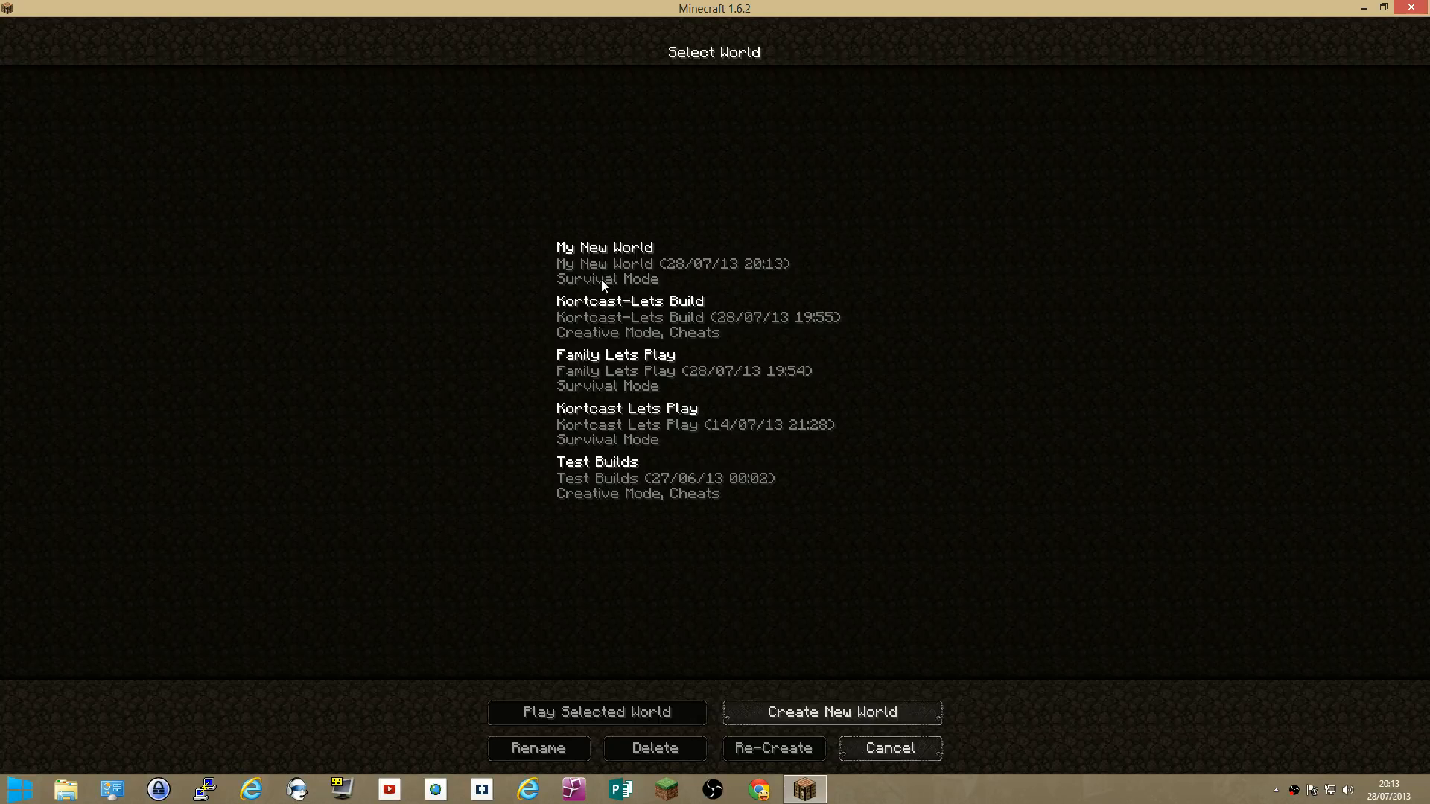
pyautogui.click(602, 264)
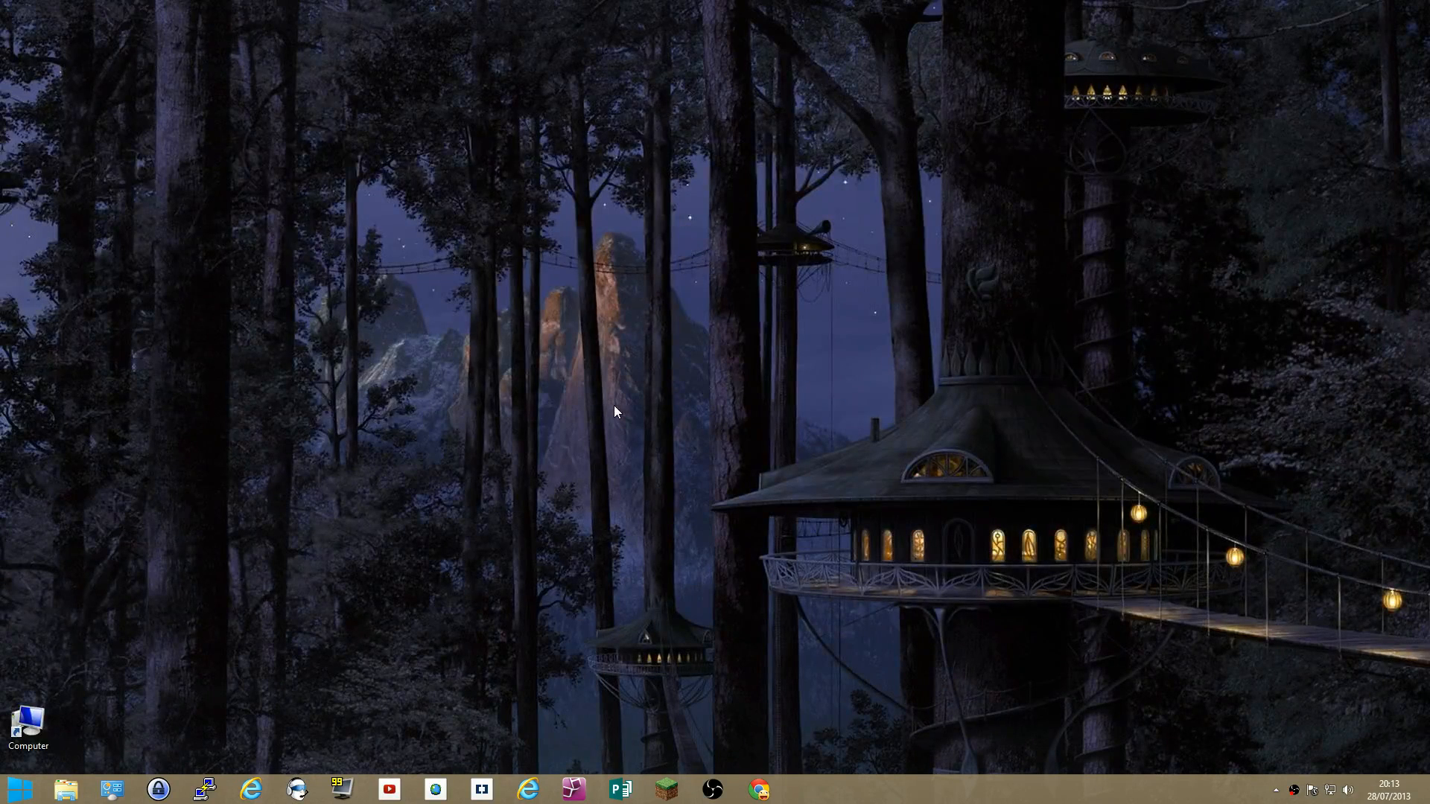
# Open the Computer window from the desktop and select the Program Files (D:) drive.
pyautogui.click(27, 721)
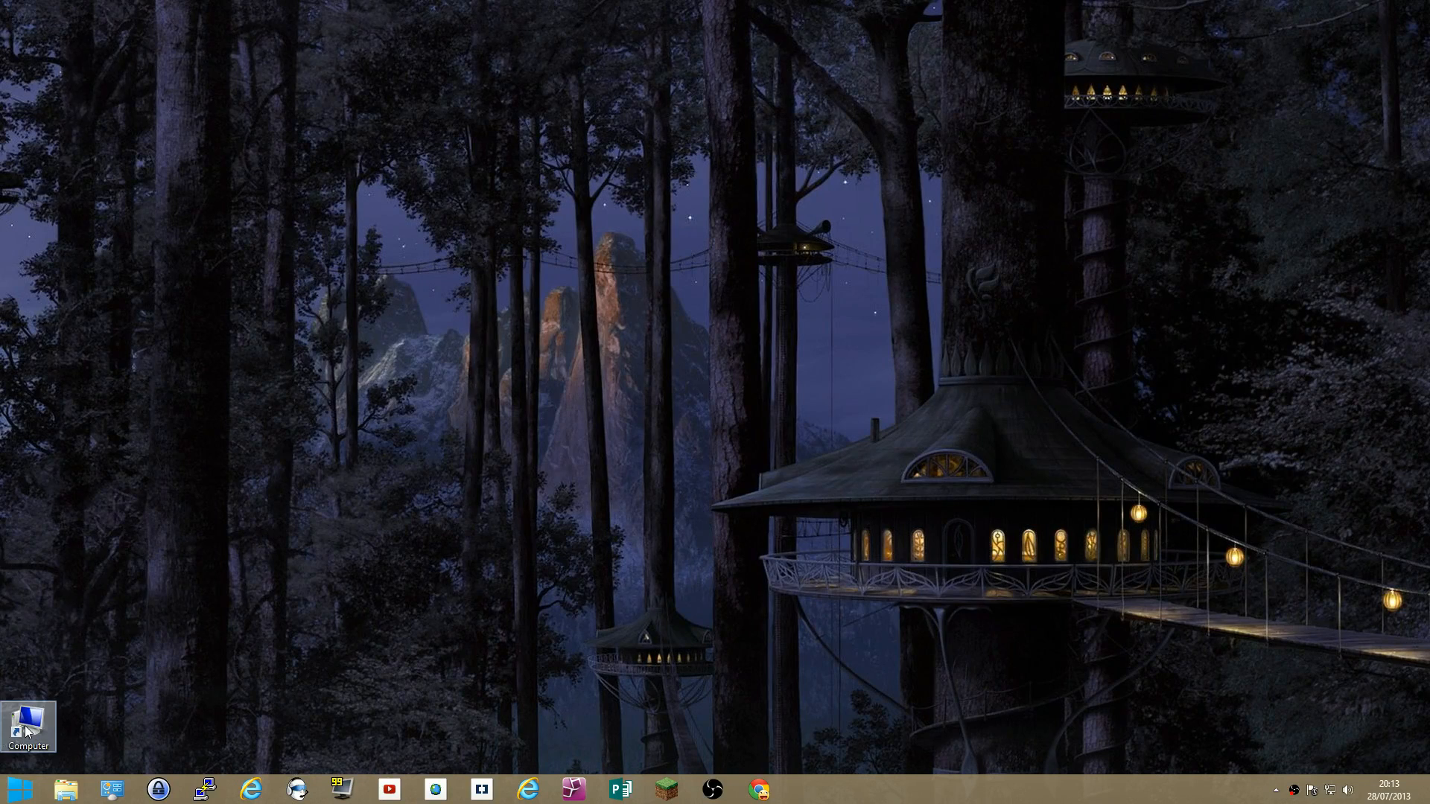
pyautogui.doubleClick(25, 722)
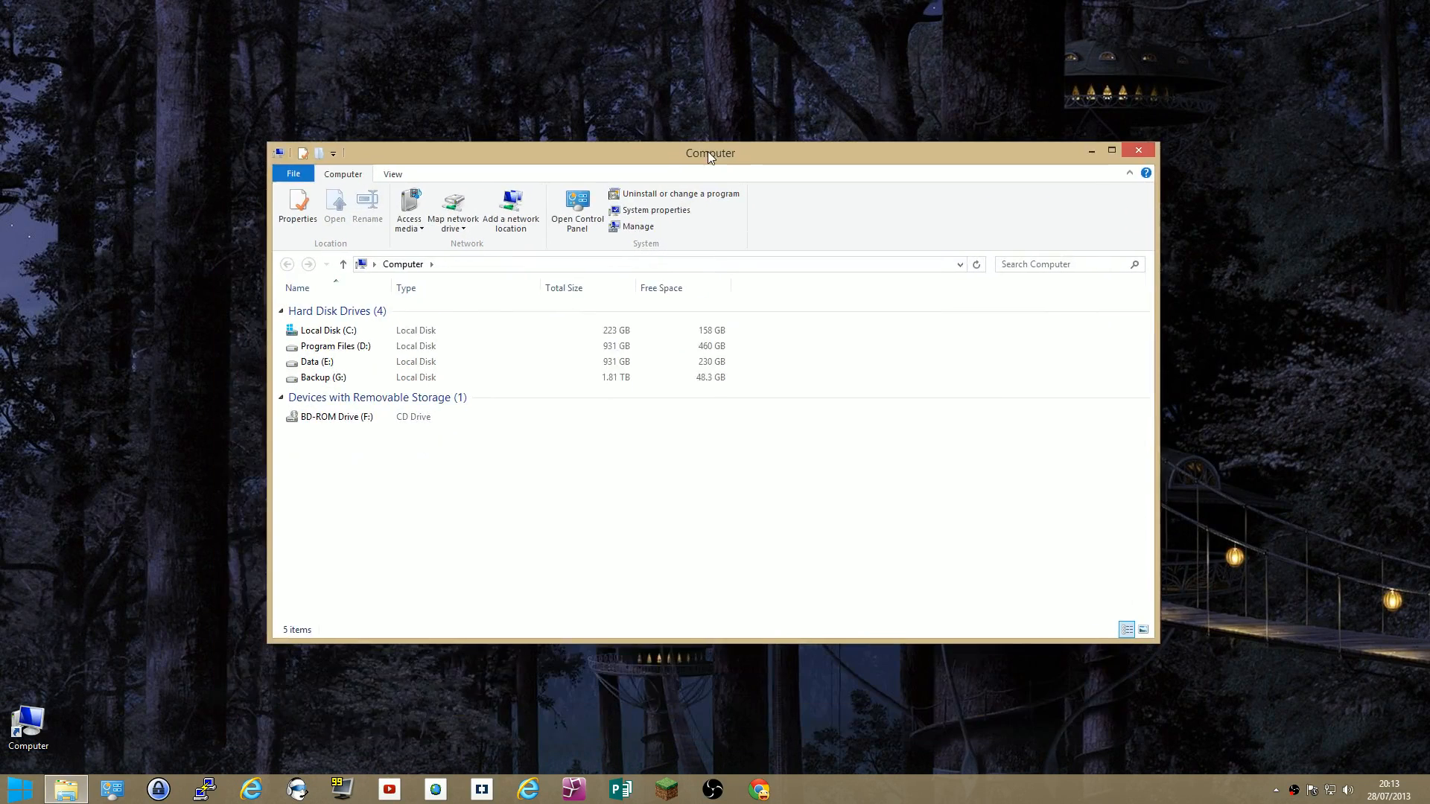
pyautogui.moveTo(335, 444)
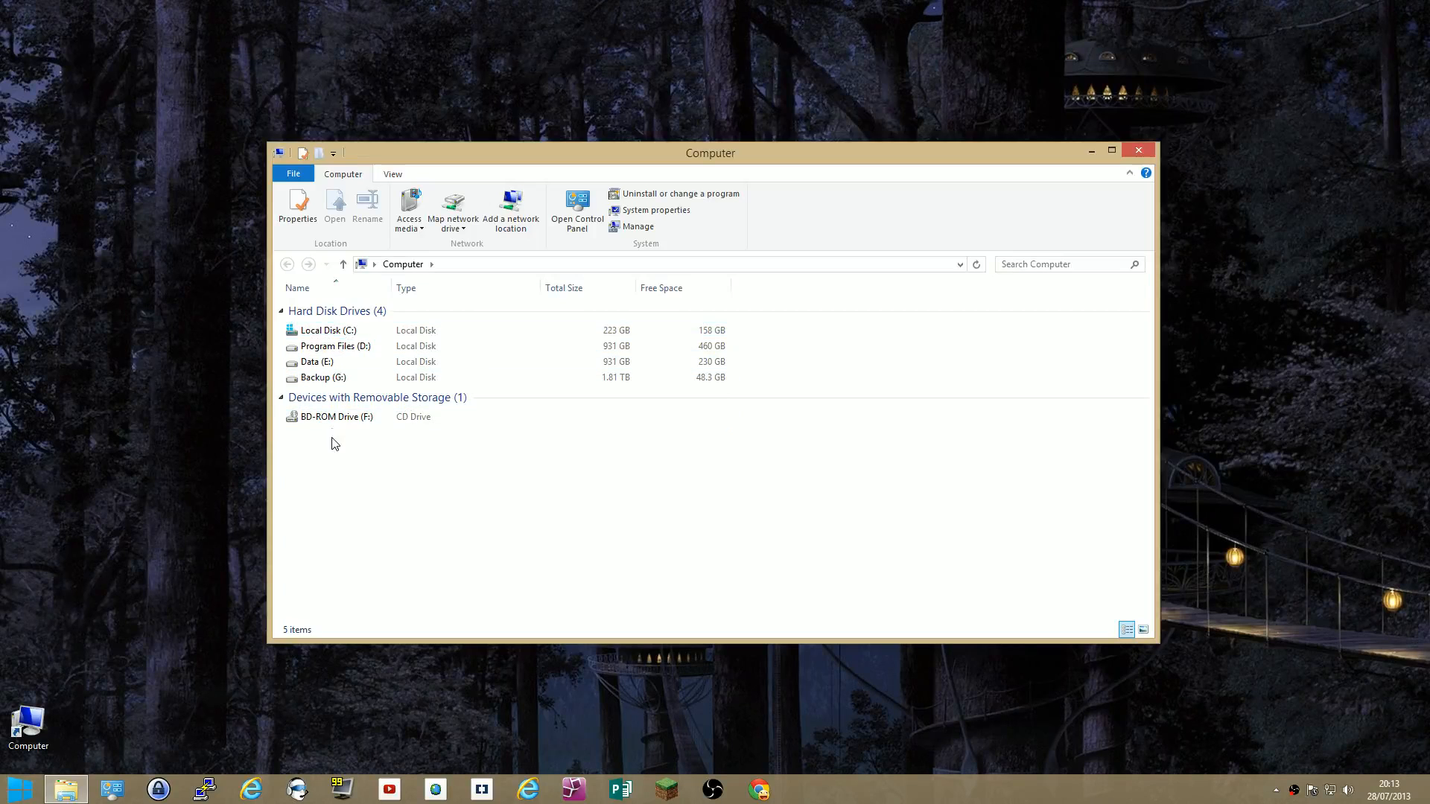
pyautogui.click(327, 330)
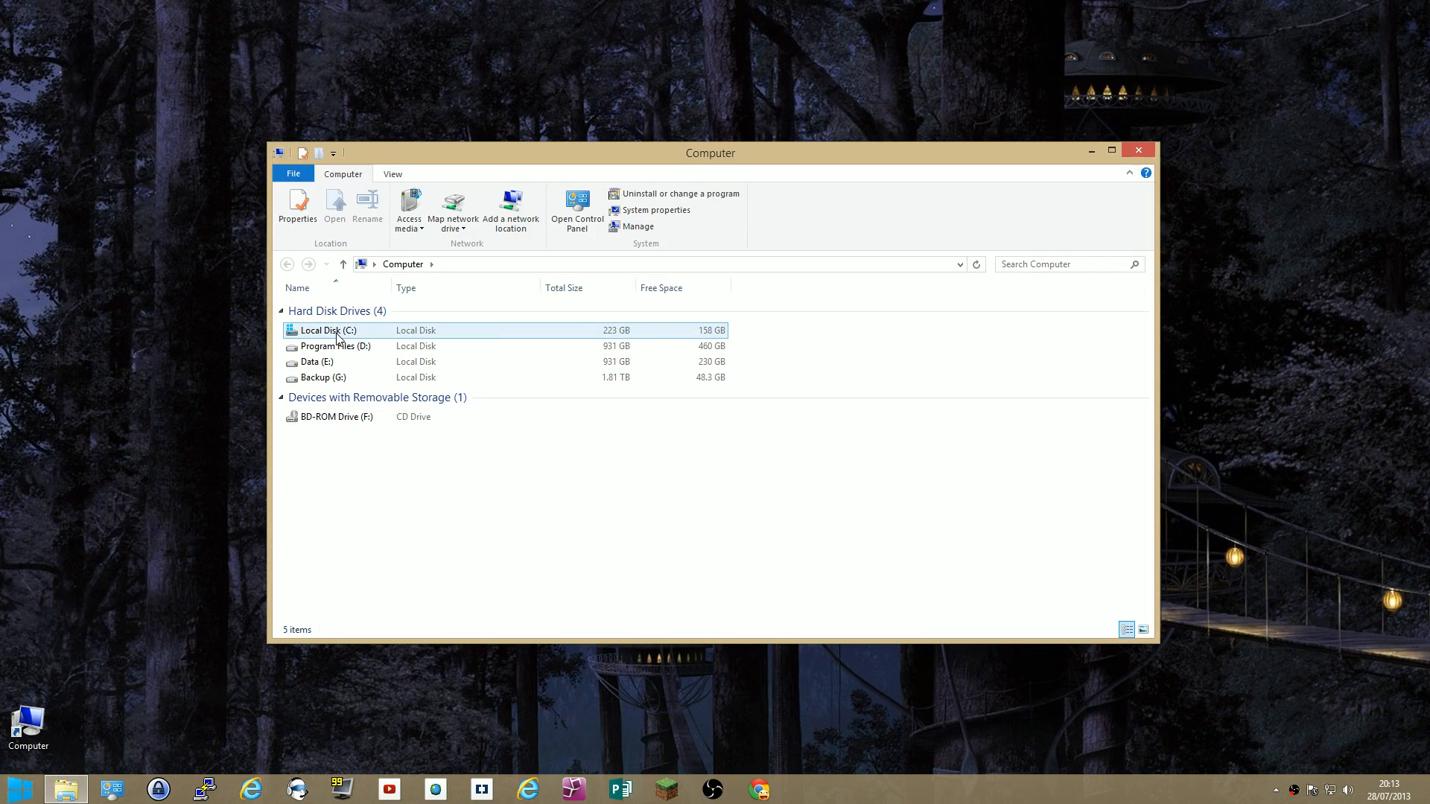
pyautogui.moveTo(335, 331)
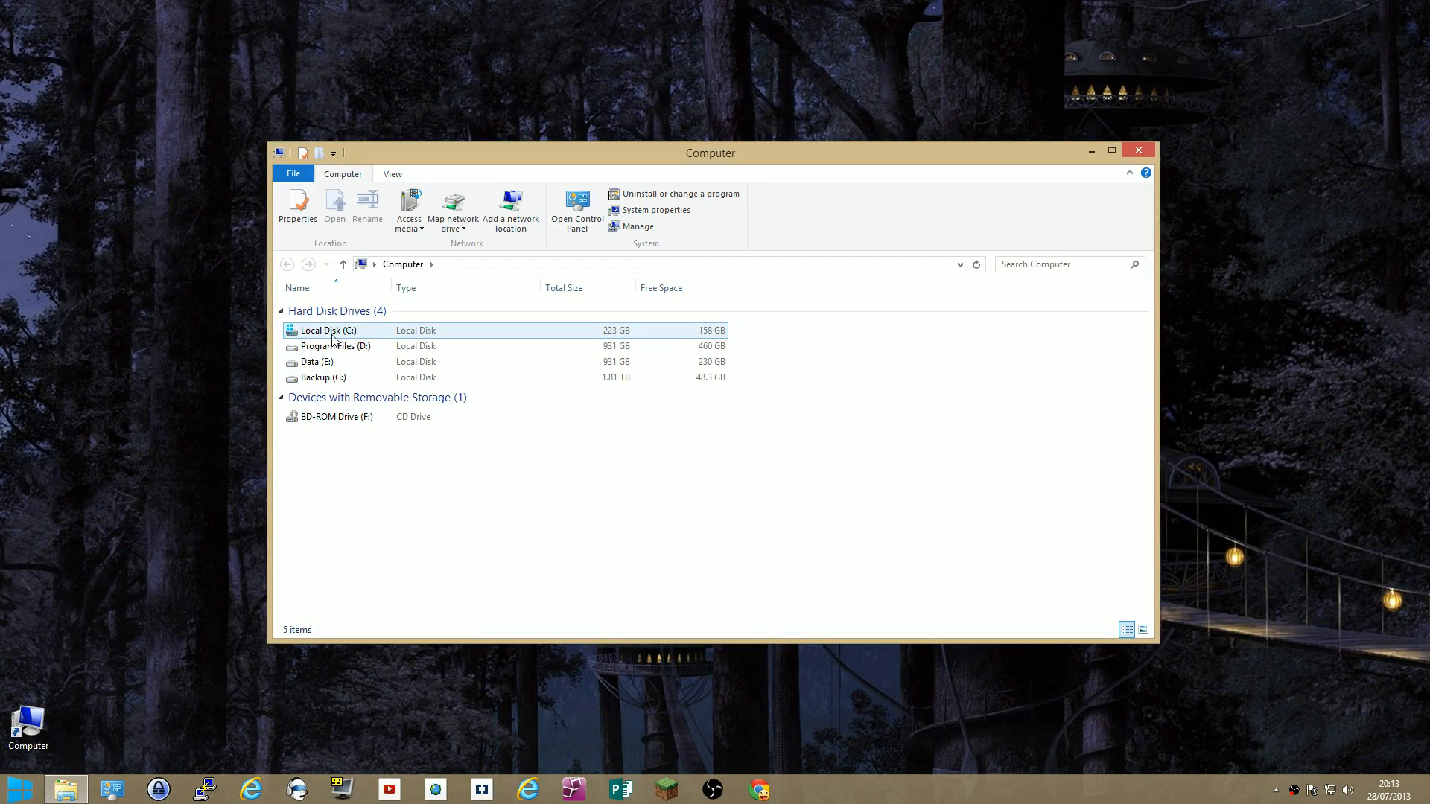
pyautogui.click(336, 346)
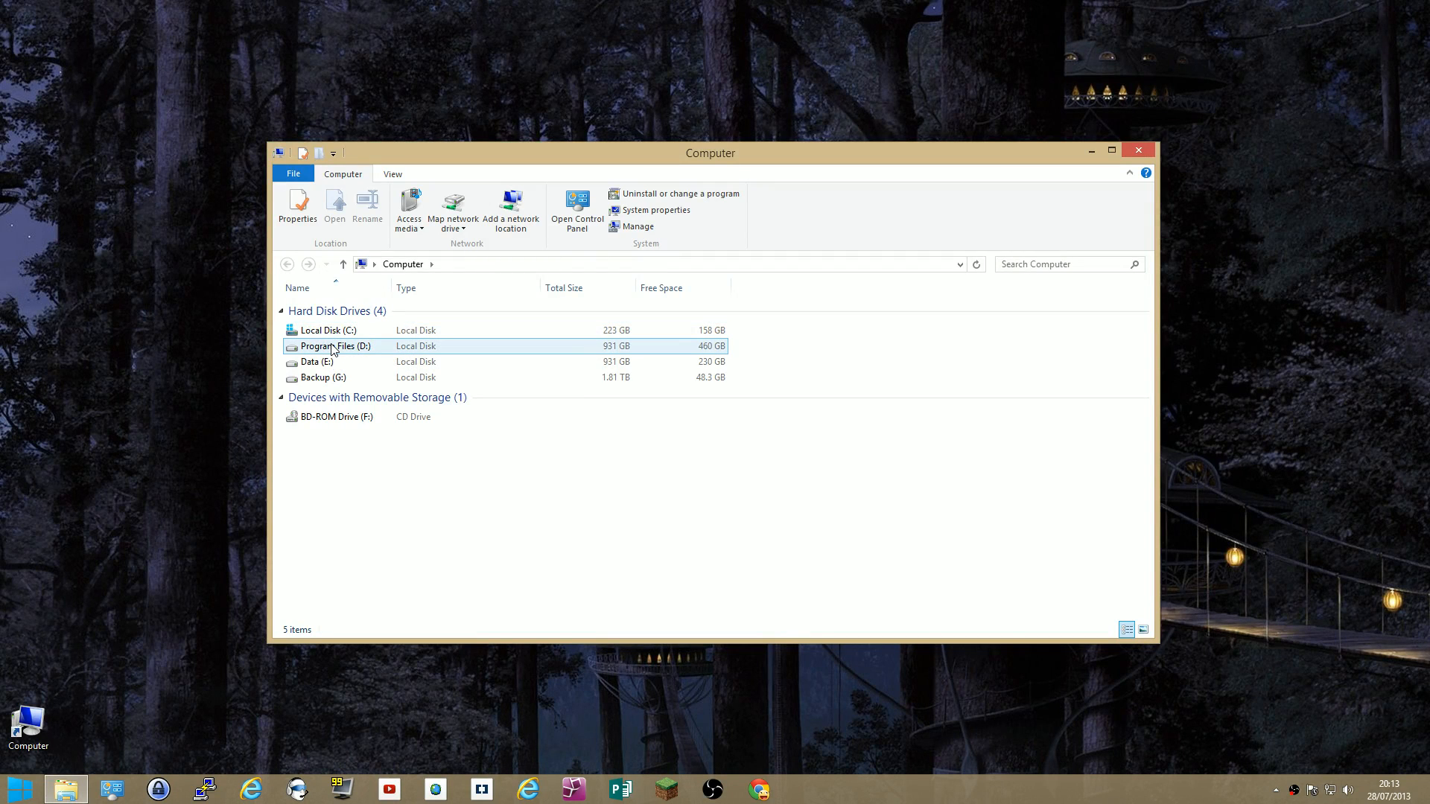
pyautogui.click(326, 330)
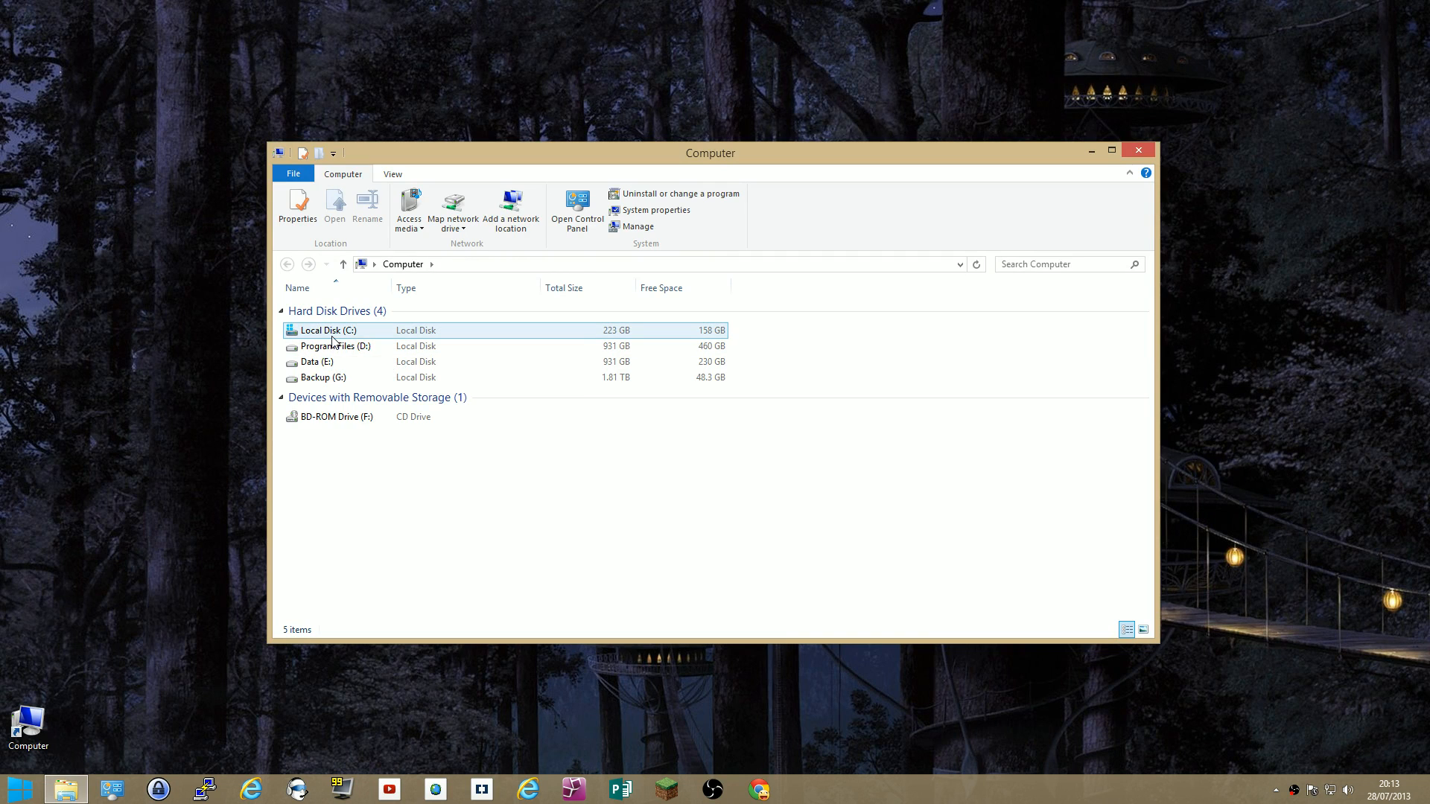
pyautogui.click(335, 345)
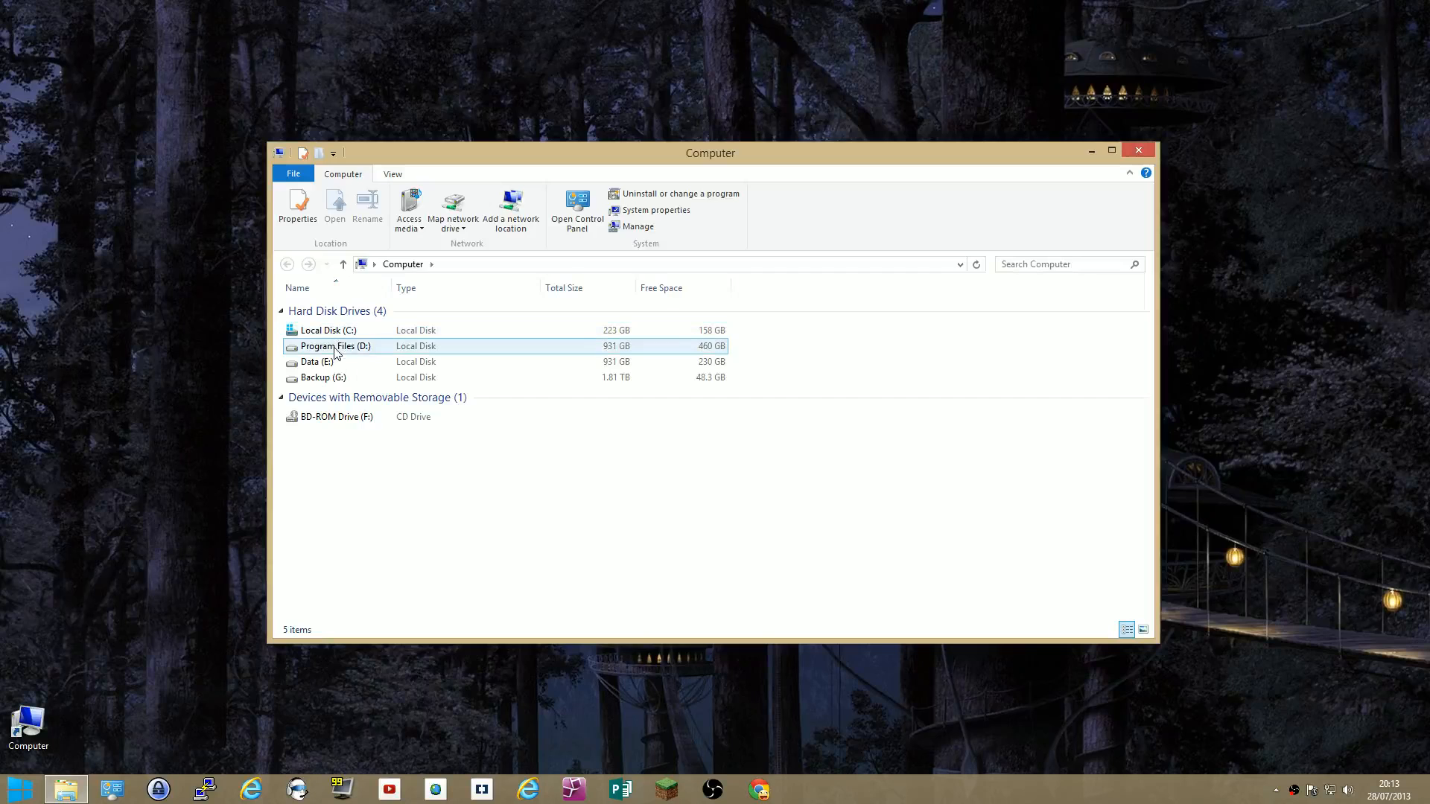
# Browse into D:\Users and select the hazma_000 profile folder.
pyautogui.doubleClick(335, 346)
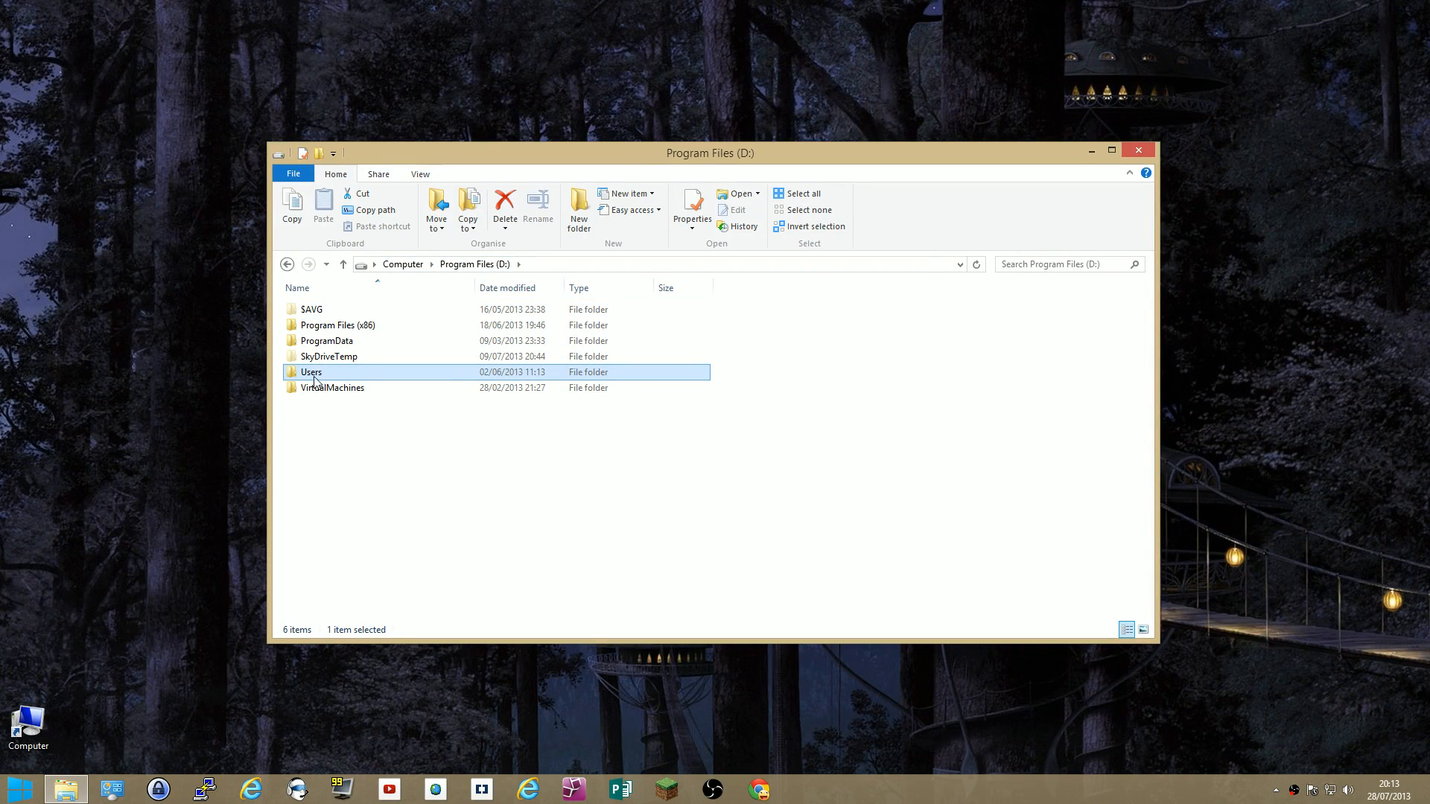
pyautogui.doubleClick(311, 373)
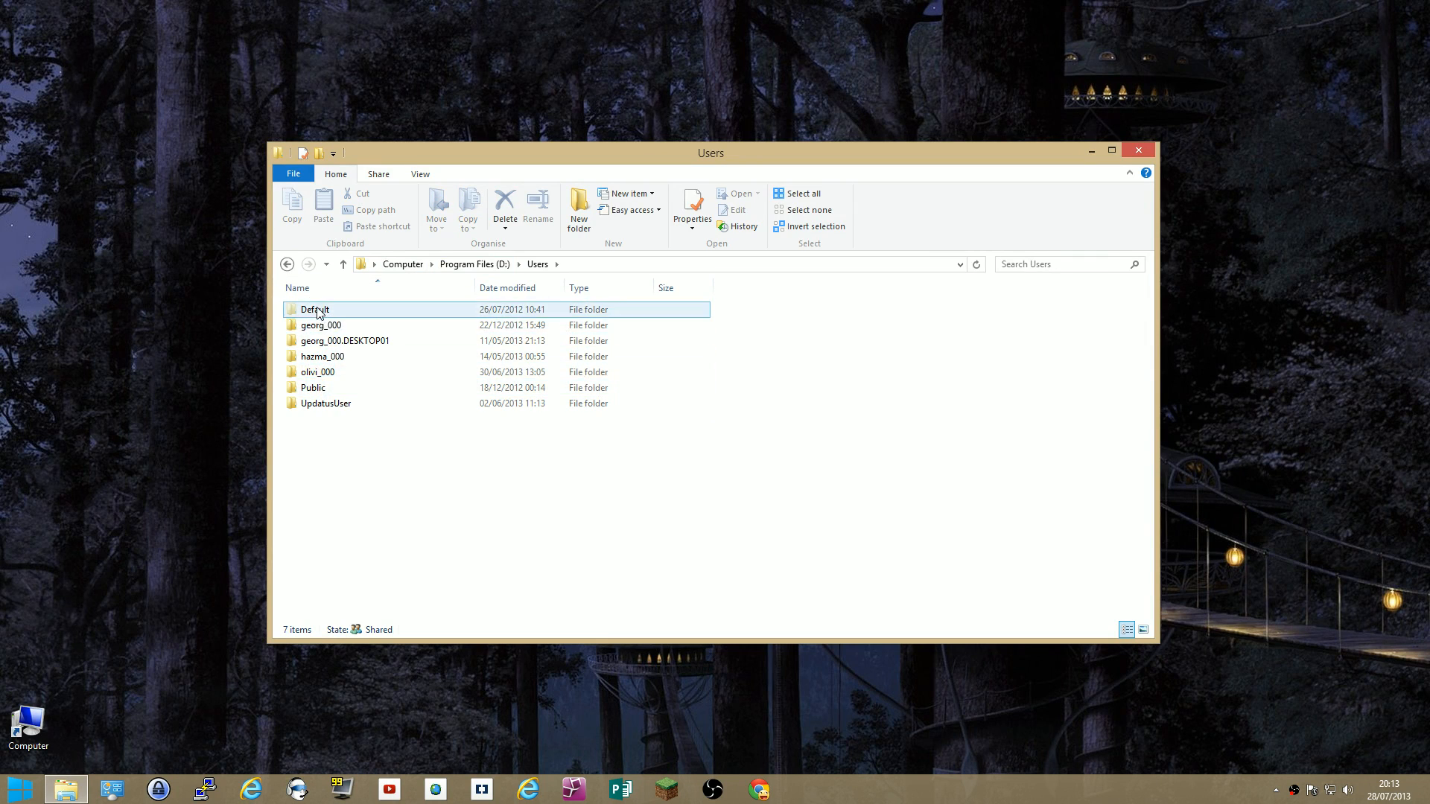
pyautogui.click(322, 356)
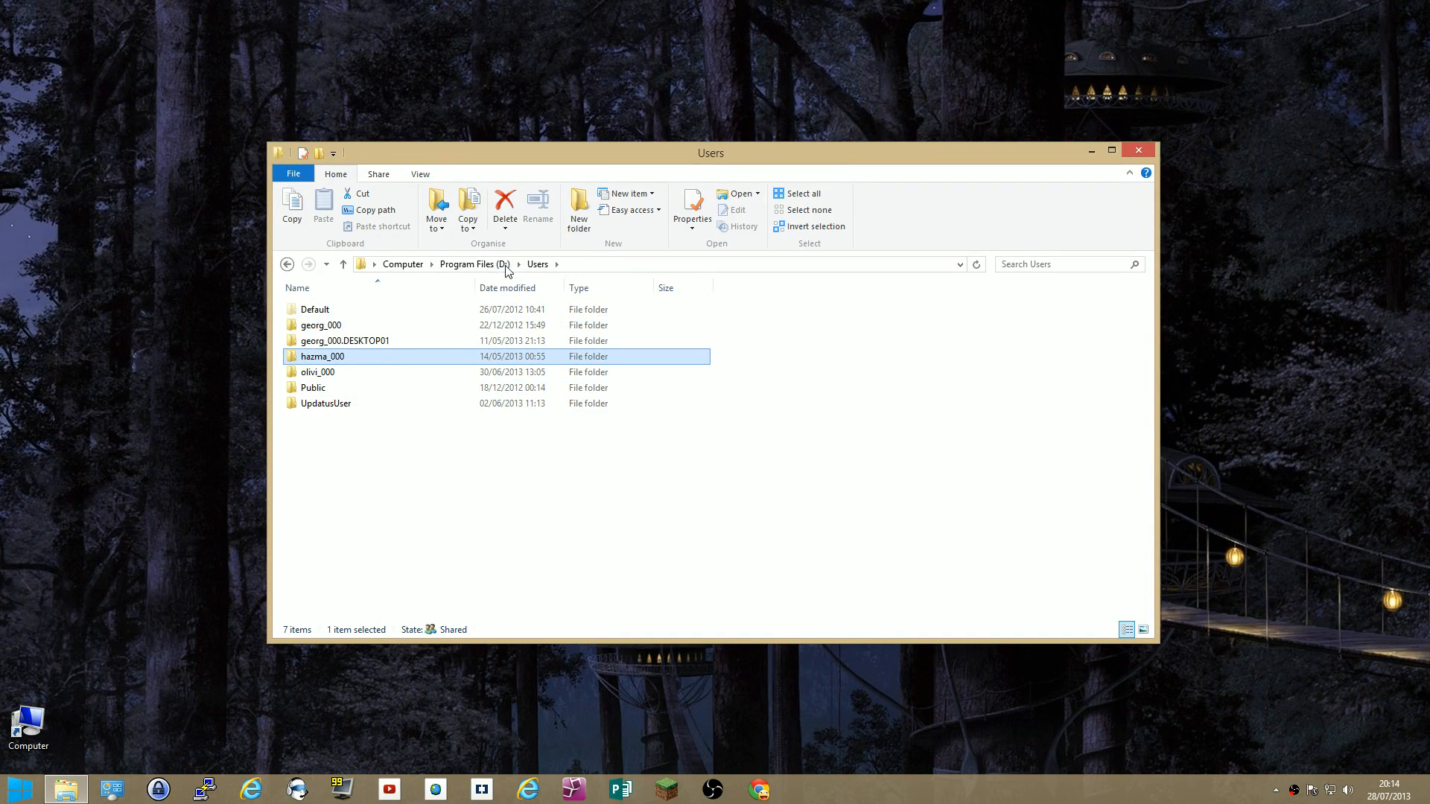
# Open the hazma_000 folder and enable Hidden items so AppData is listed.
pyautogui.doubleClick(321, 356)
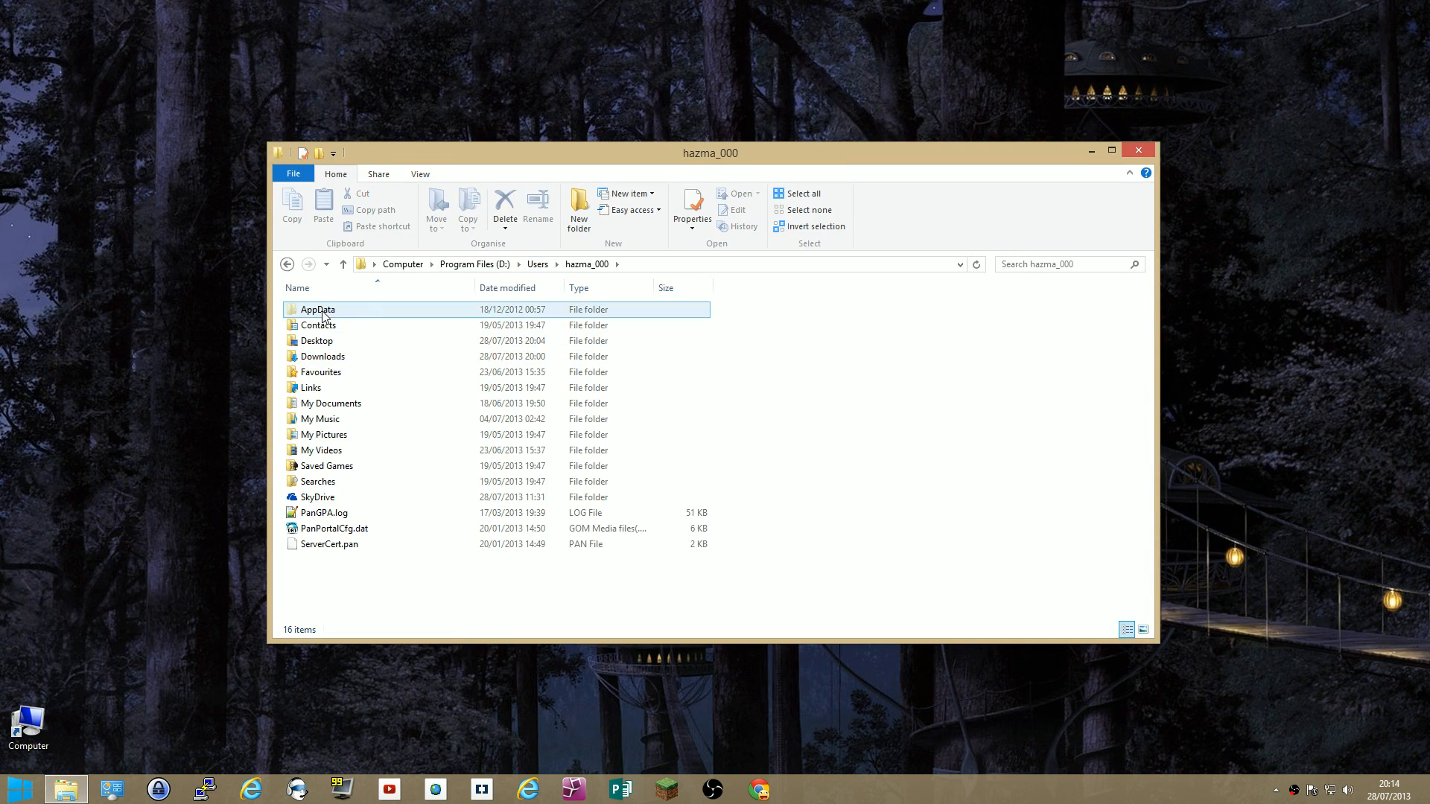
pyautogui.click(323, 512)
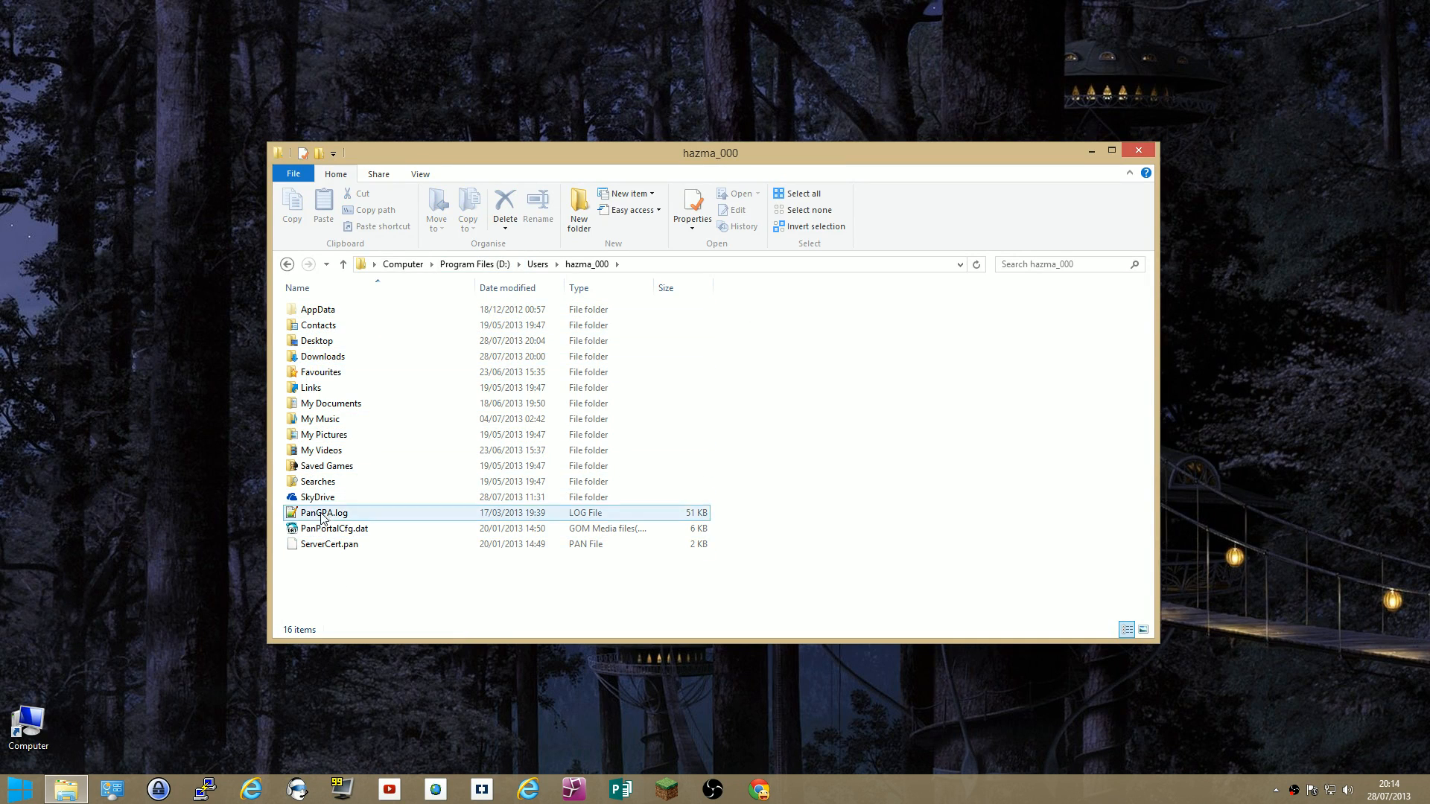
pyautogui.click(317, 310)
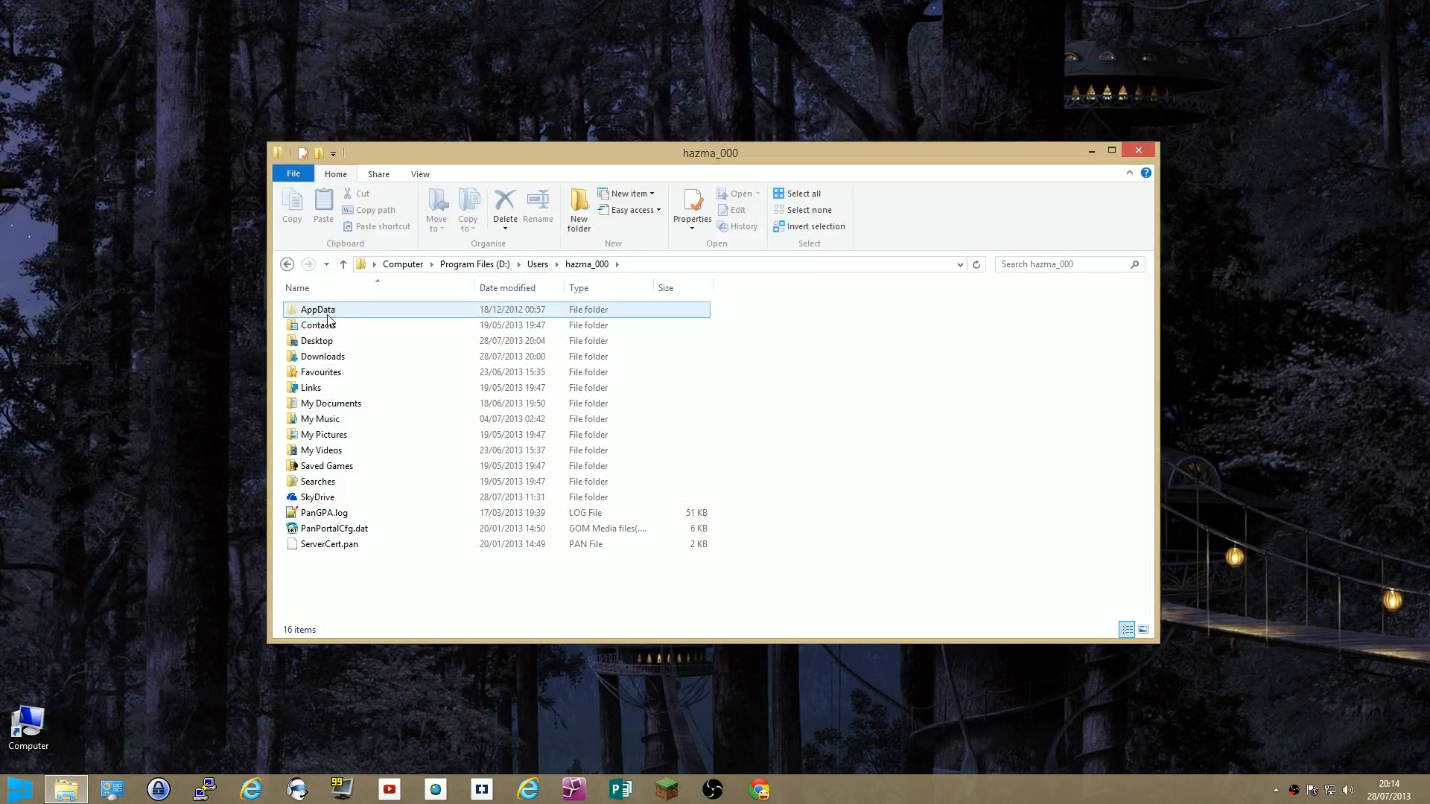
pyautogui.moveTo(317, 309)
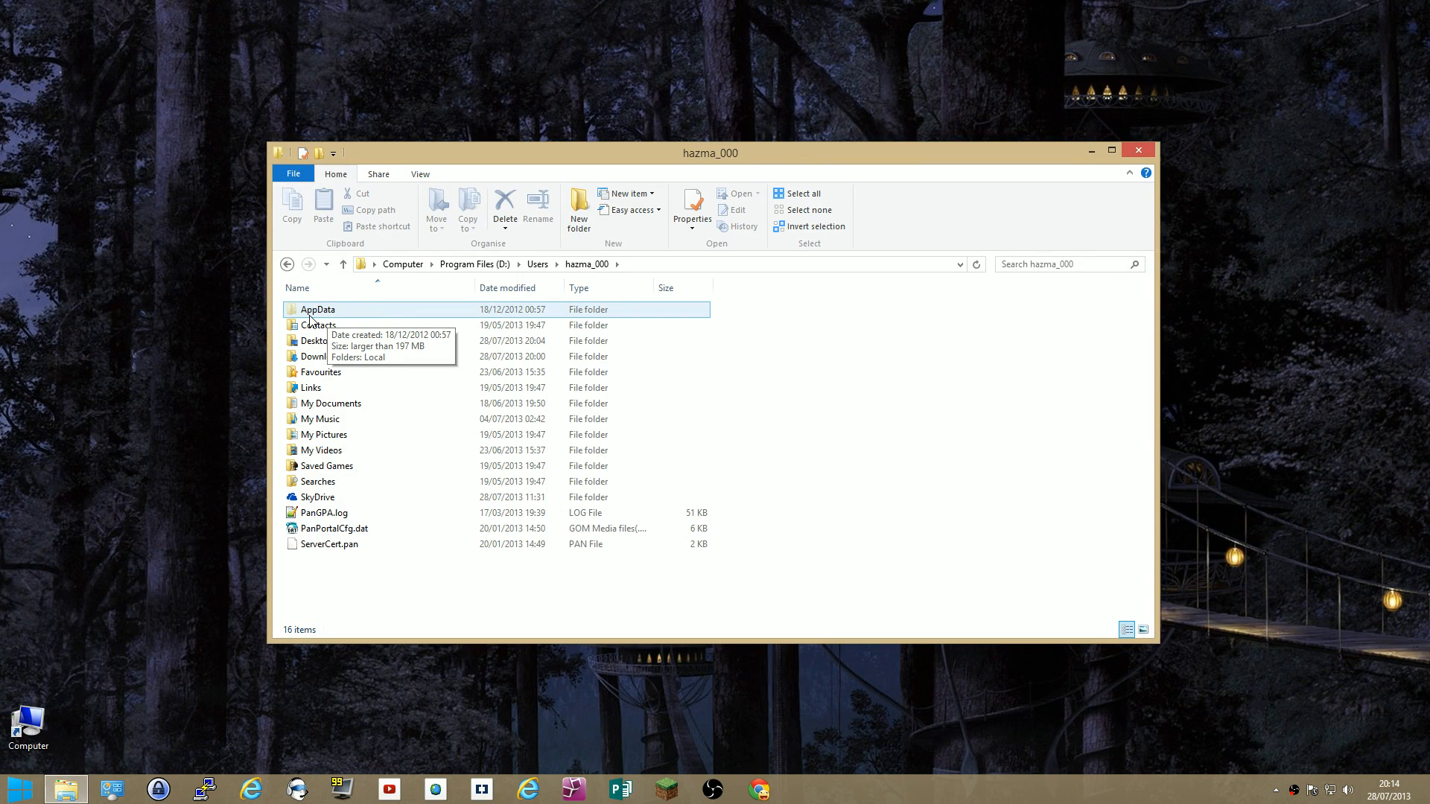
pyautogui.moveTo(387, 310)
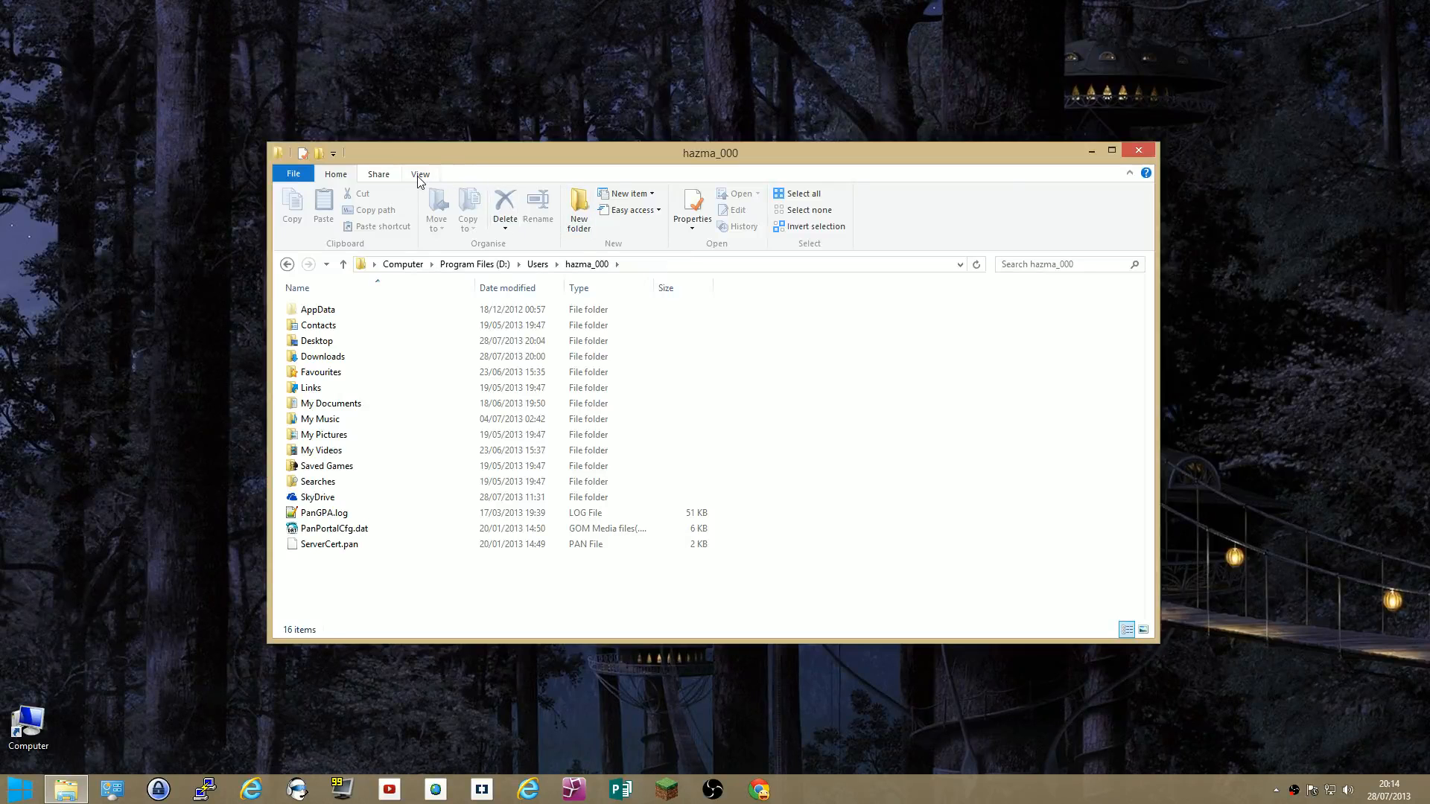
pyautogui.click(420, 174)
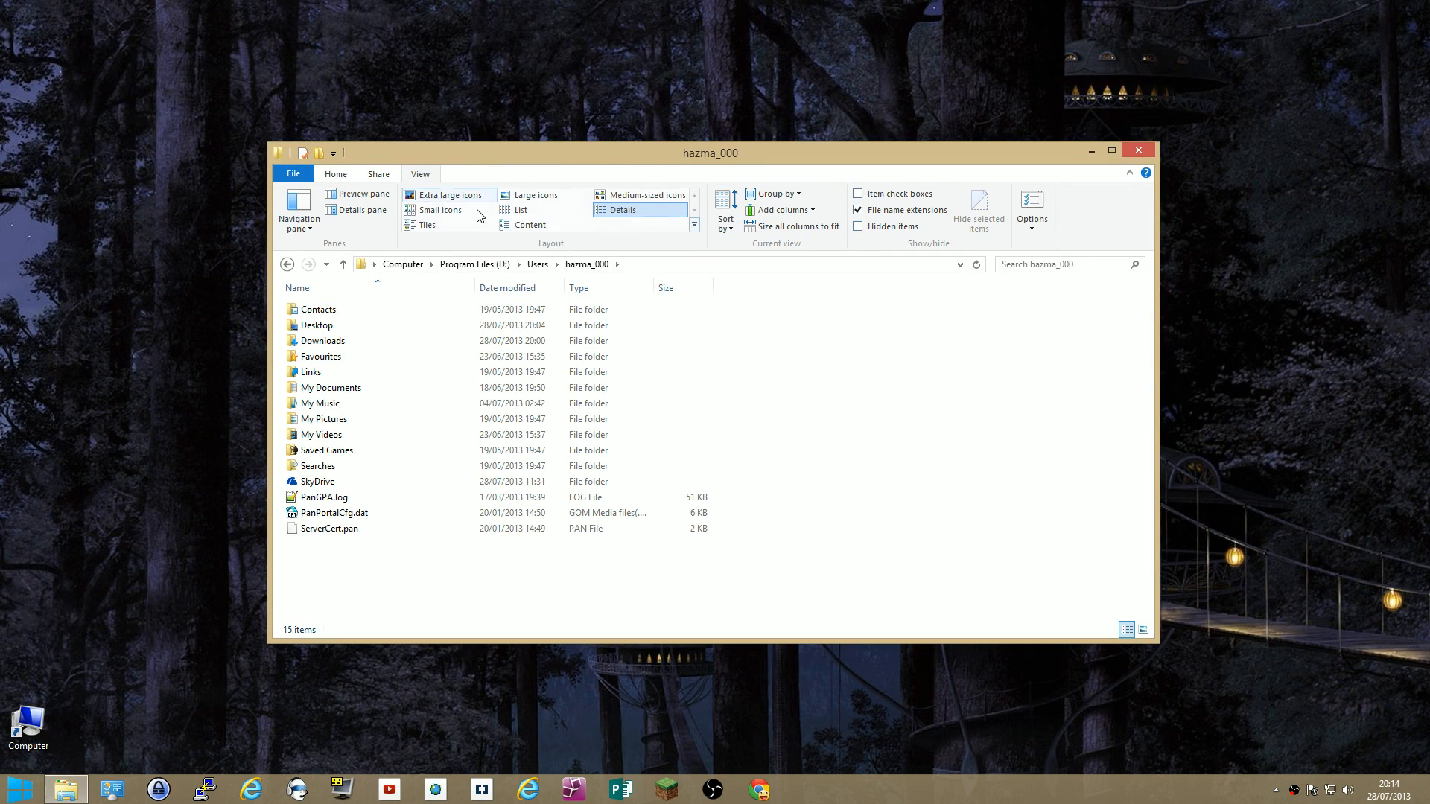
pyautogui.click(858, 227)
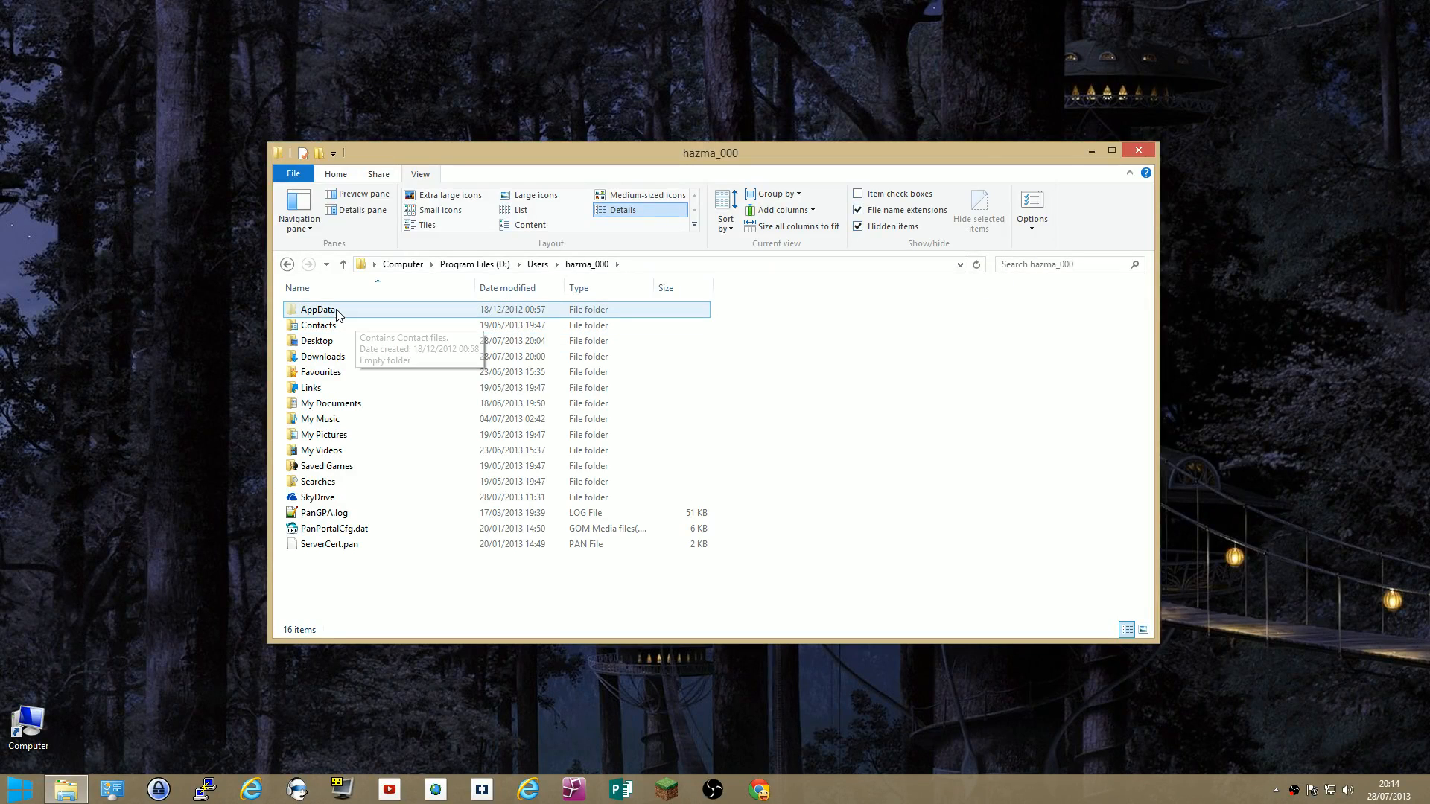
pyautogui.moveTo(1031, 205)
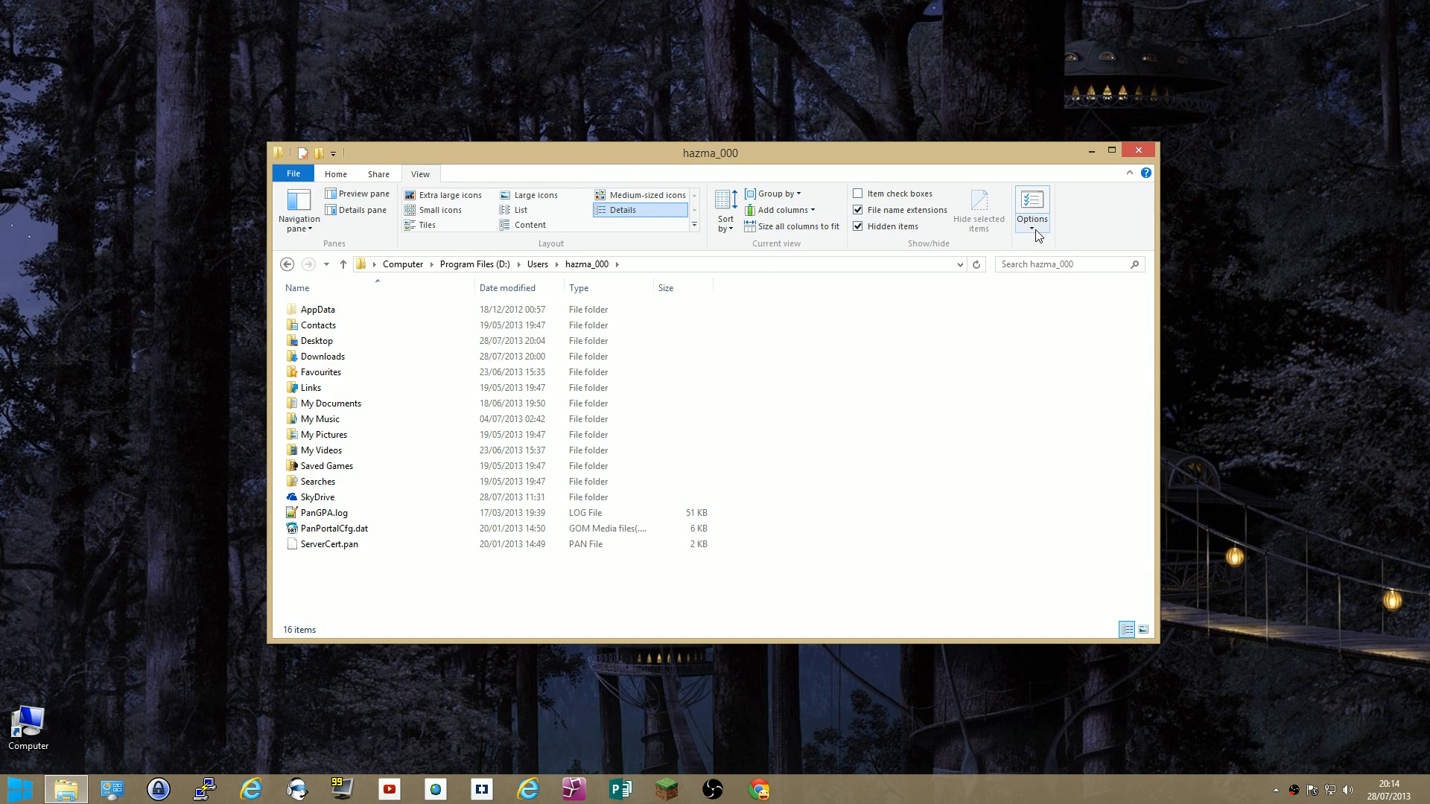
pyautogui.moveTo(1030, 205)
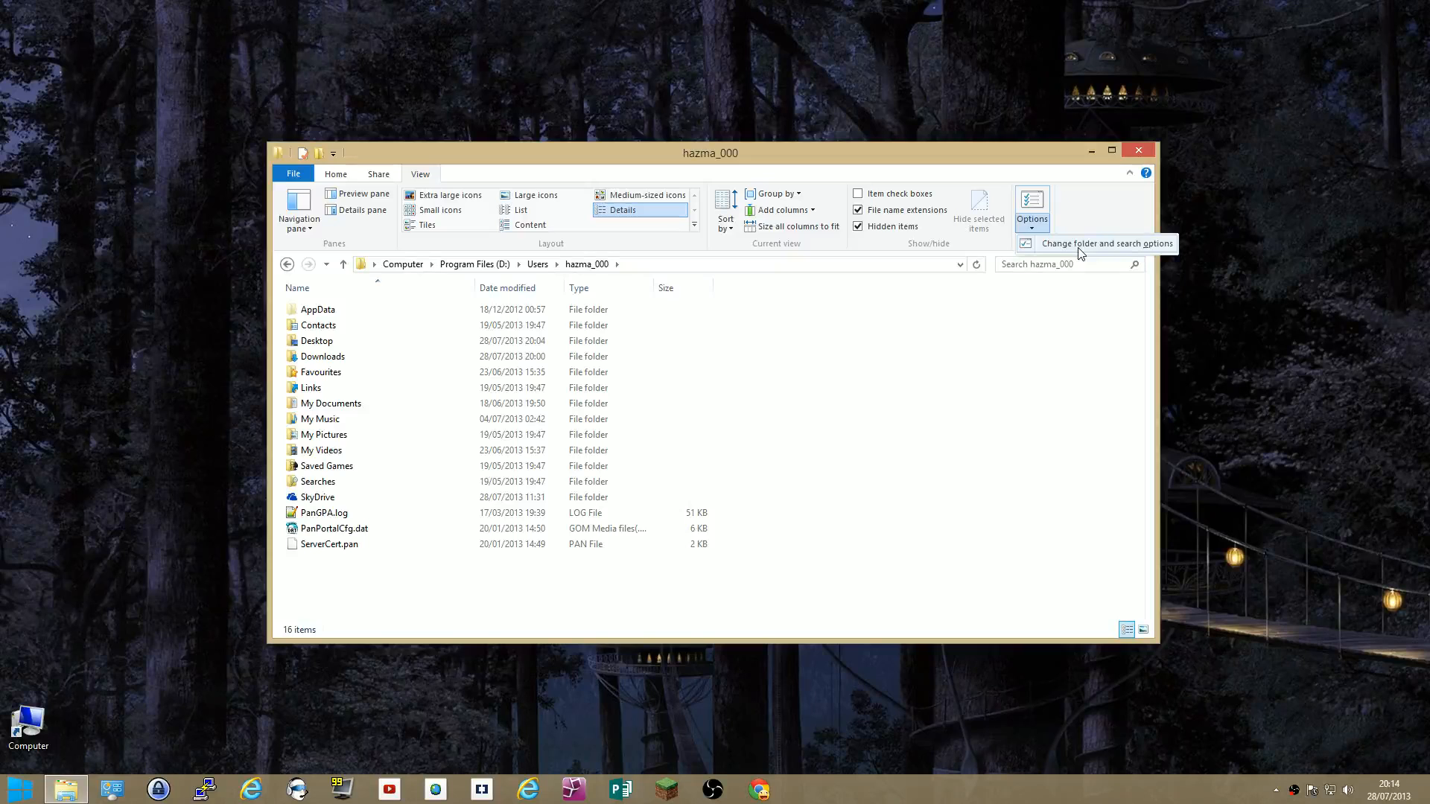
pyautogui.click(1030, 204)
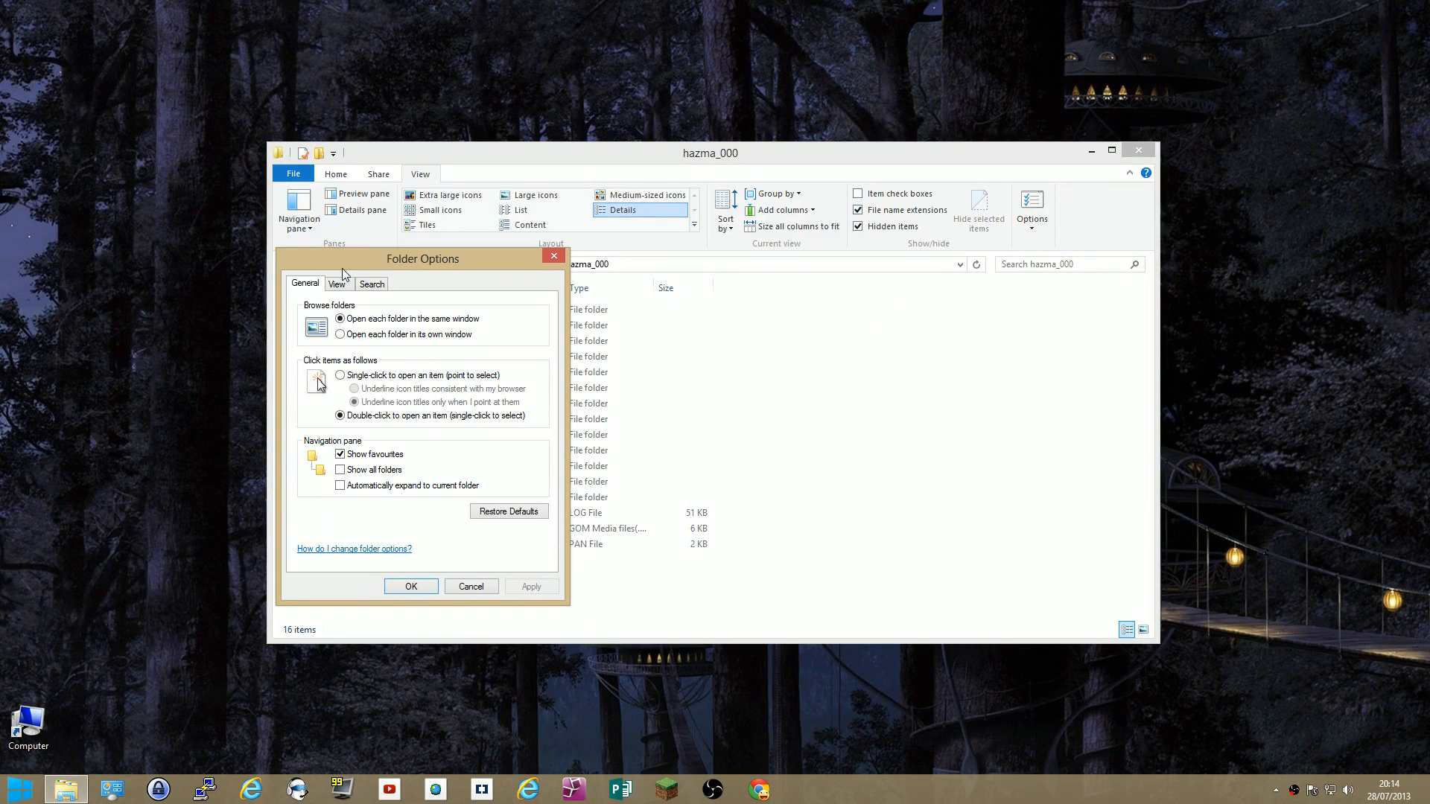
pyautogui.click(337, 284)
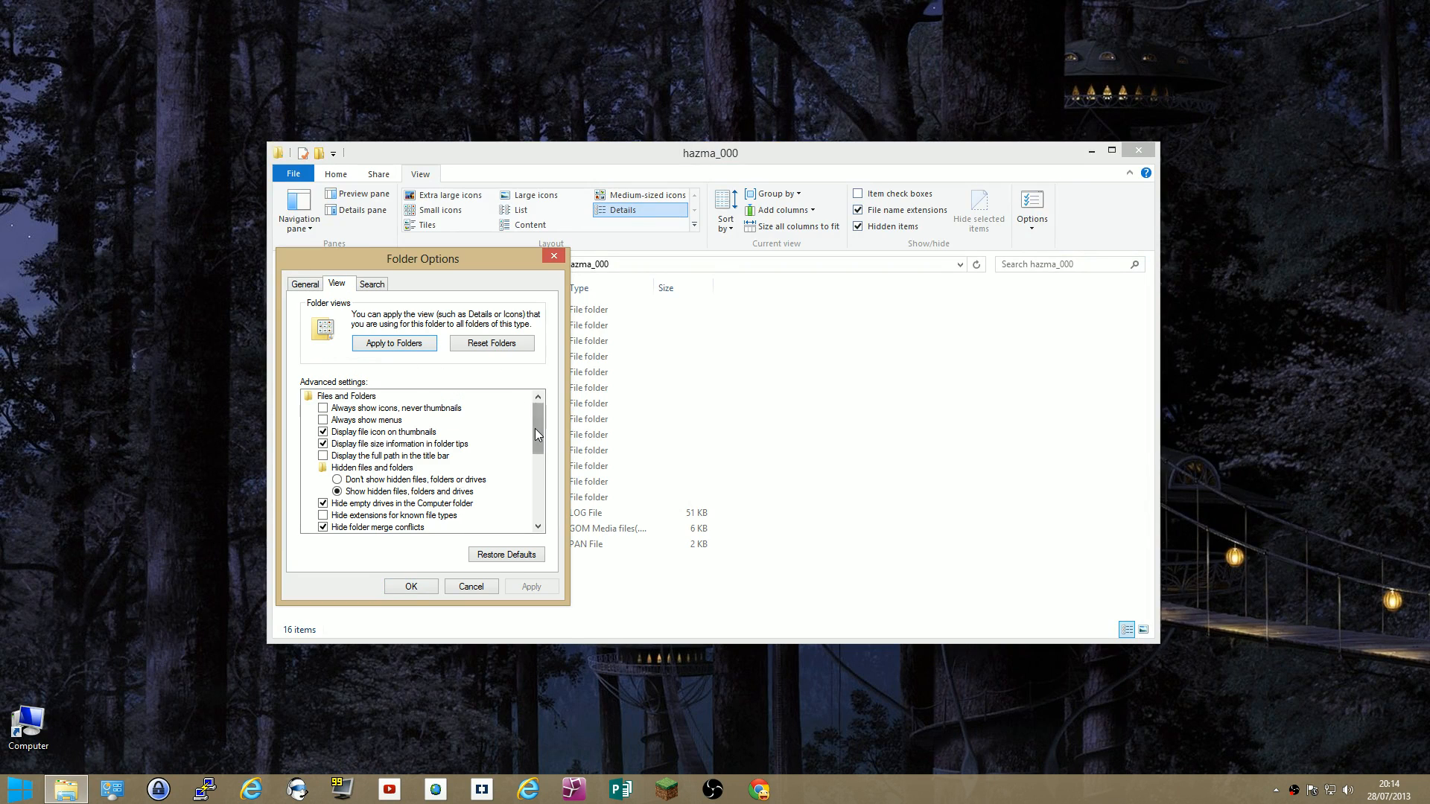
pyautogui.scroll(-3)
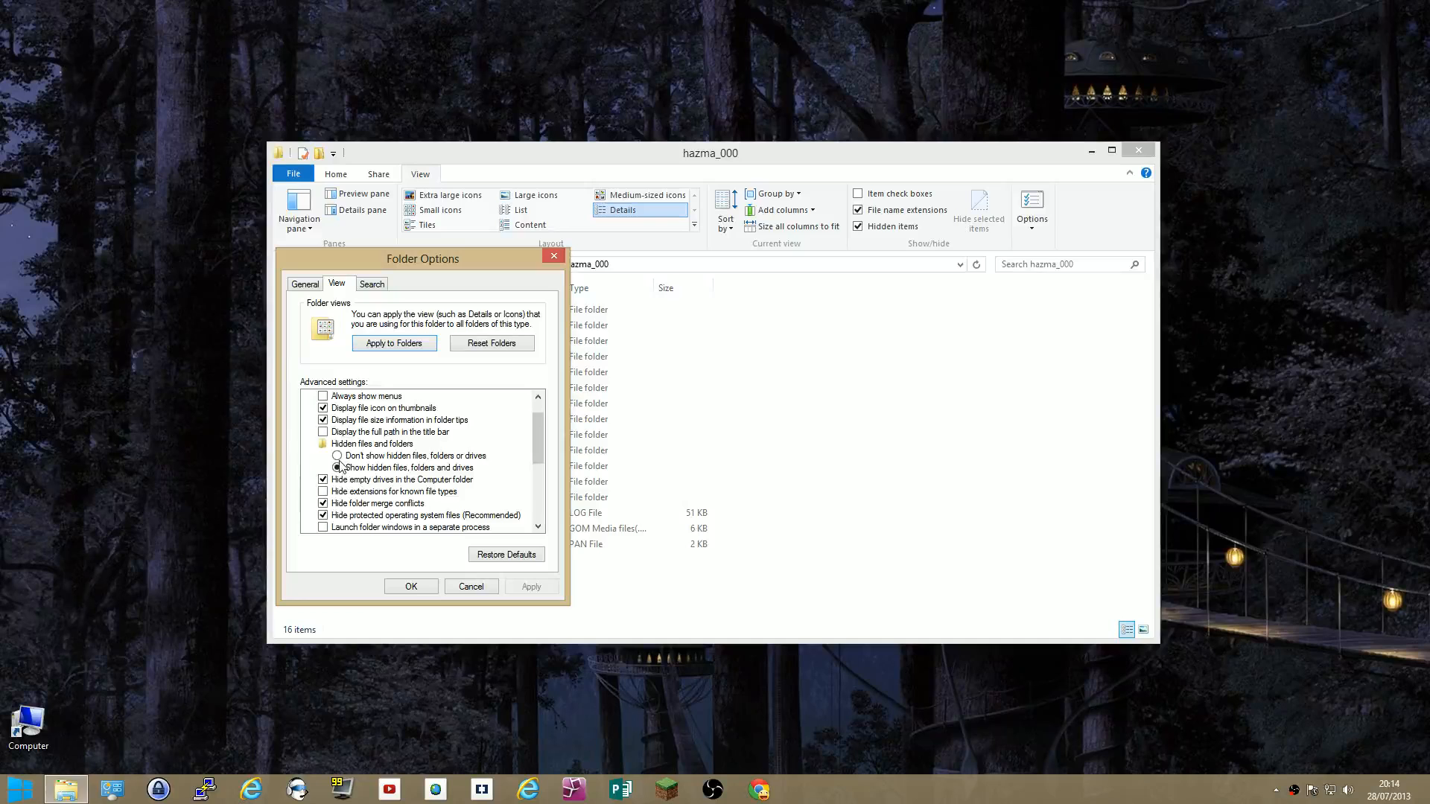
pyautogui.click(338, 466)
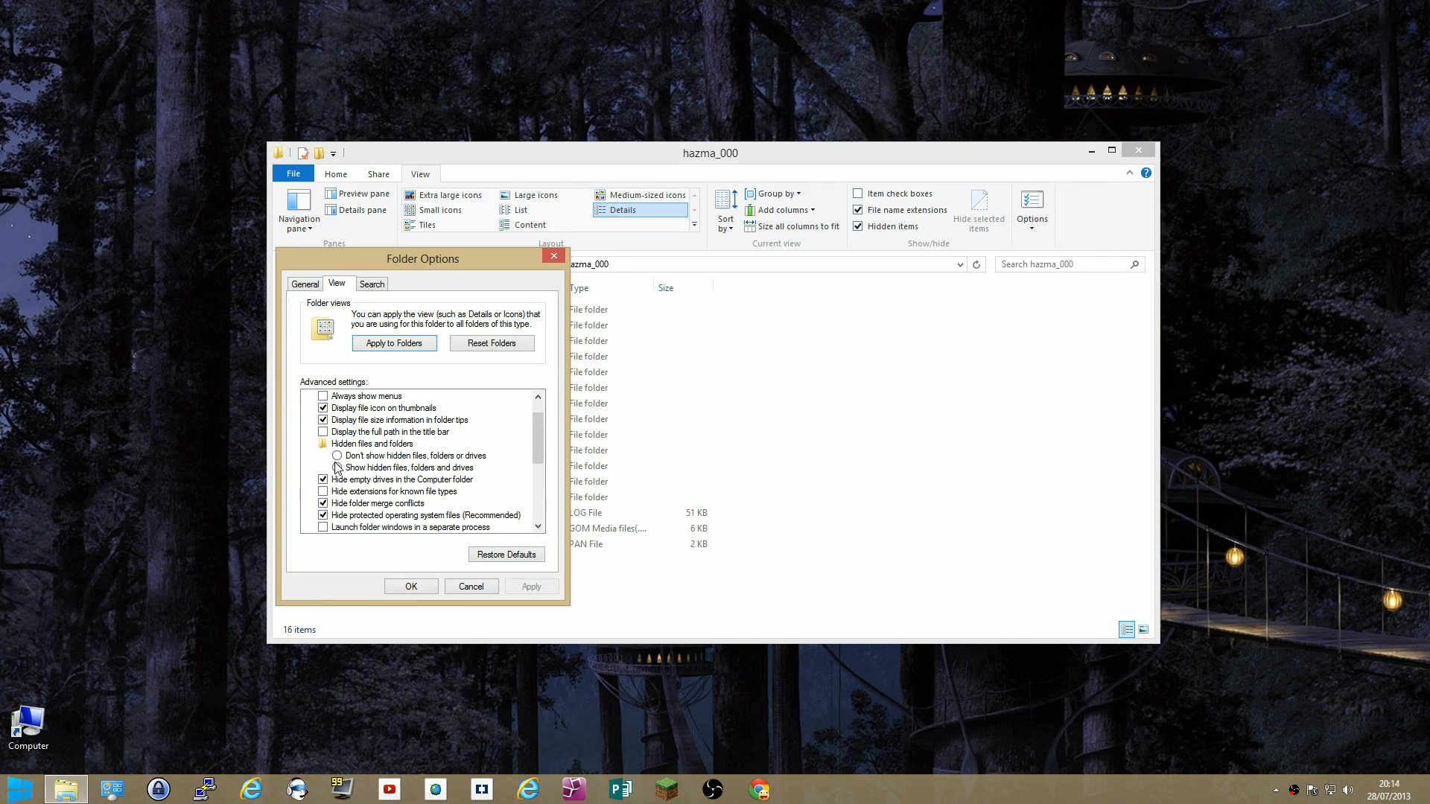
pyautogui.click(339, 466)
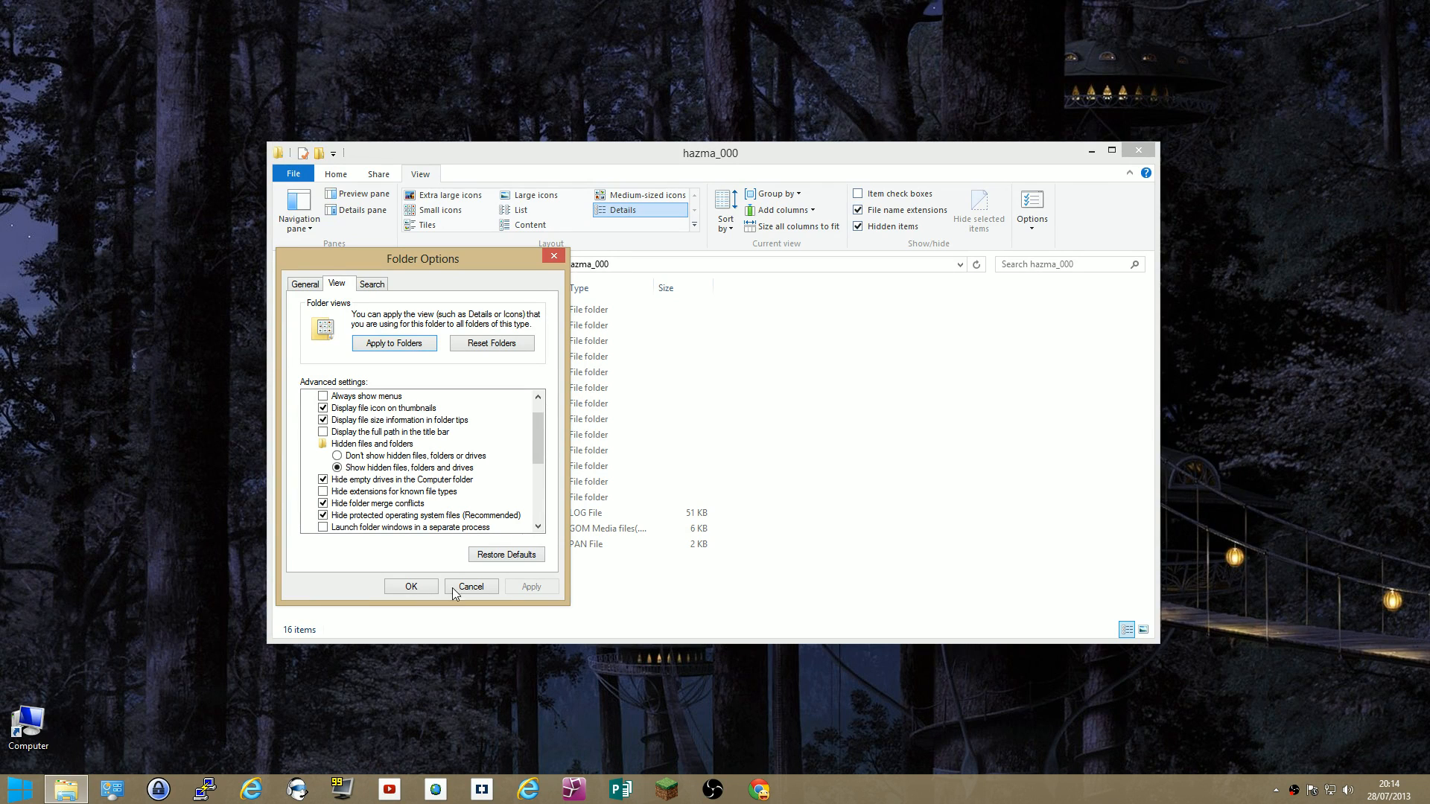
pyautogui.click(472, 587)
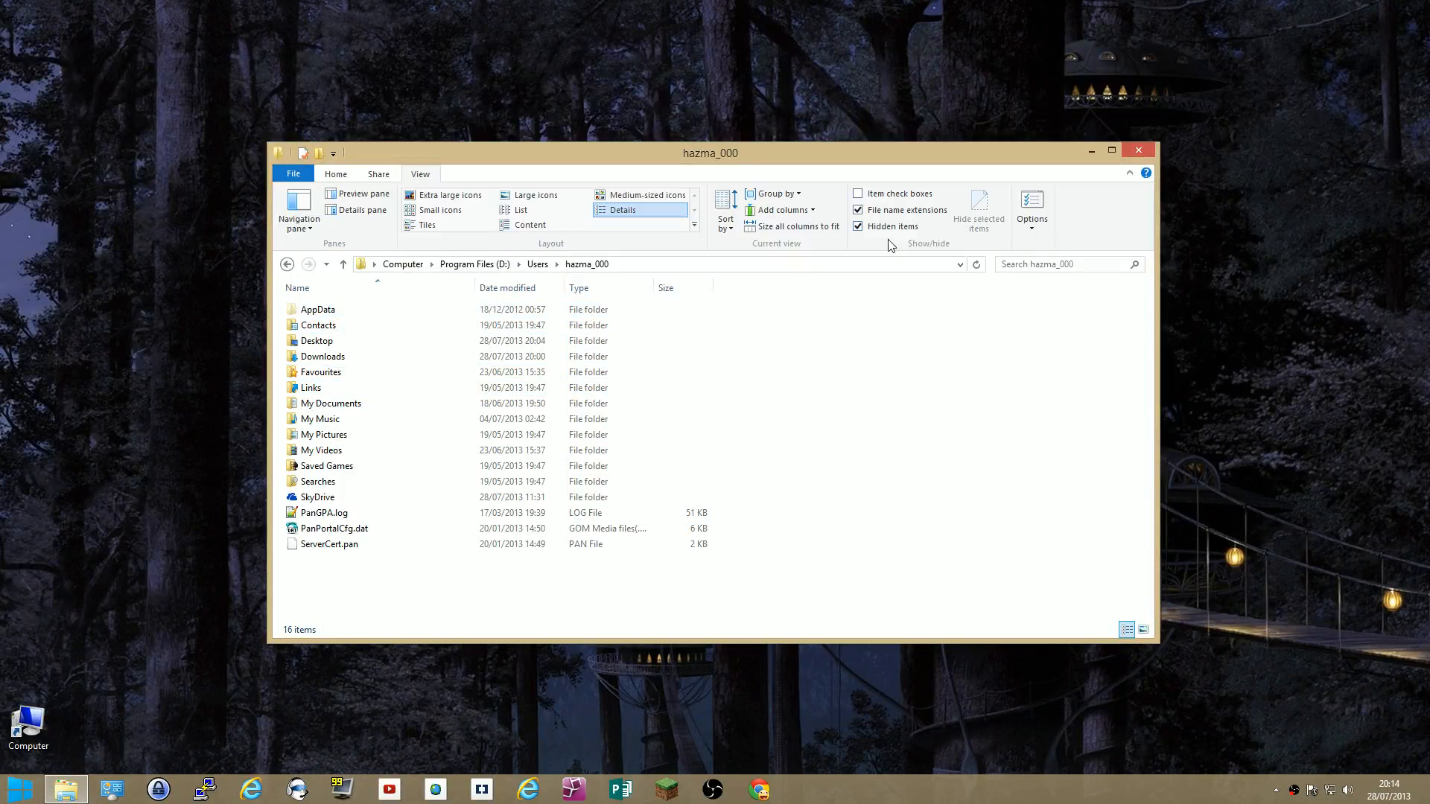
# Browse into AppData\Roaming\.minecraft.
pyautogui.click(318, 310)
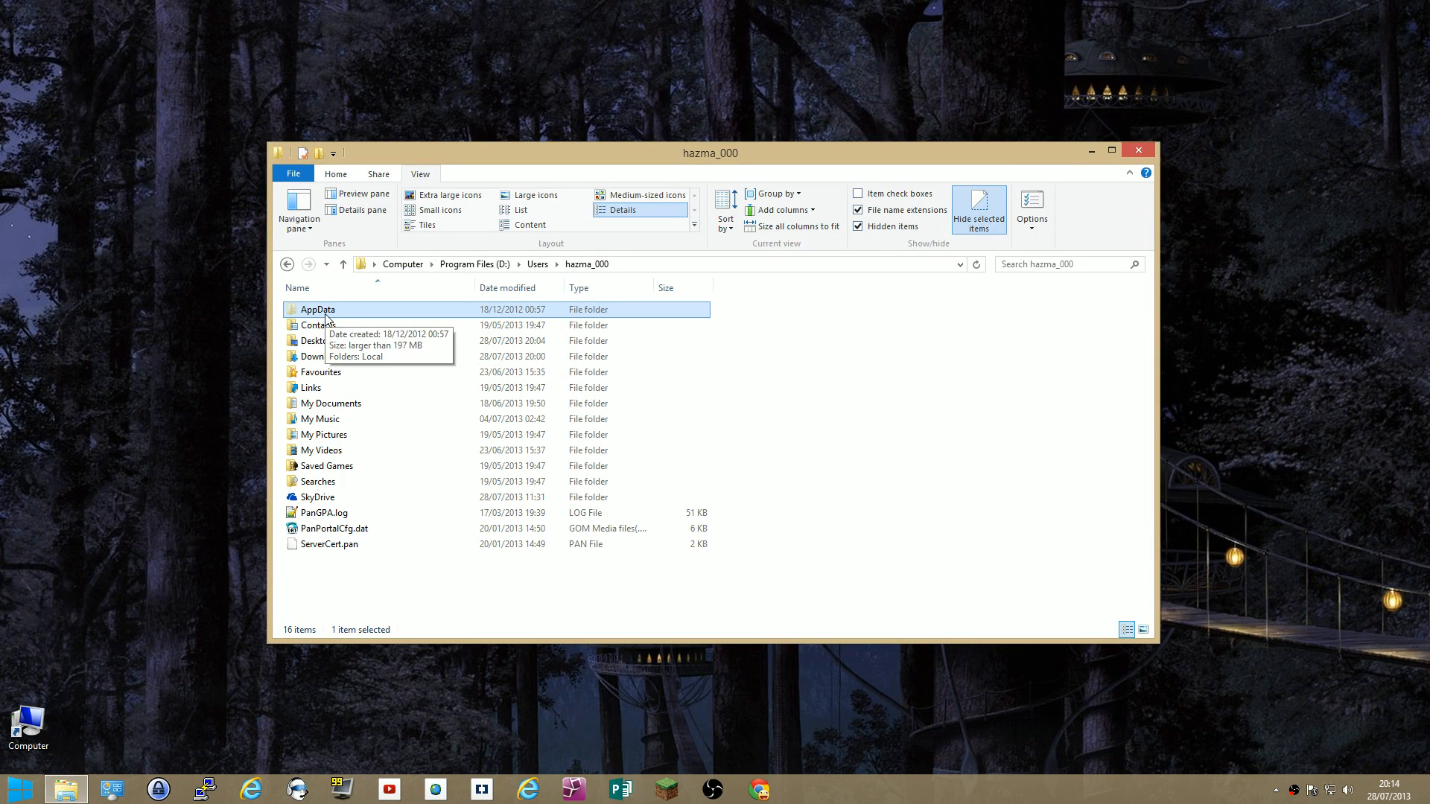
pyautogui.doubleClick(318, 310)
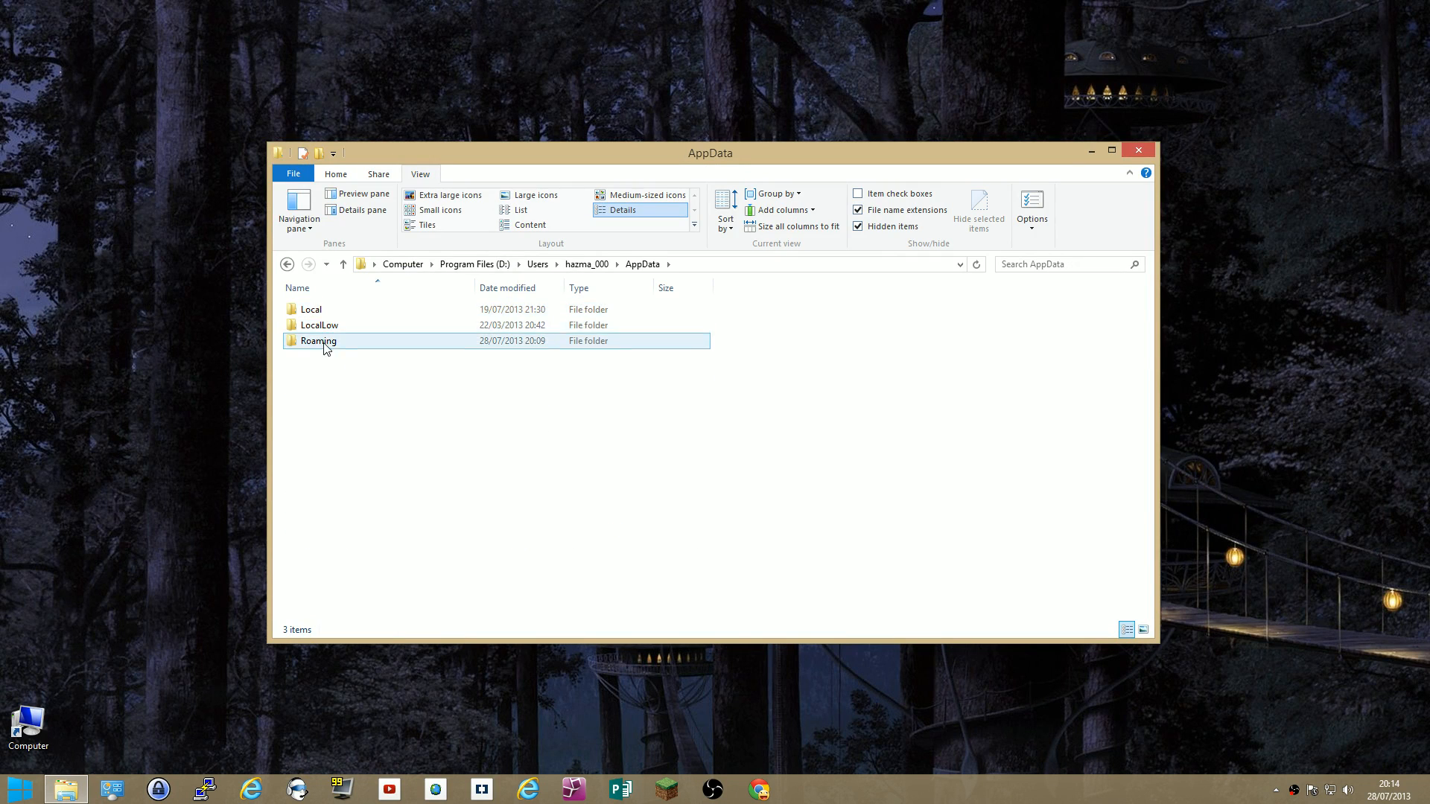
pyautogui.click(319, 325)
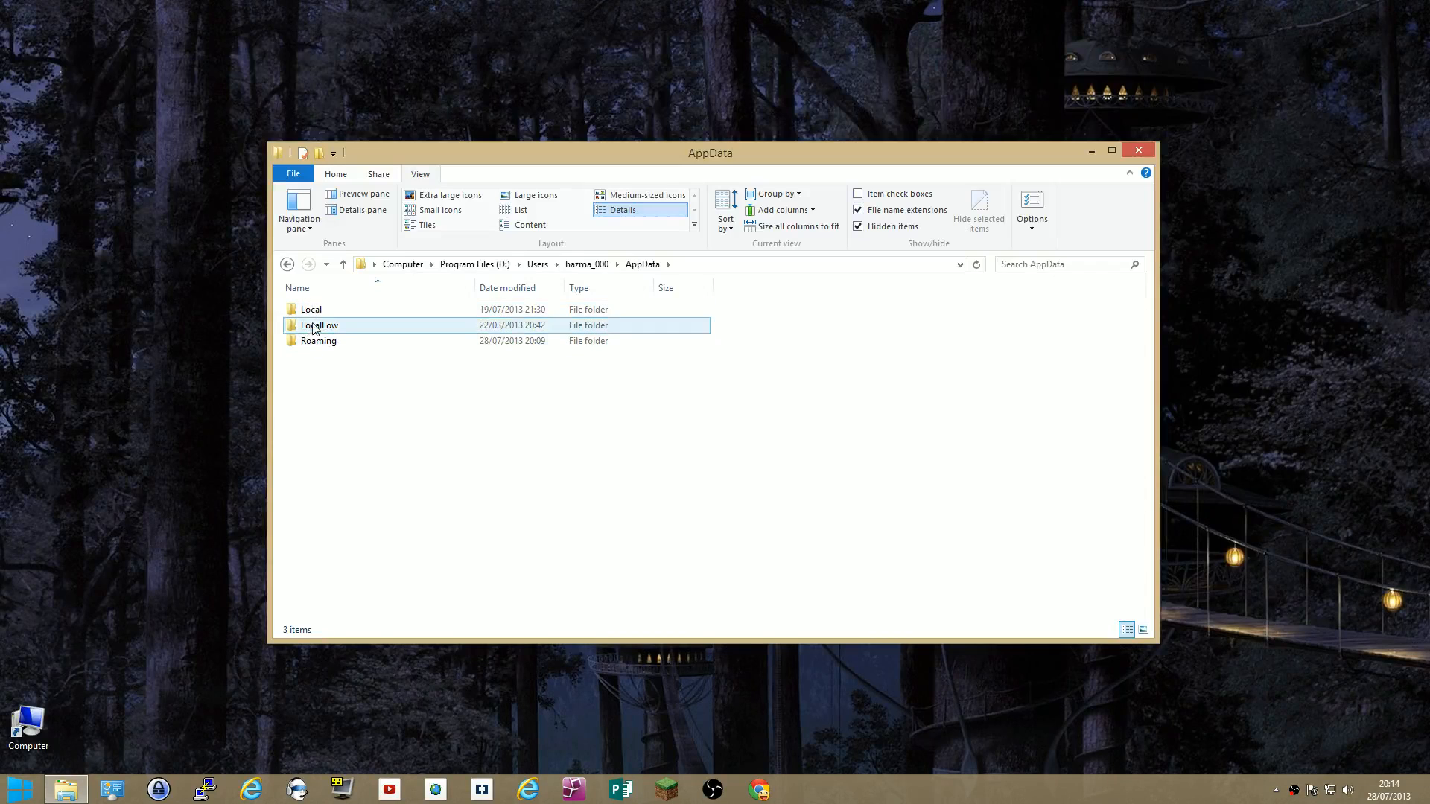
pyautogui.click(319, 340)
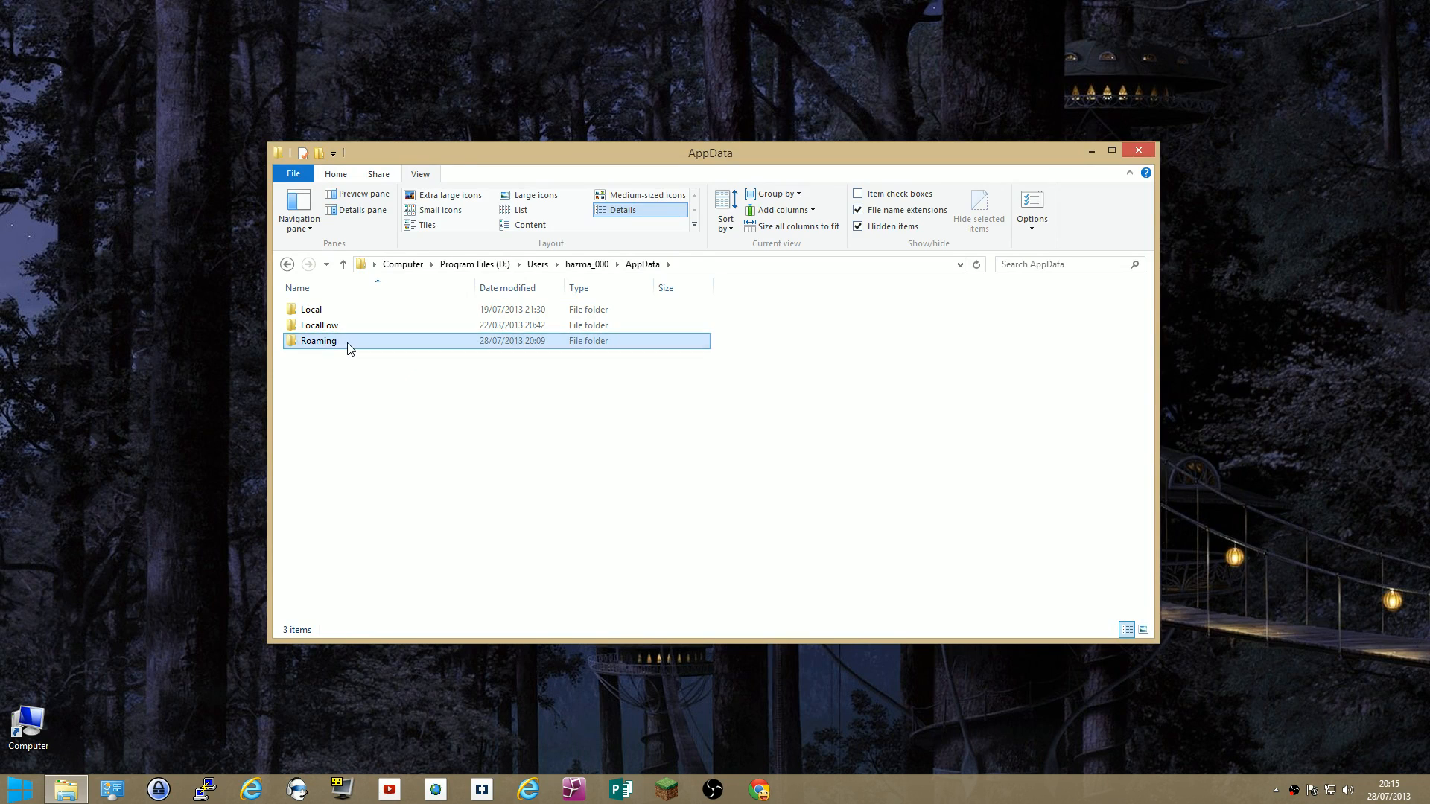
pyautogui.doubleClick(319, 340)
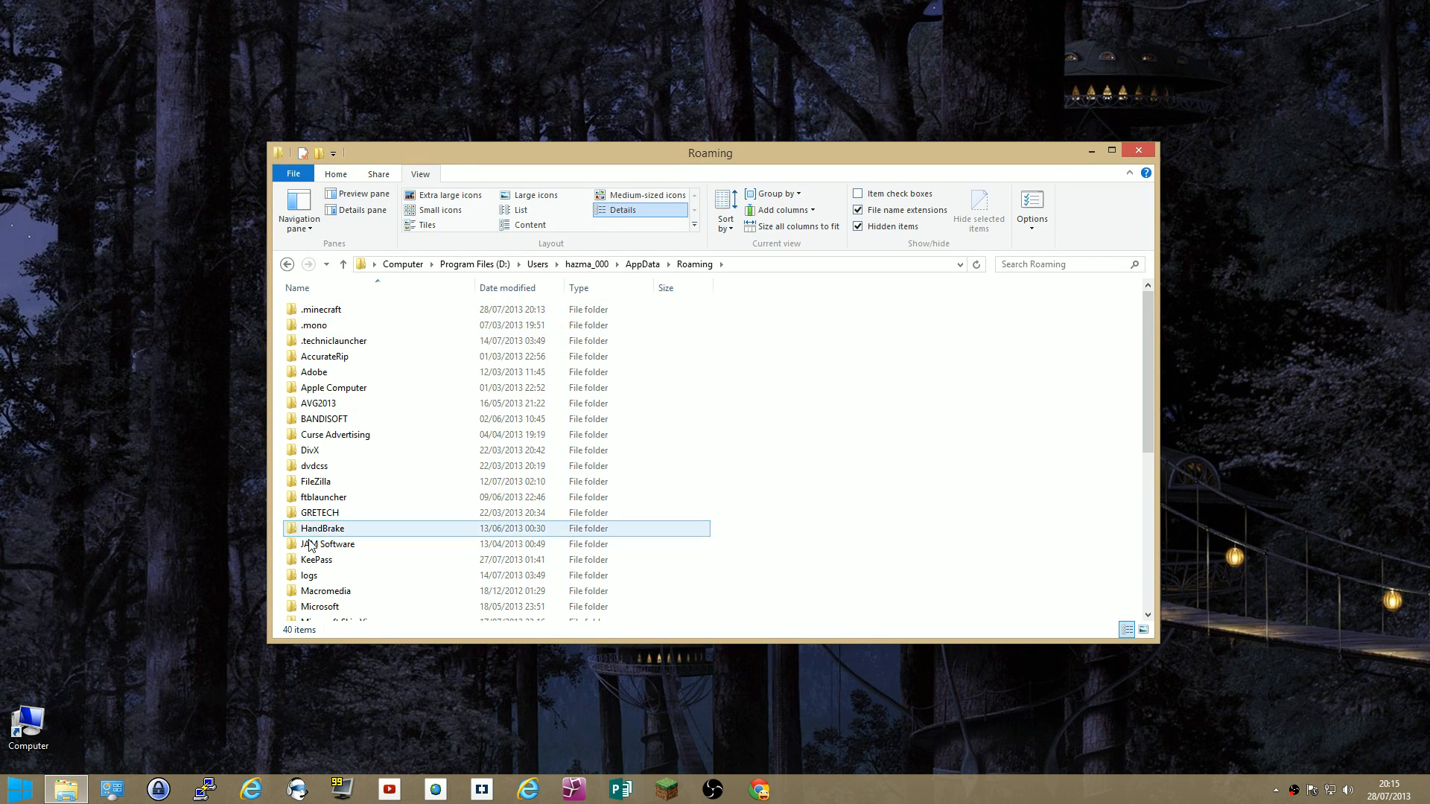
pyautogui.moveTo(321, 310)
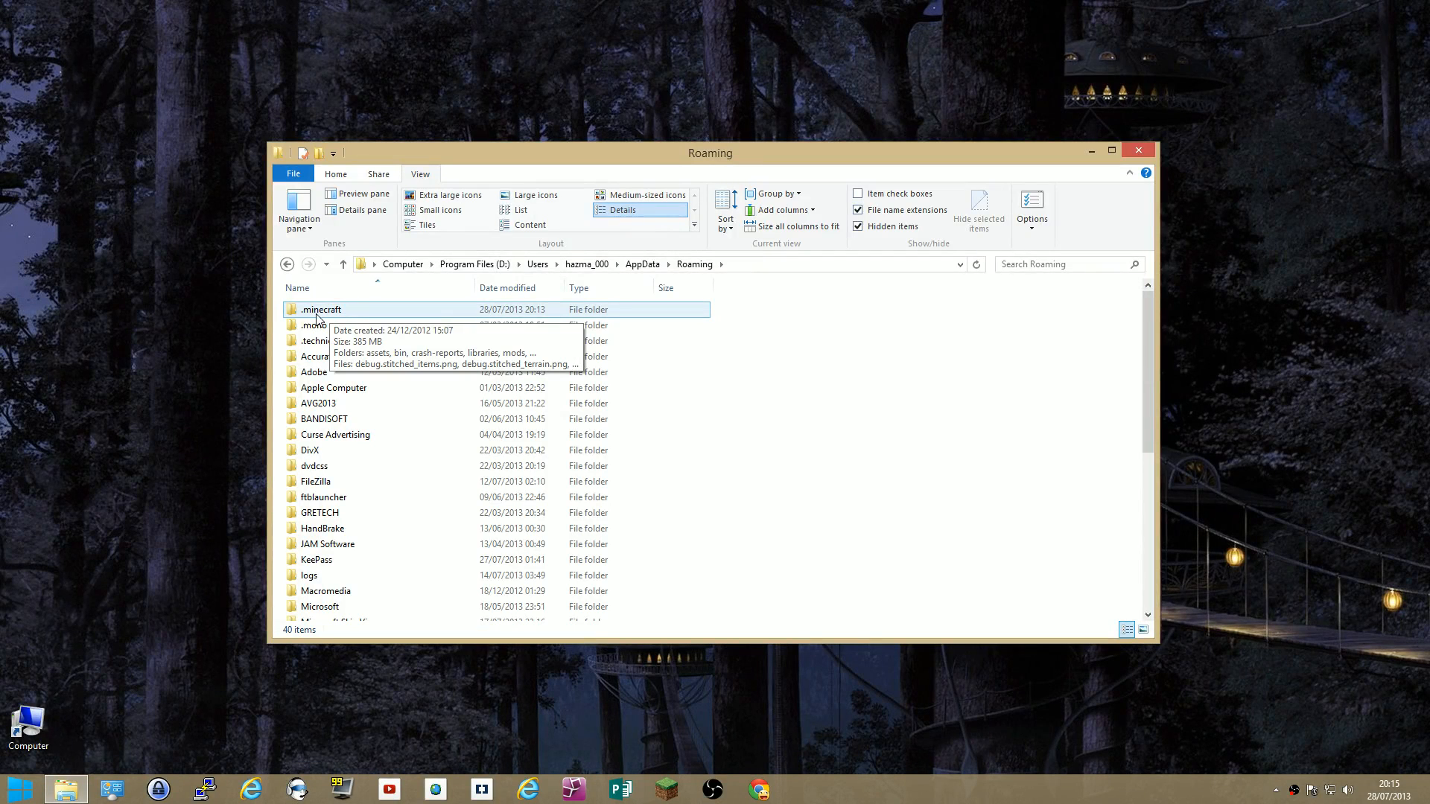
pyautogui.doubleClick(320, 310)
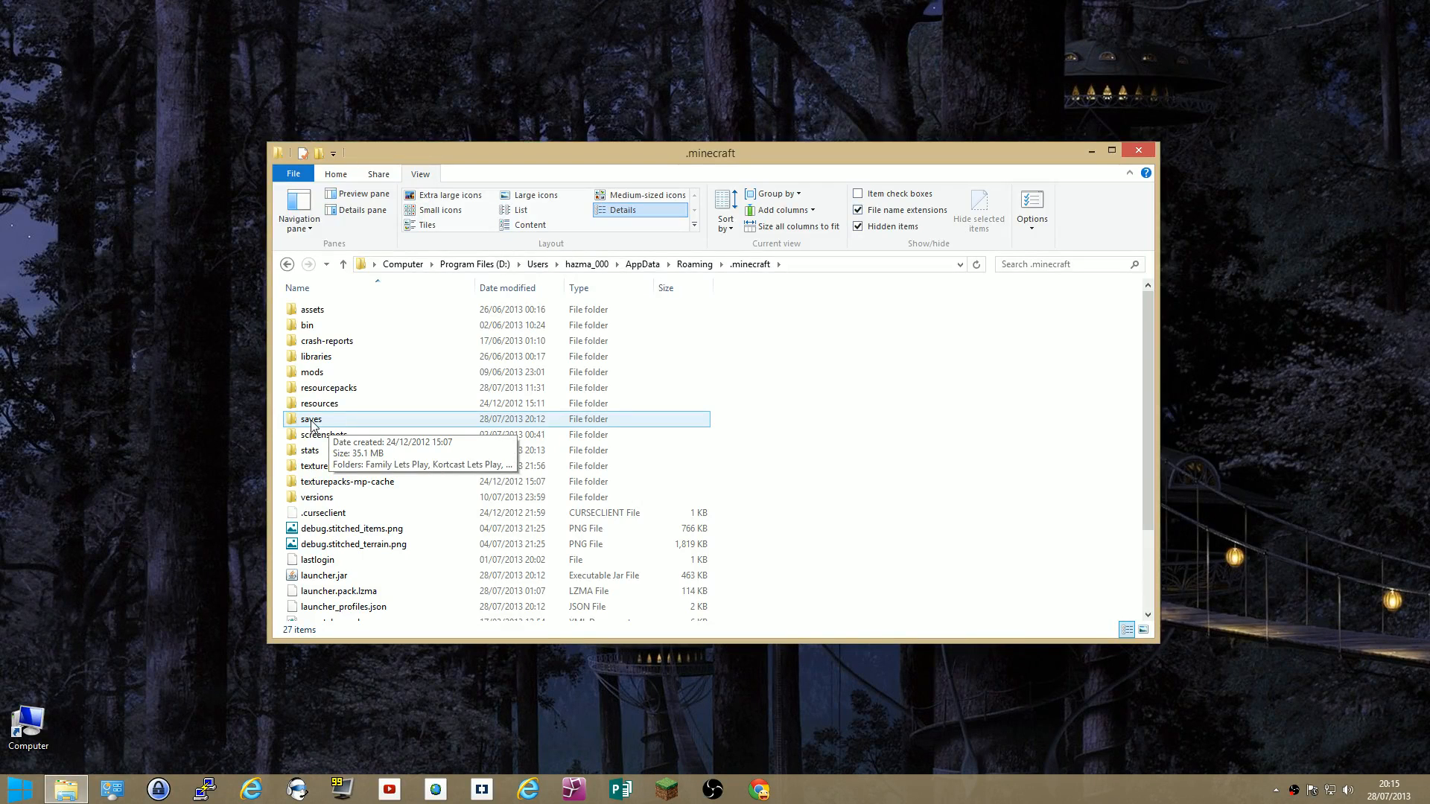
# Open the saves folder and select the My New World world folder.
pyautogui.doubleClick(311, 419)
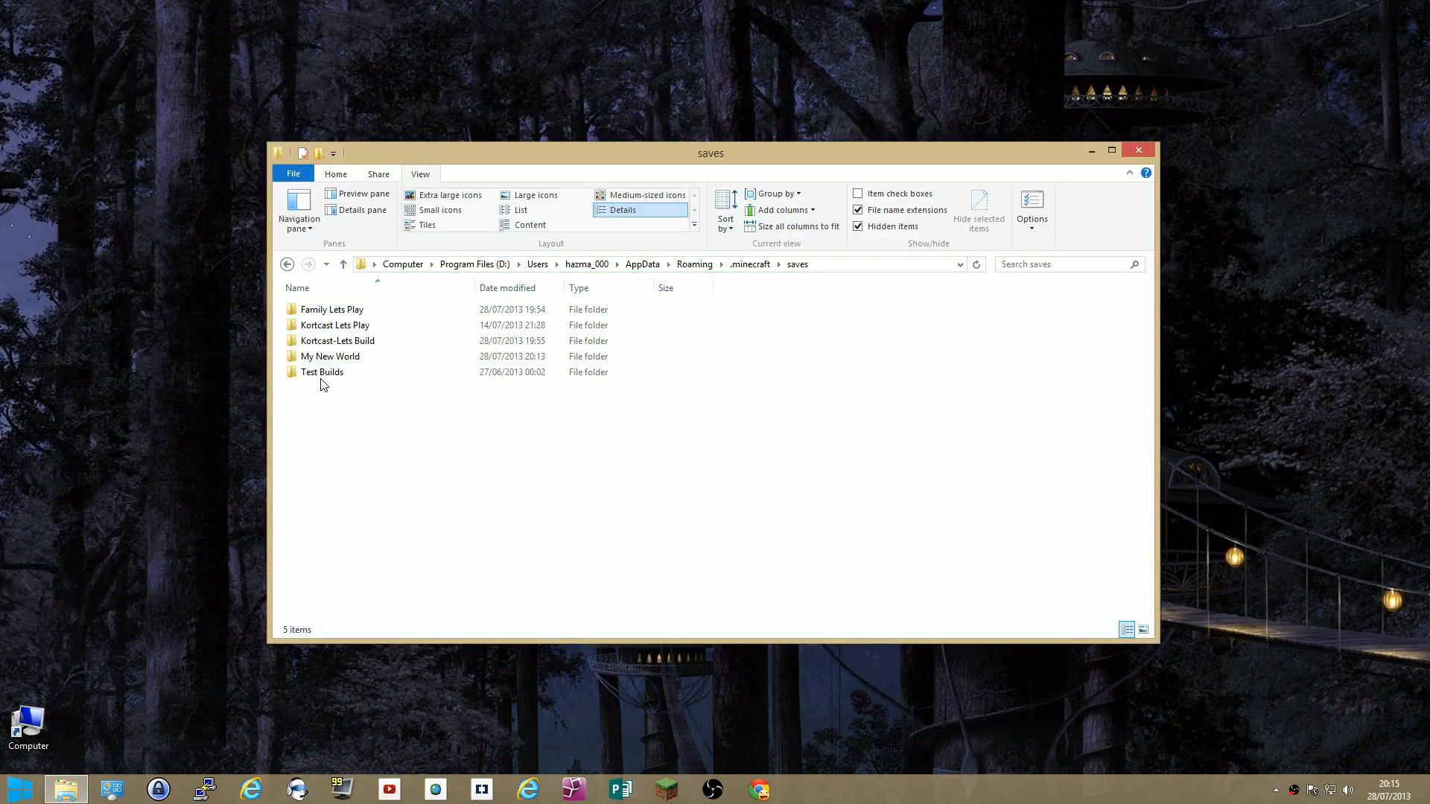
pyautogui.click(329, 356)
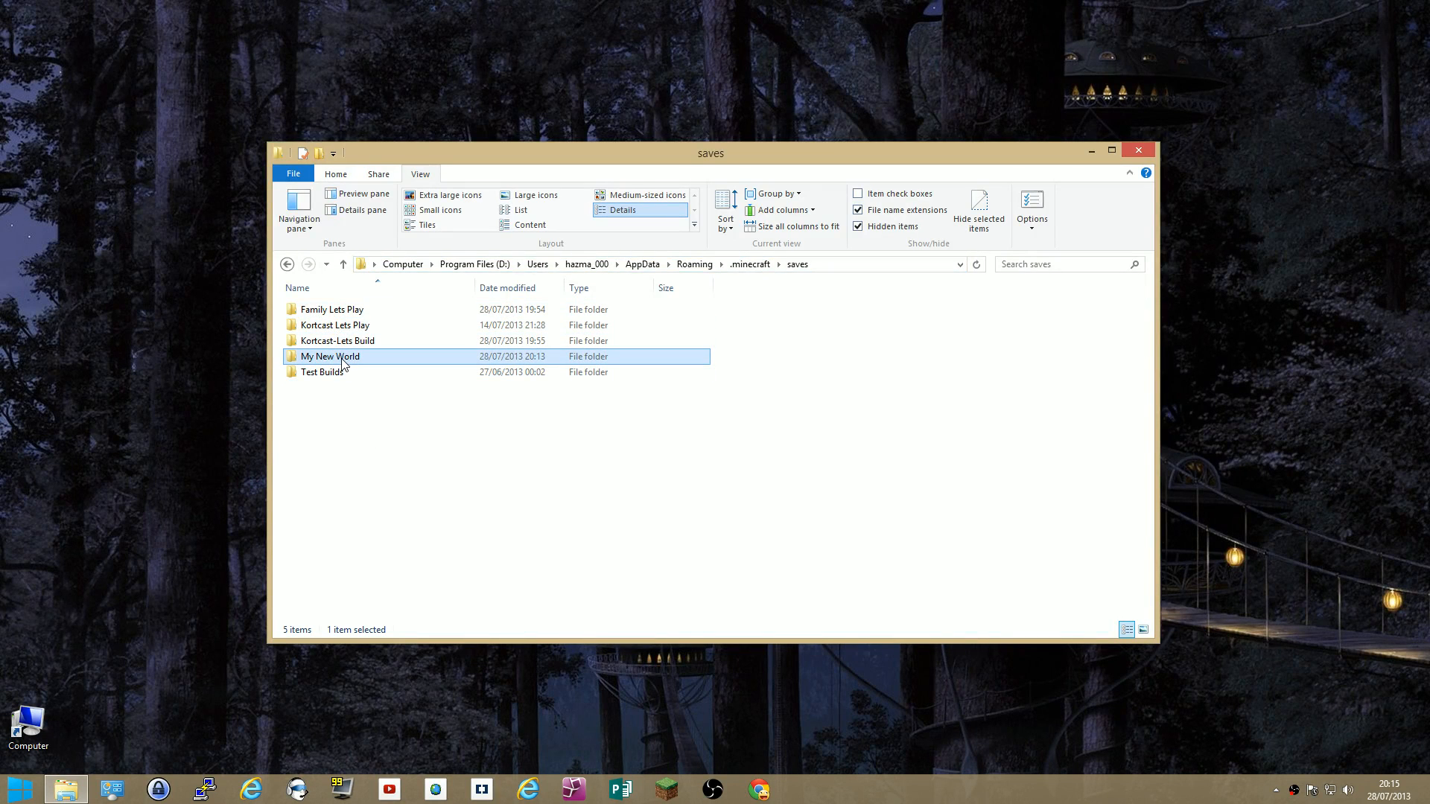
pyautogui.doubleClick(329, 356)
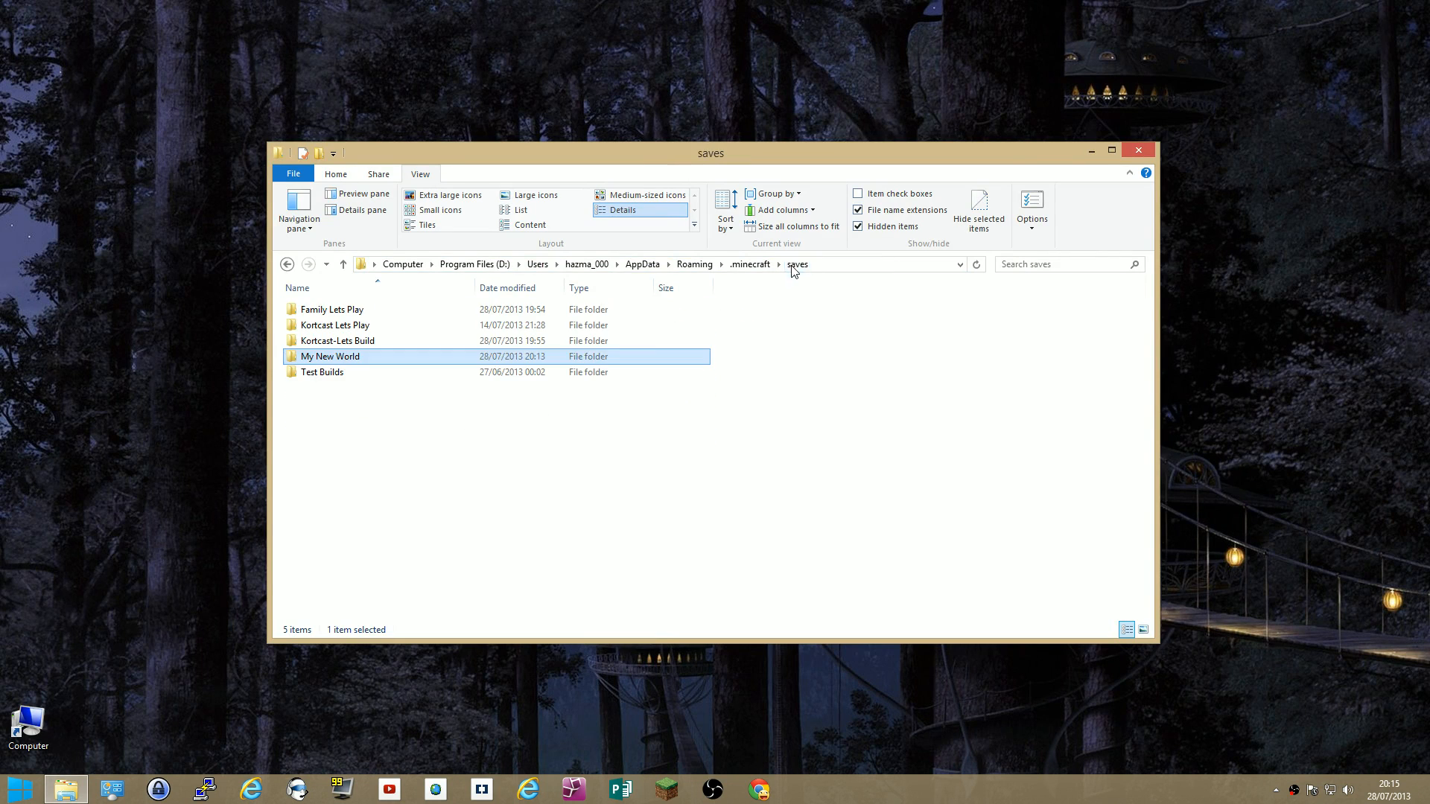
pyautogui.moveTo(328, 356)
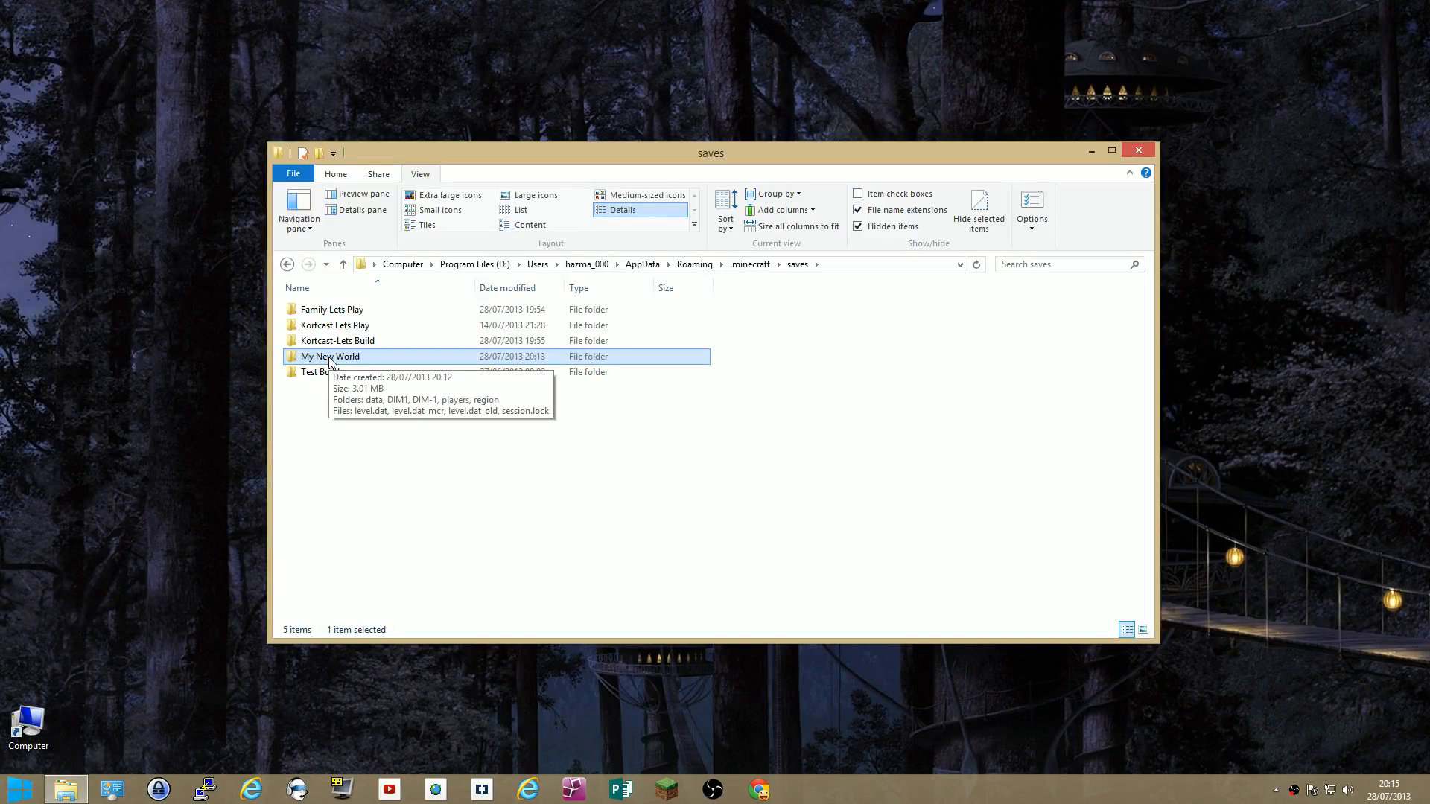
# Send My New World to a Compressed (zipped) folder, creating My New World.zip.
pyautogui.rightClick(331, 356)
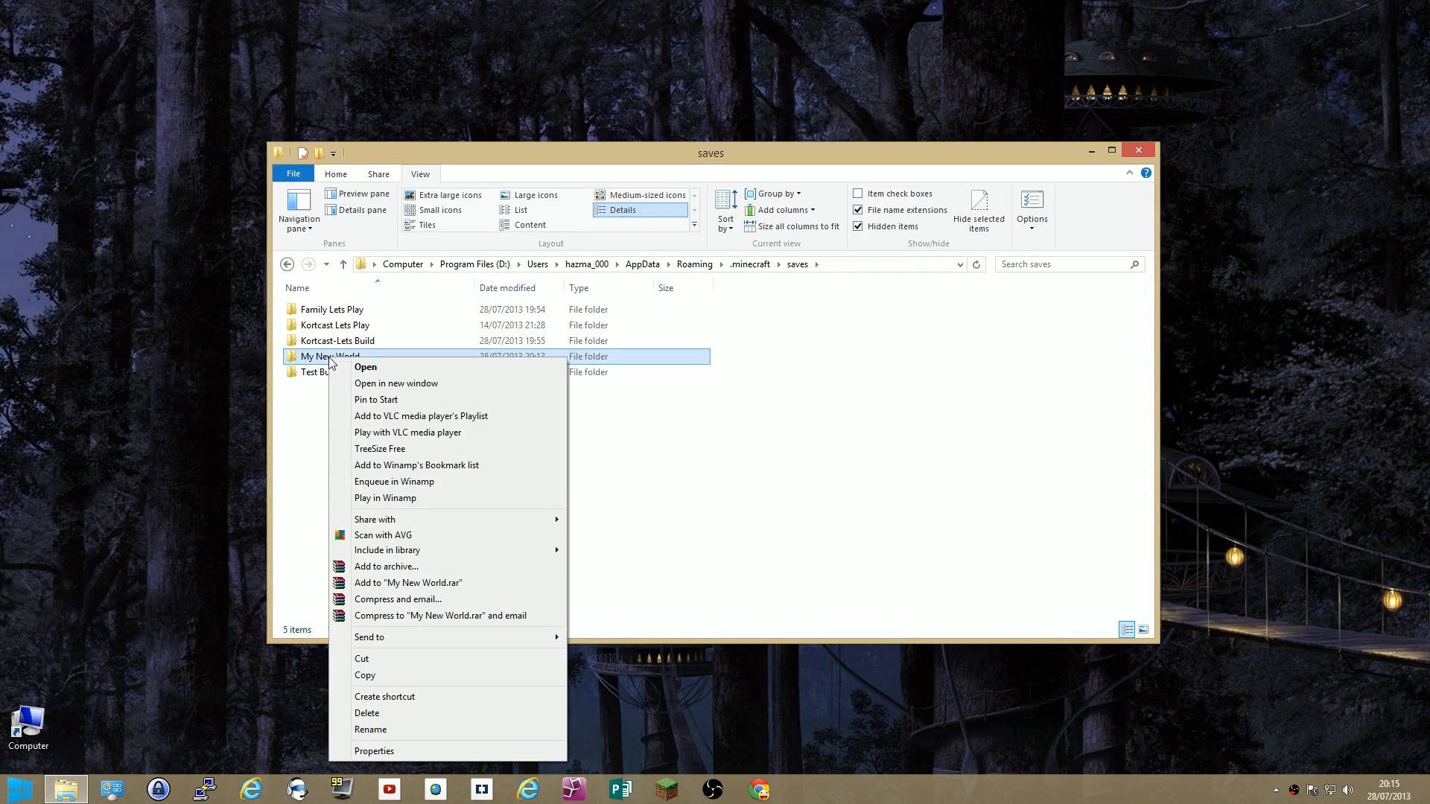
pyautogui.moveTo(383, 535)
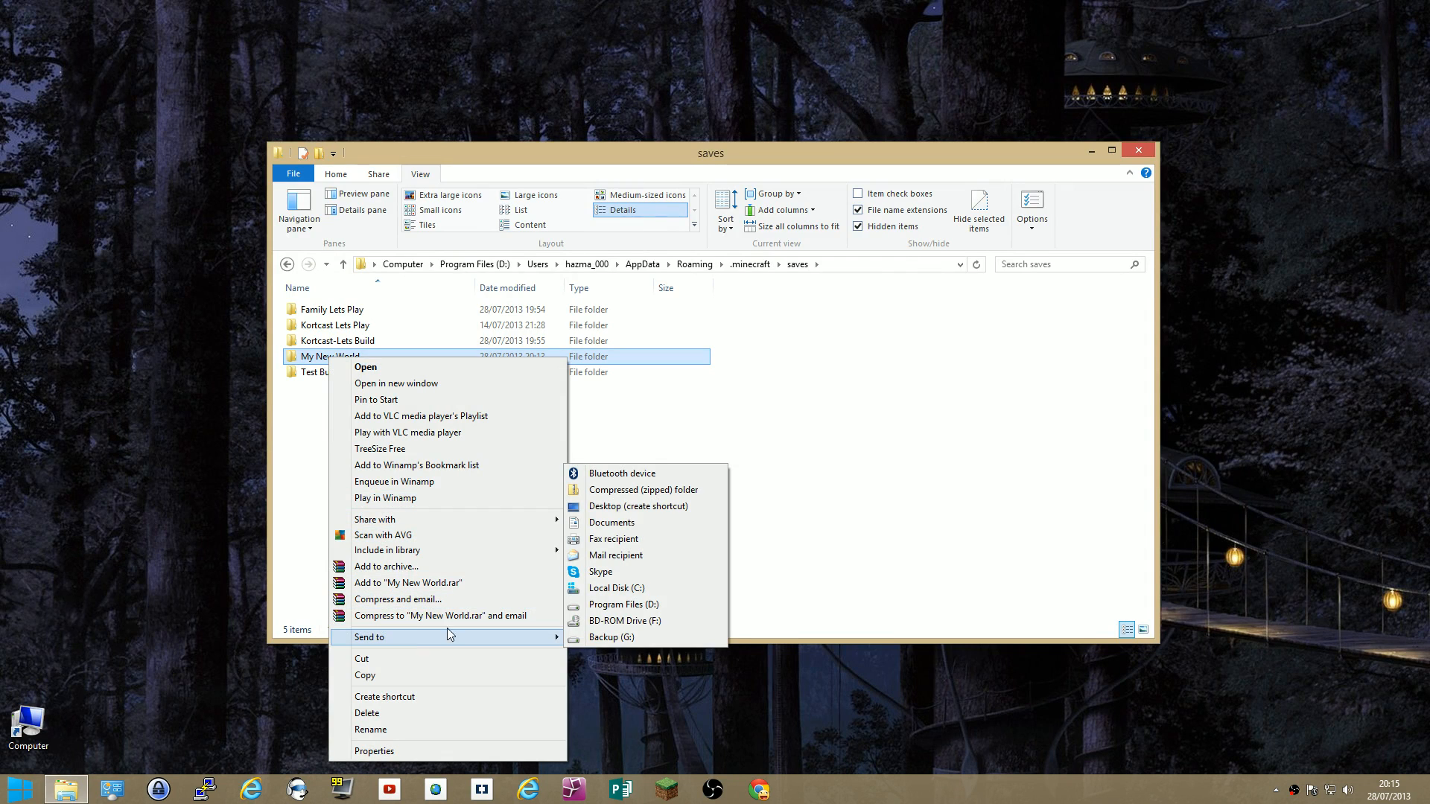
pyautogui.moveTo(643, 490)
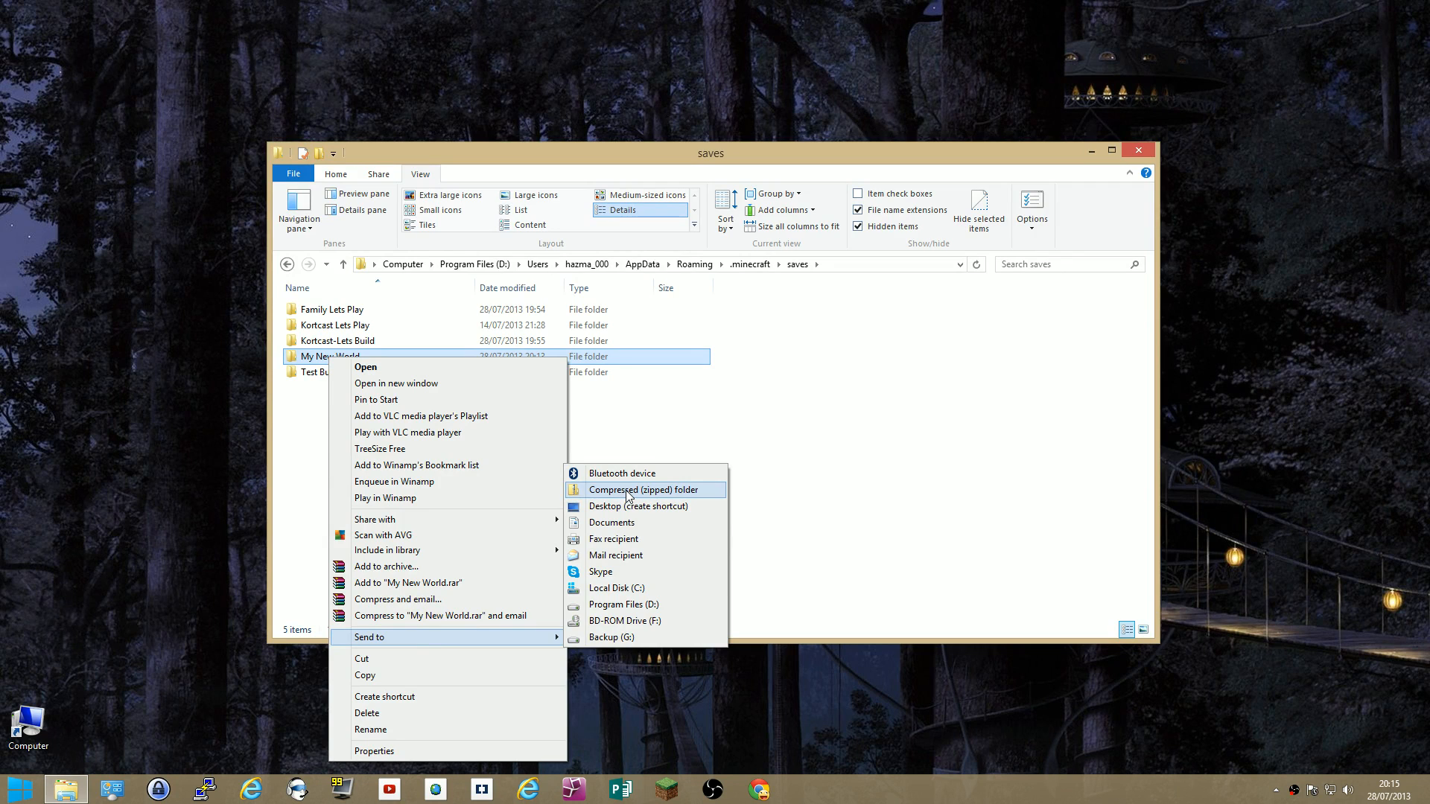
pyautogui.click(645, 490)
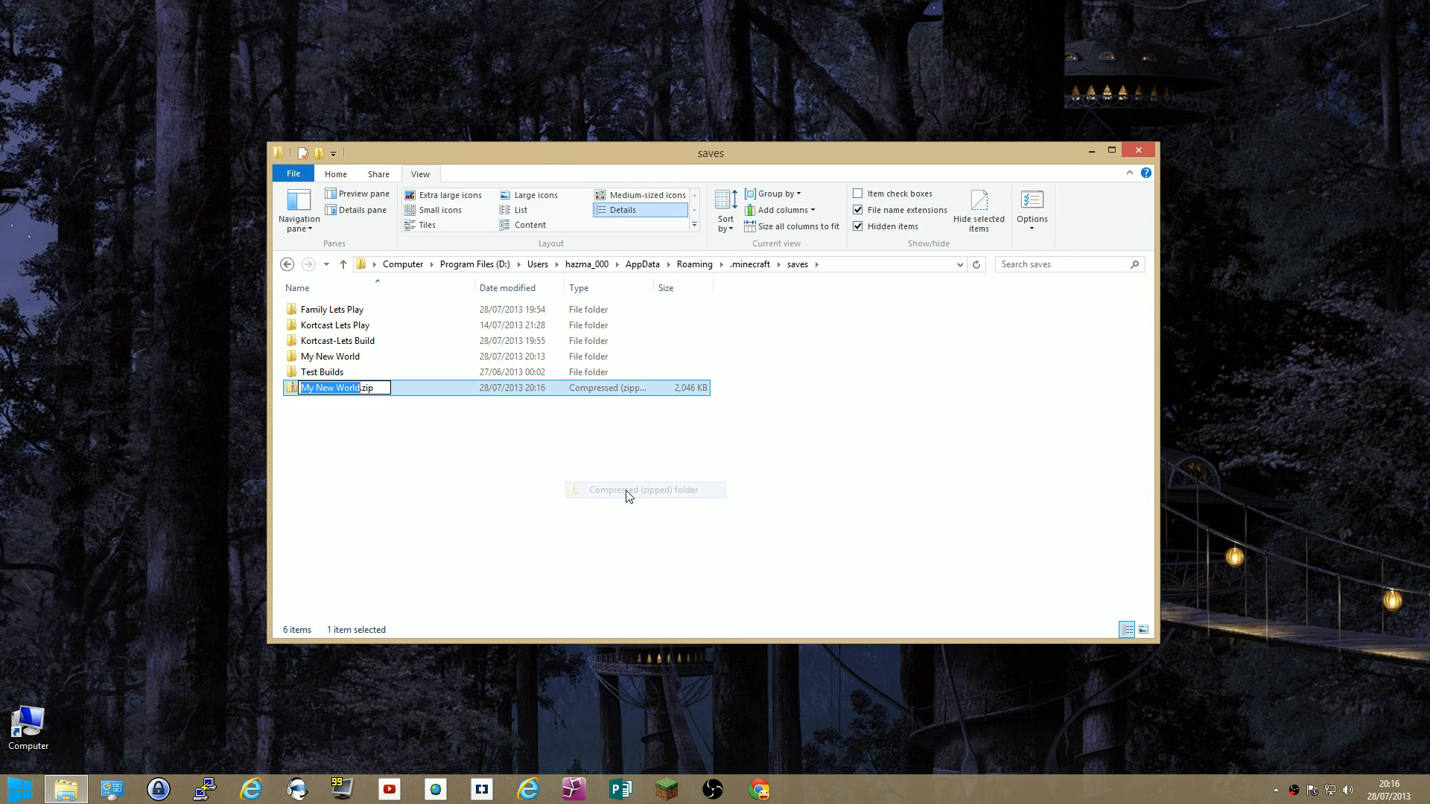
# Confirm the default archive name My New World.zip in the saves folder.
pyautogui.click(331, 387)
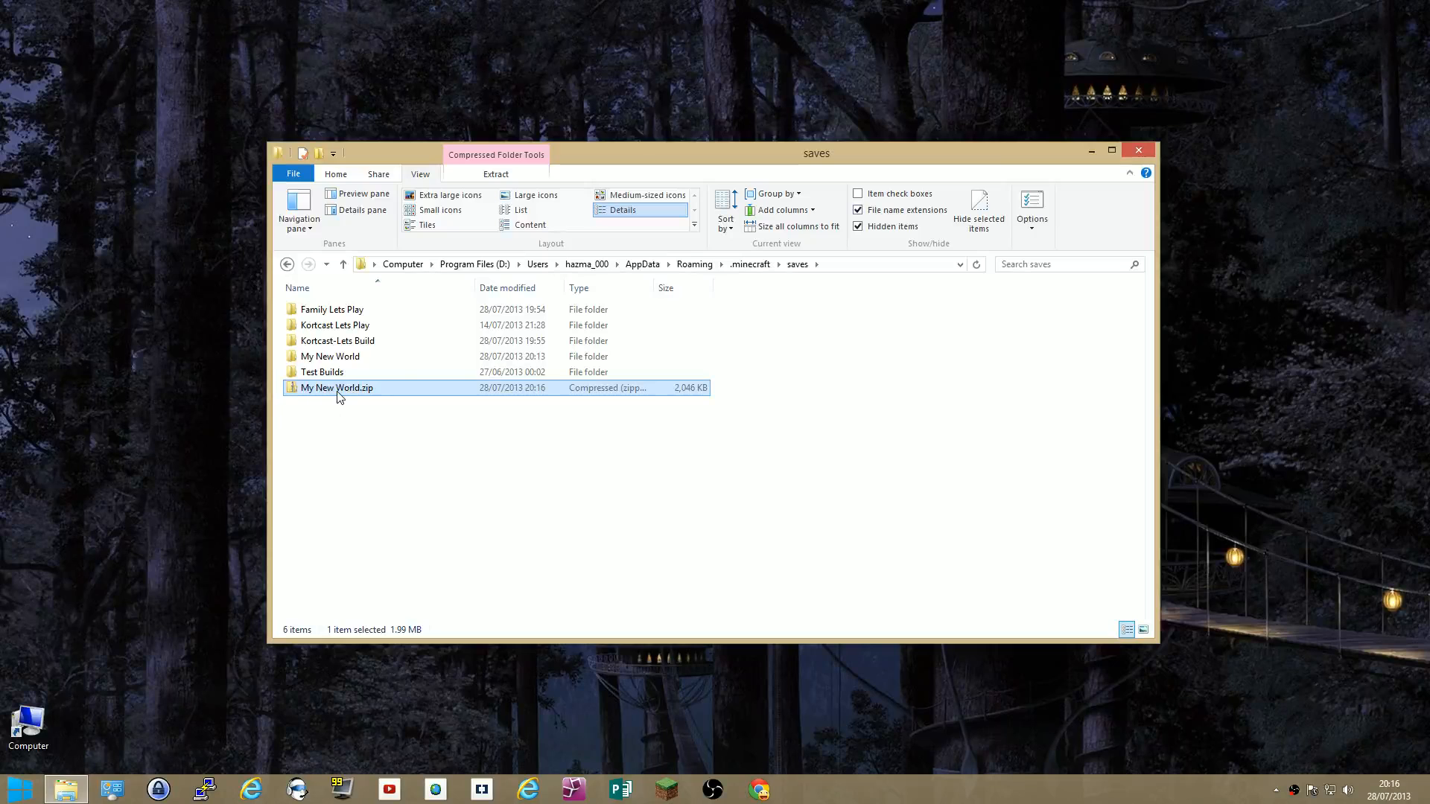
pyautogui.moveTo(337, 387)
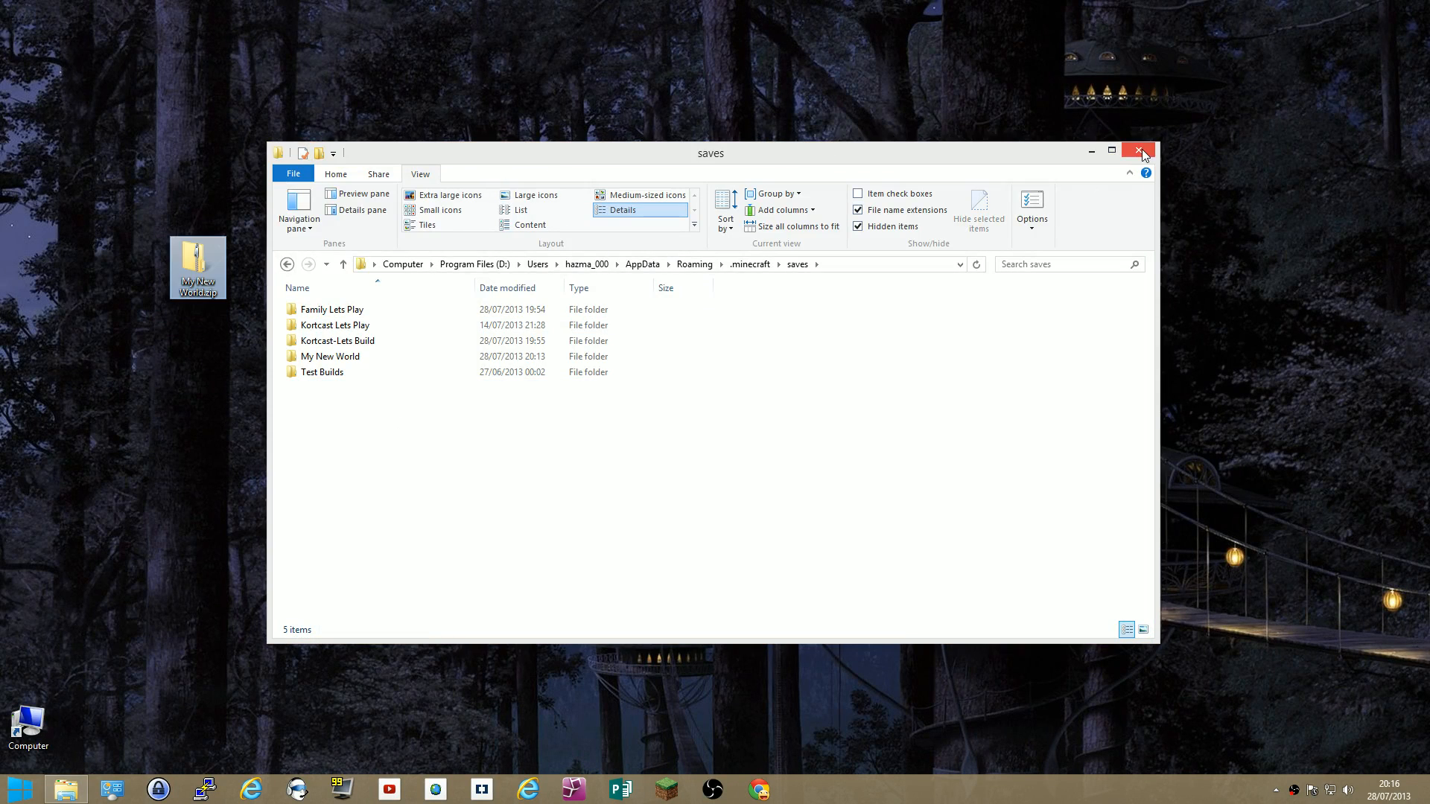
# Close the saves folder and place My New World.zip beside the Computer icon on the desktop.
pyautogui.click(1141, 150)
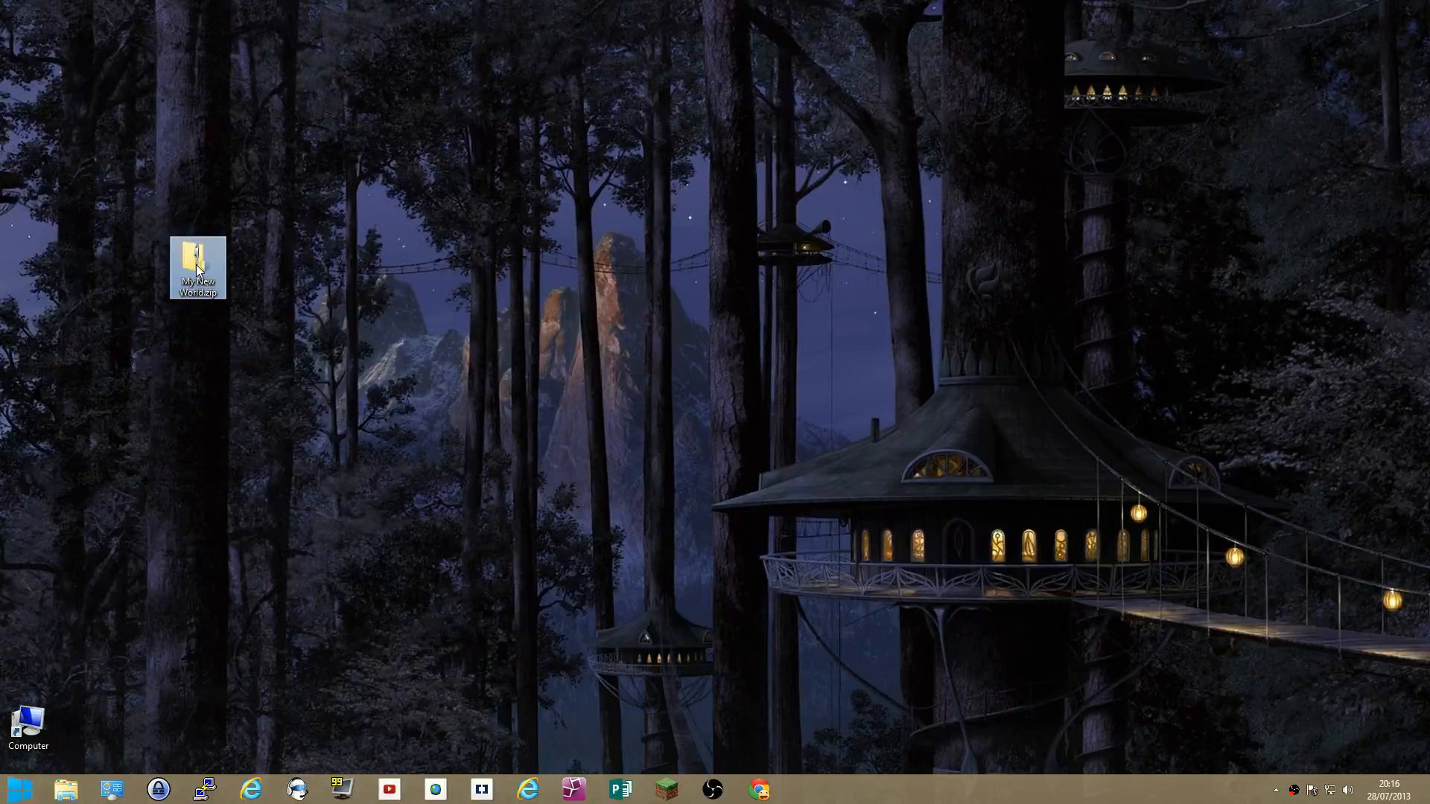
pyautogui.moveTo(204, 329)
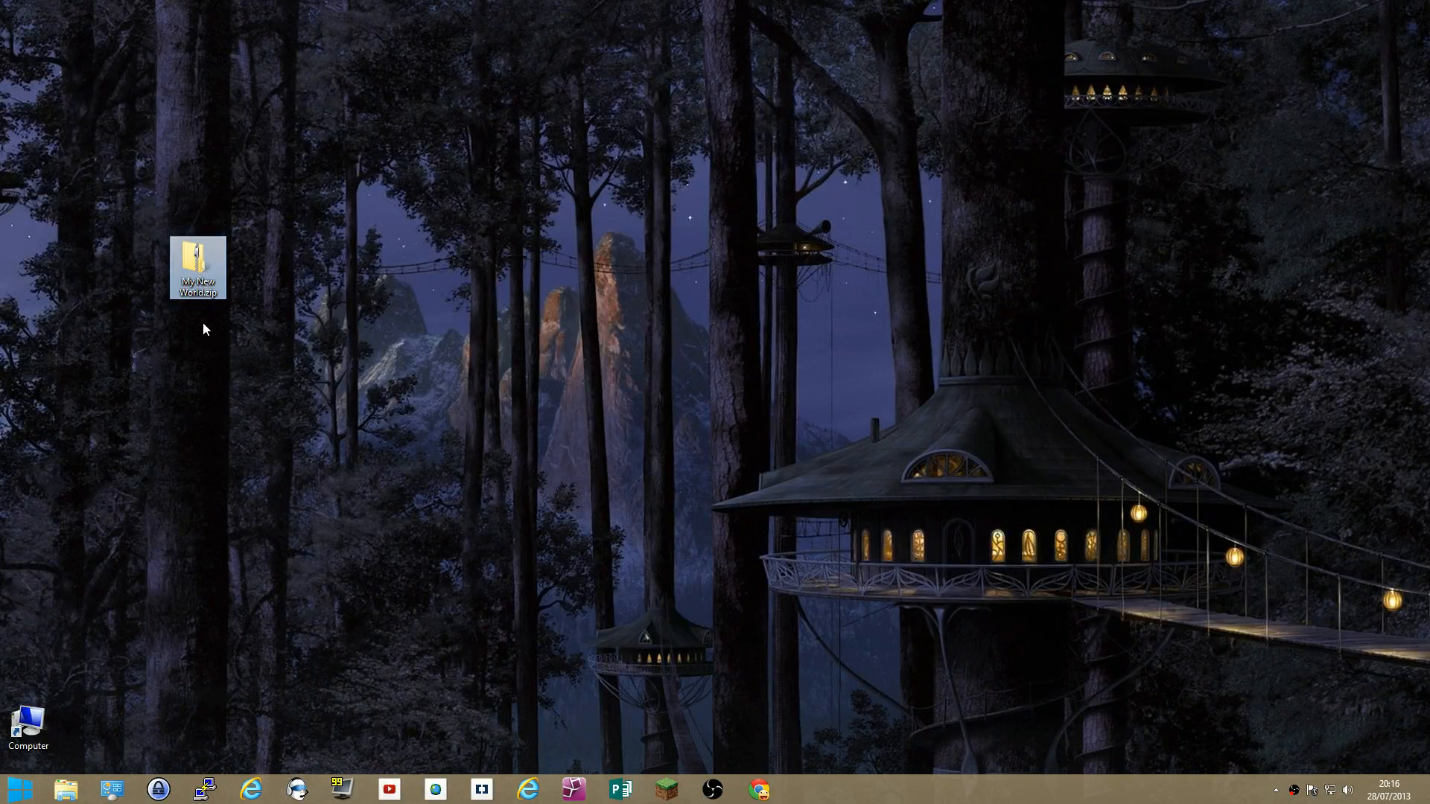
pyautogui.moveTo(196, 255)
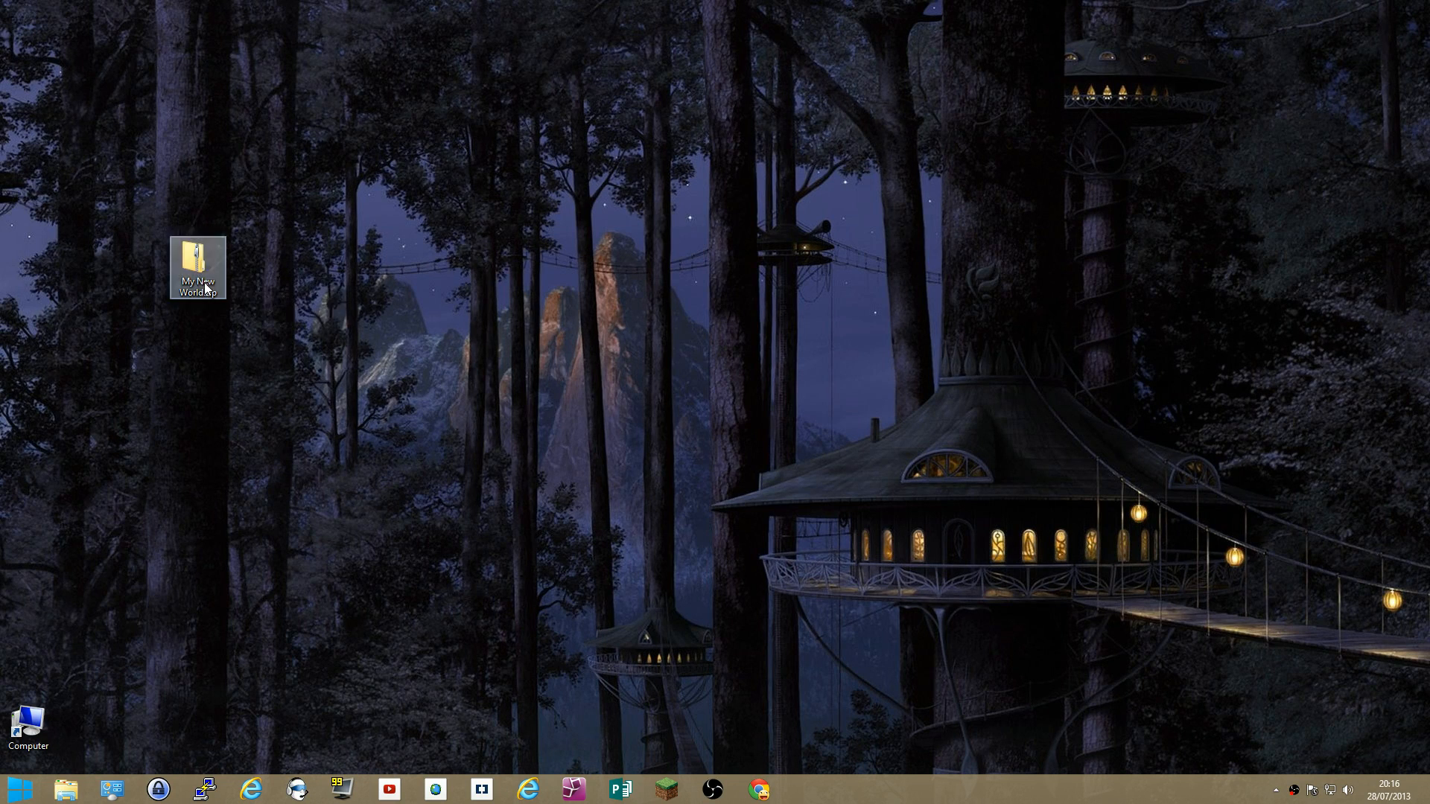
pyautogui.moveTo(199, 267); pyautogui.dragTo(85, 730)
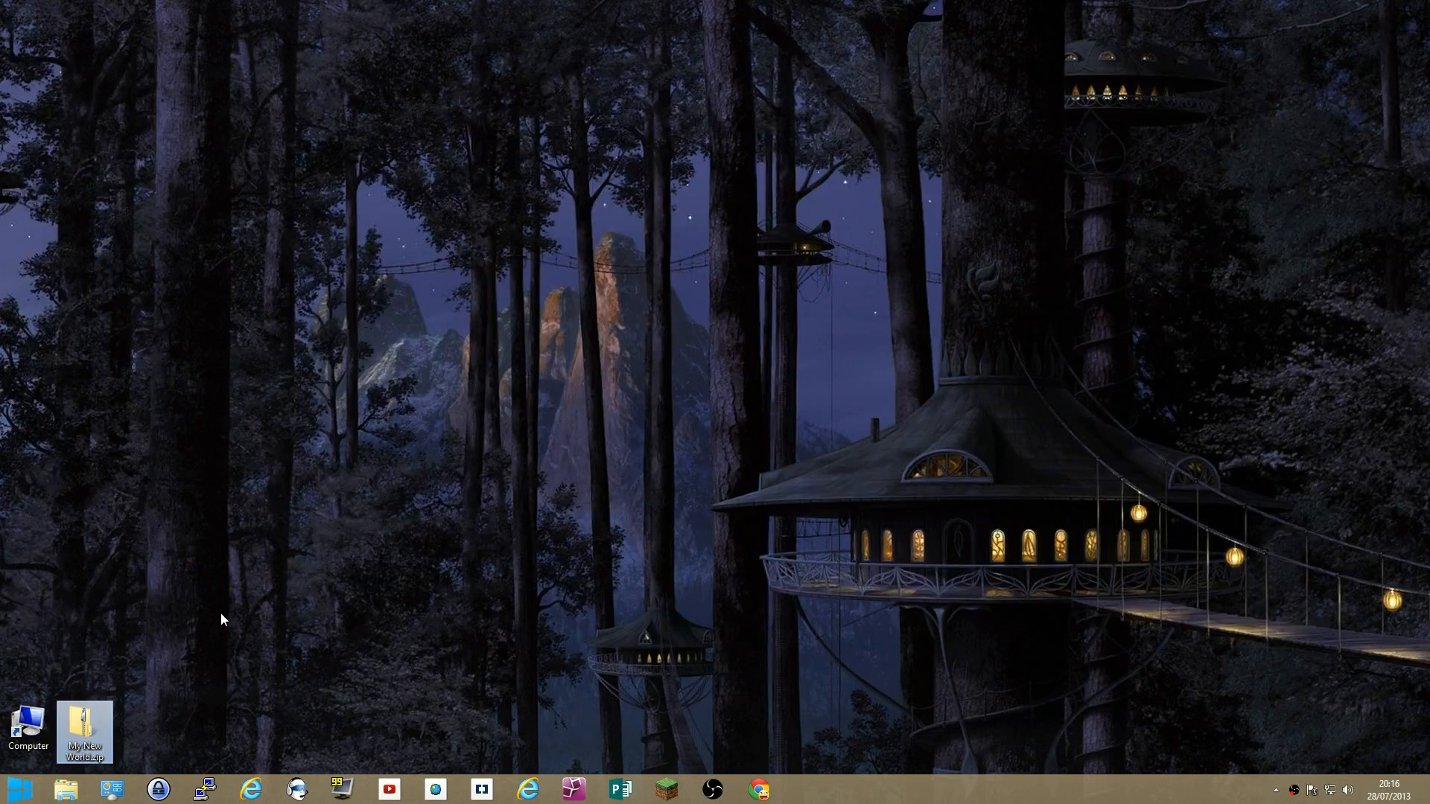